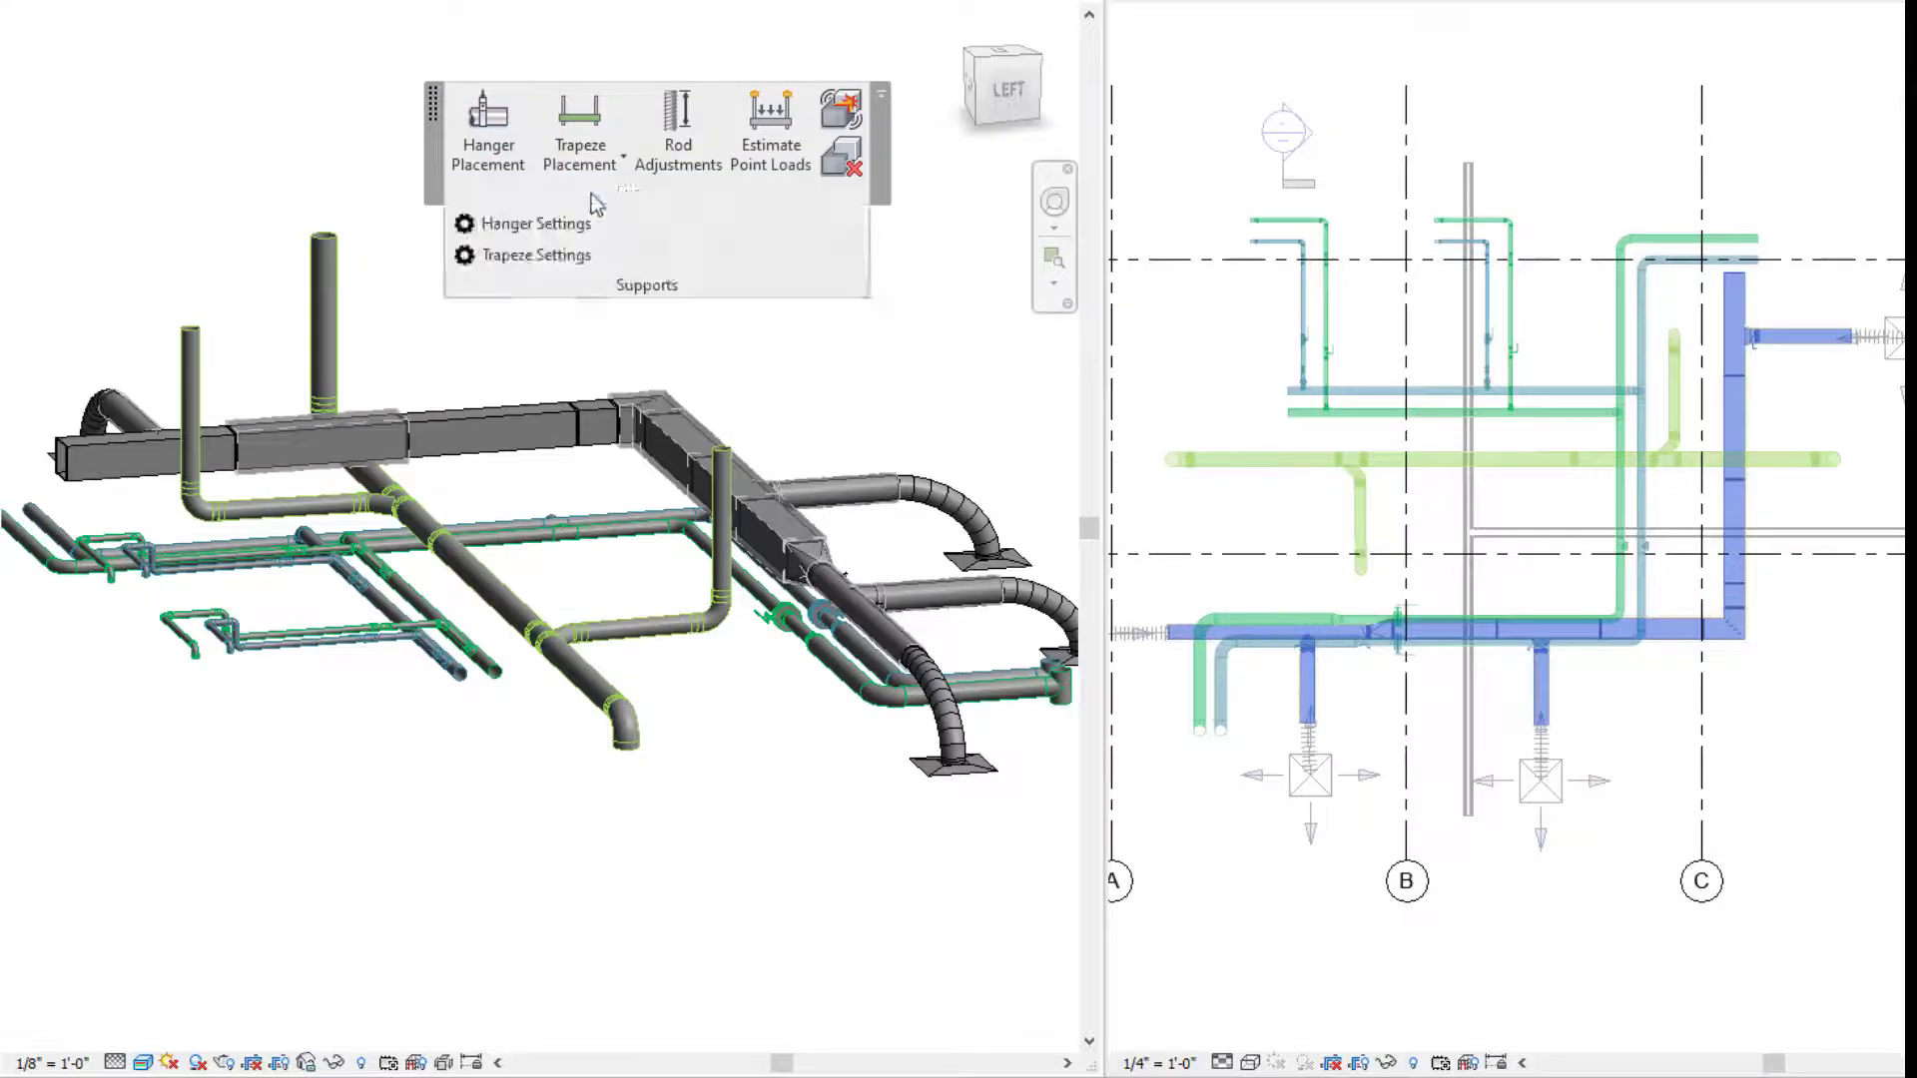
mouse_move(537, 224)
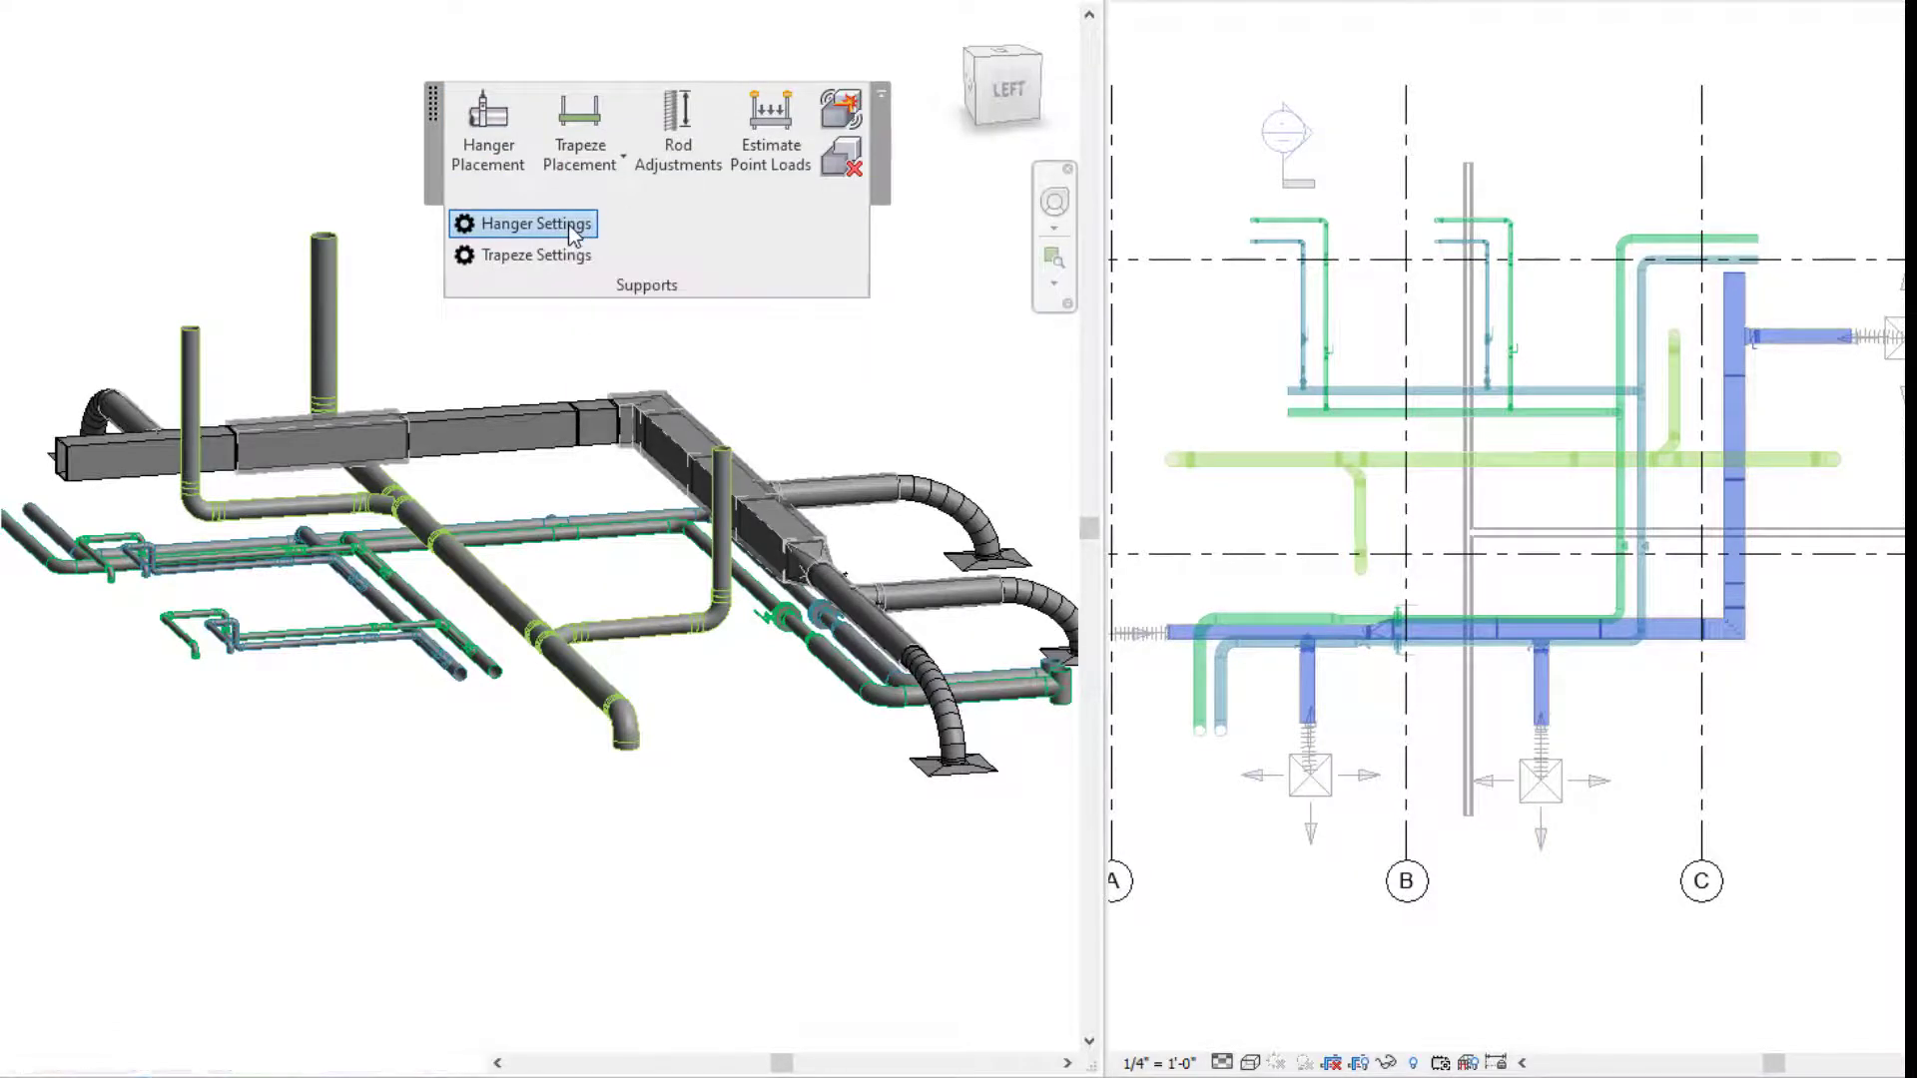
- Bring up the Project Hanger Settings dialog from the eVolve Supports panel
click(521, 224)
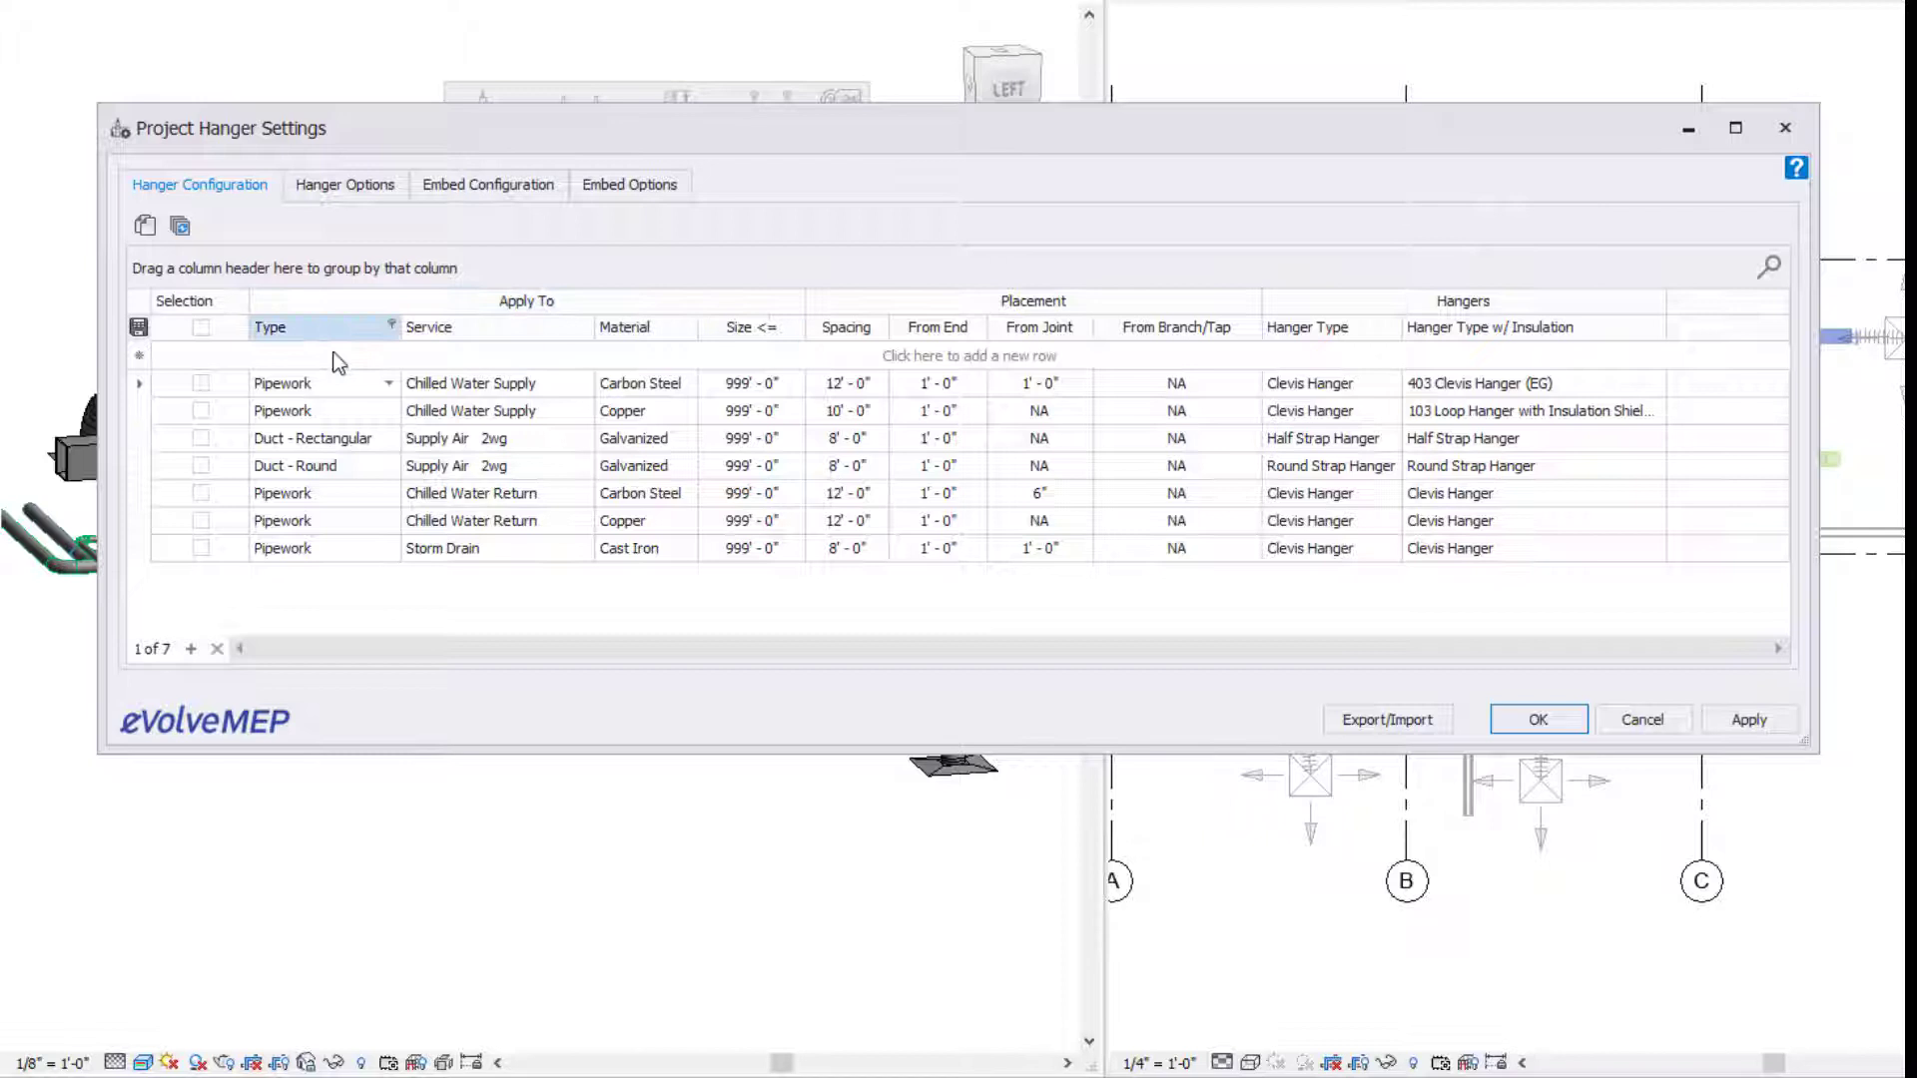
click(388, 383)
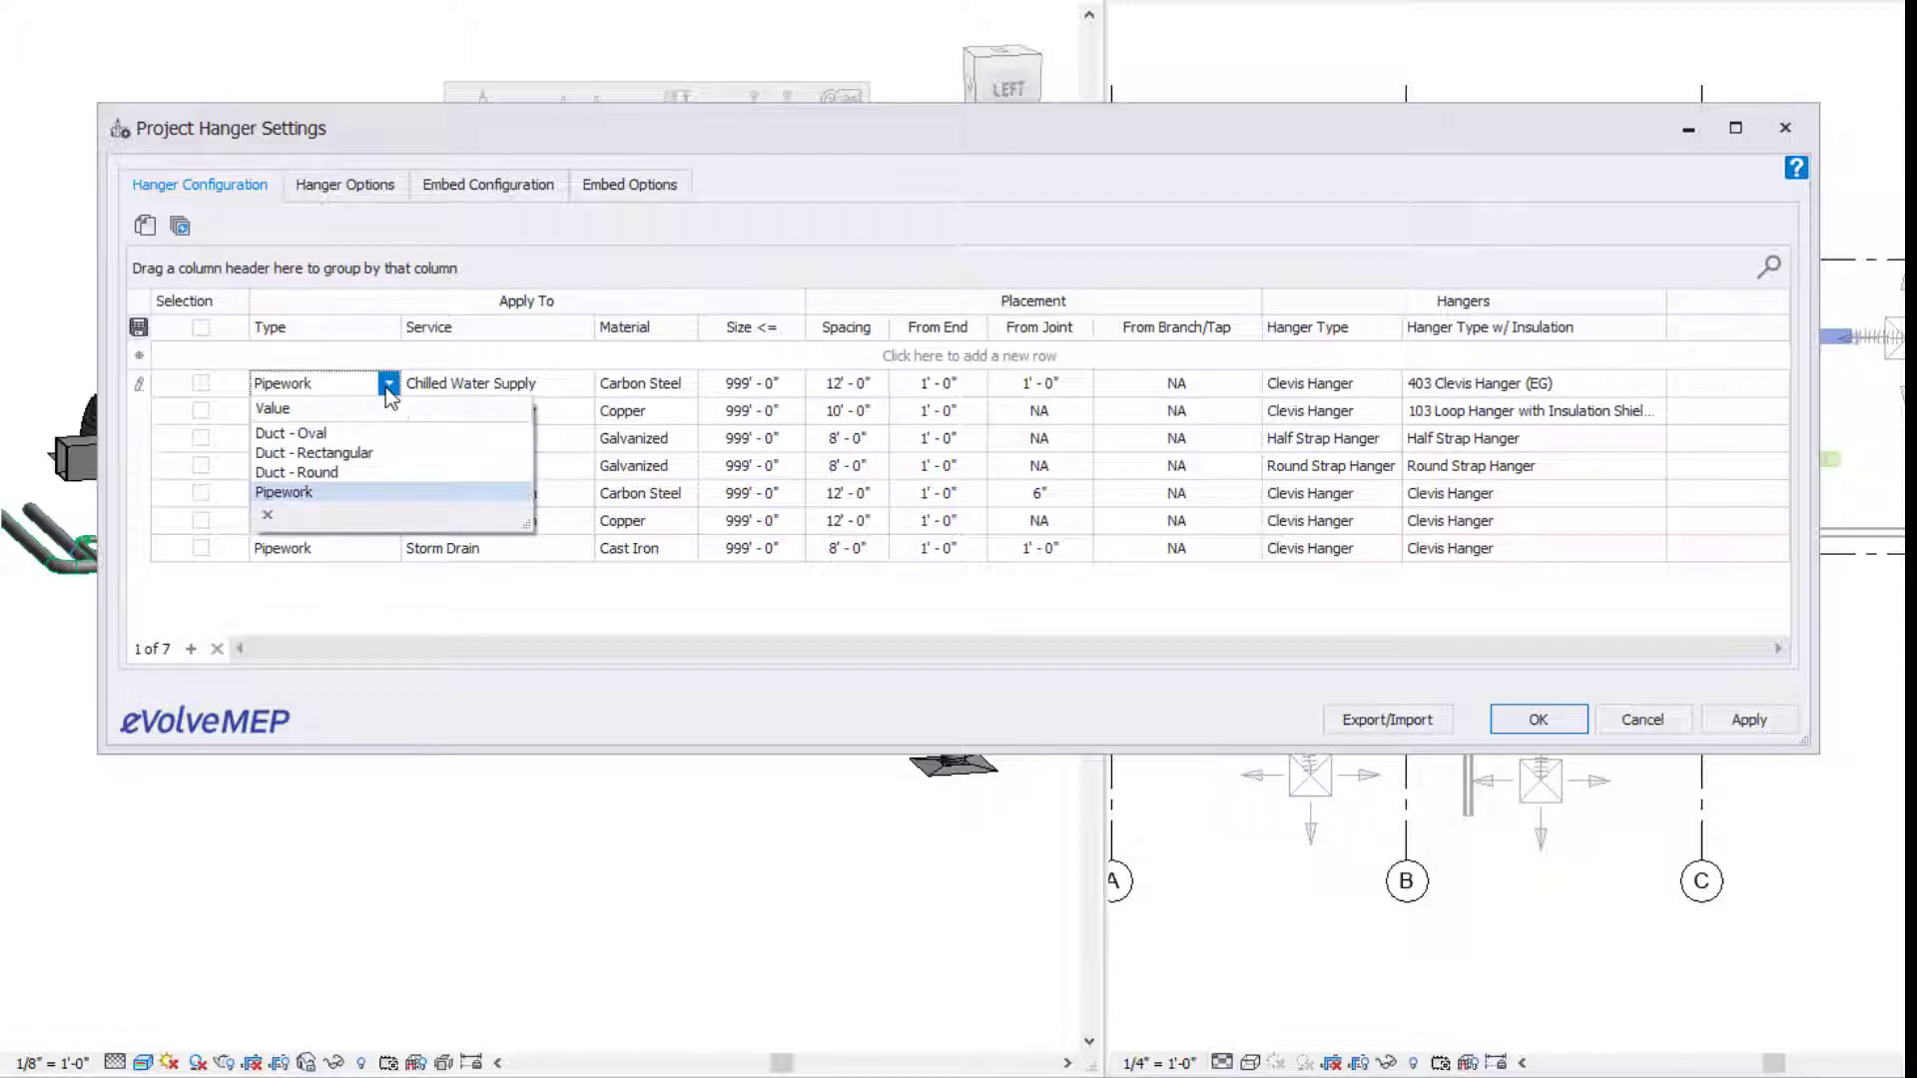
mouse_move(290, 433)
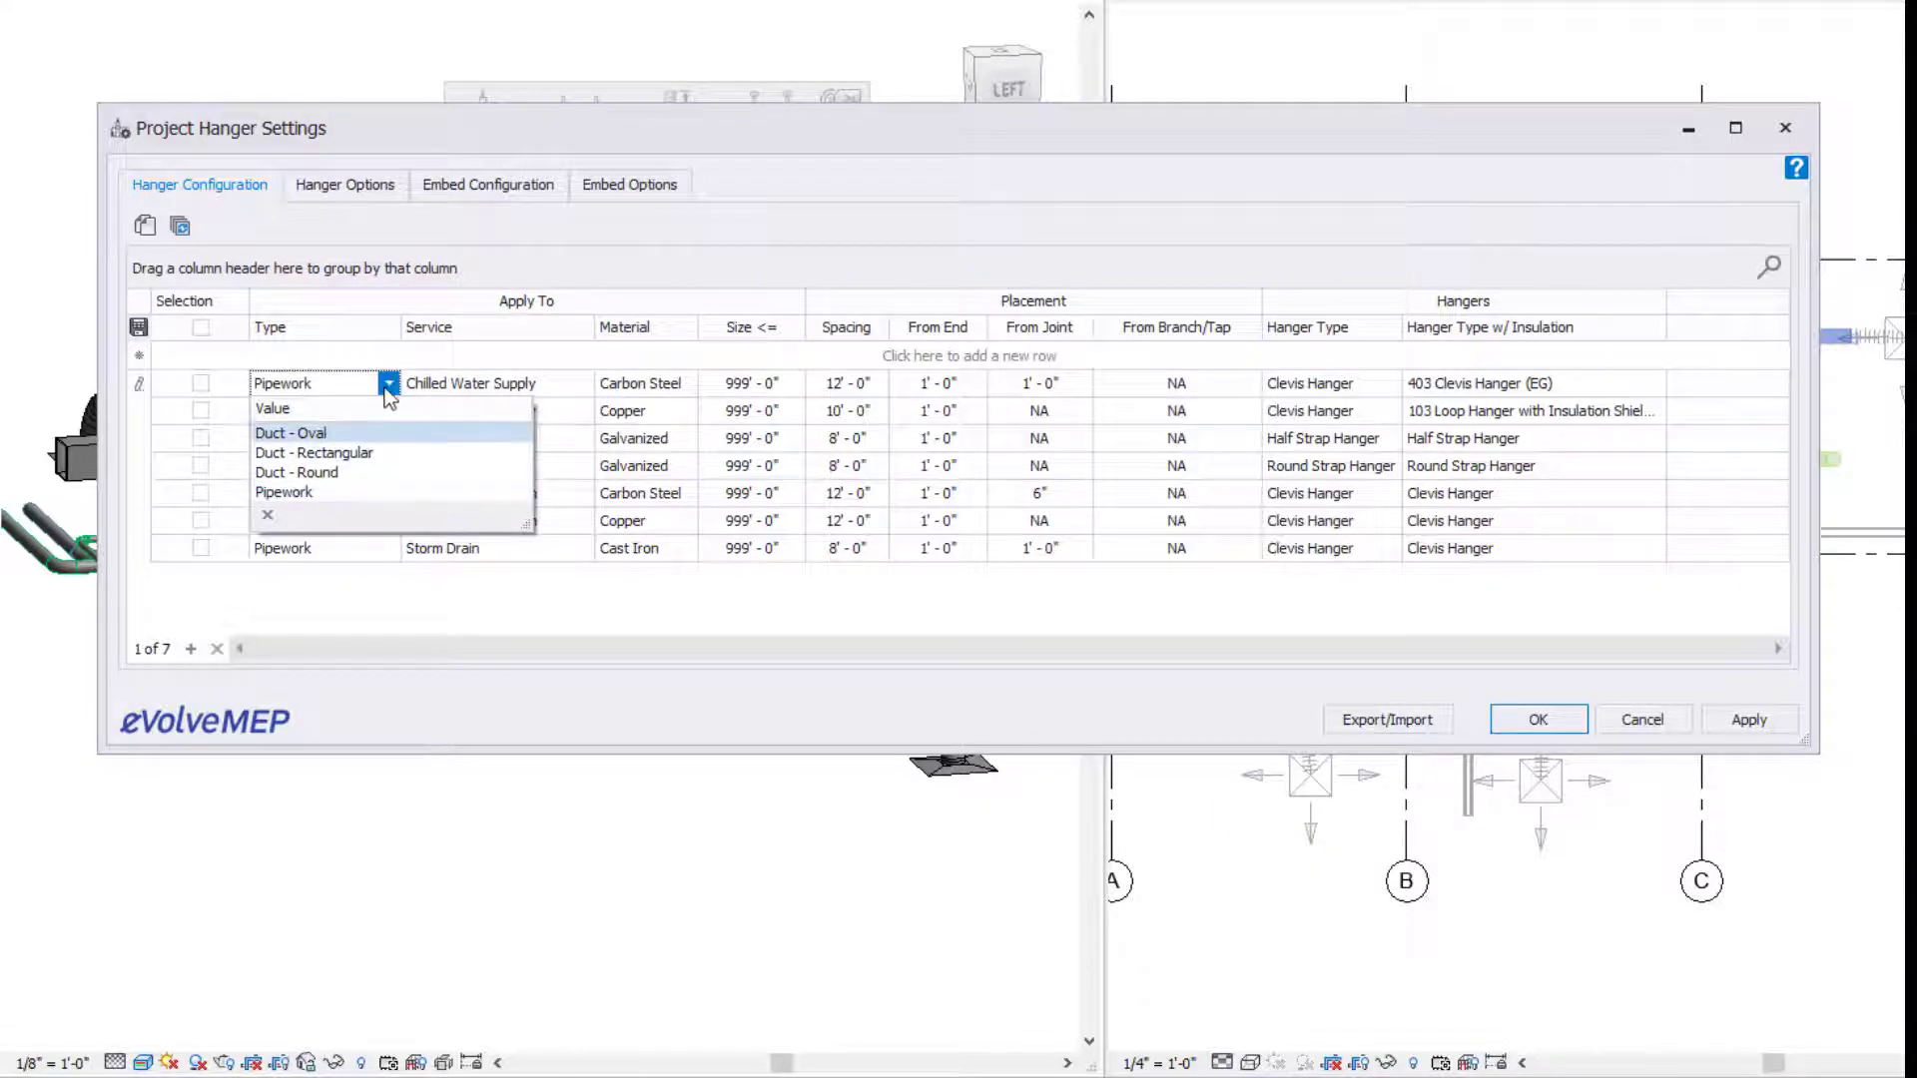
click(284, 491)
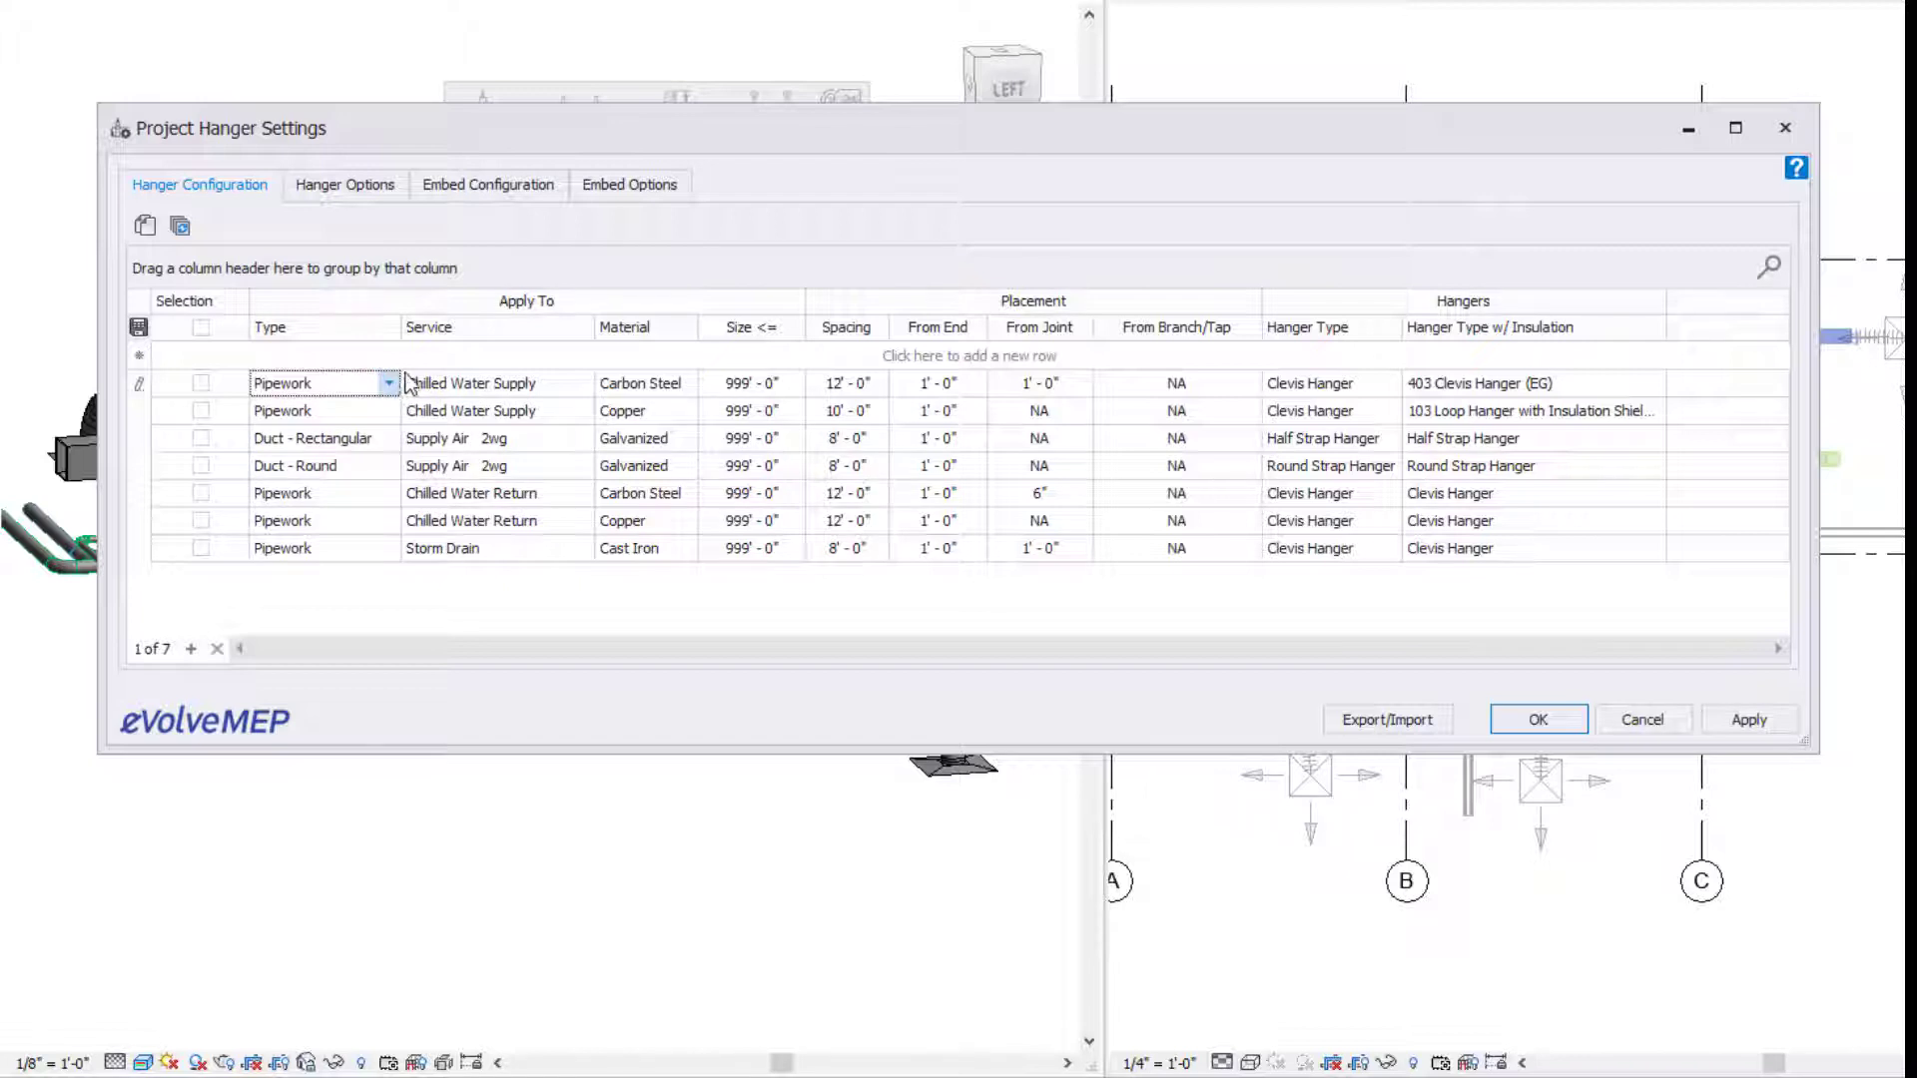
mouse_move(557, 497)
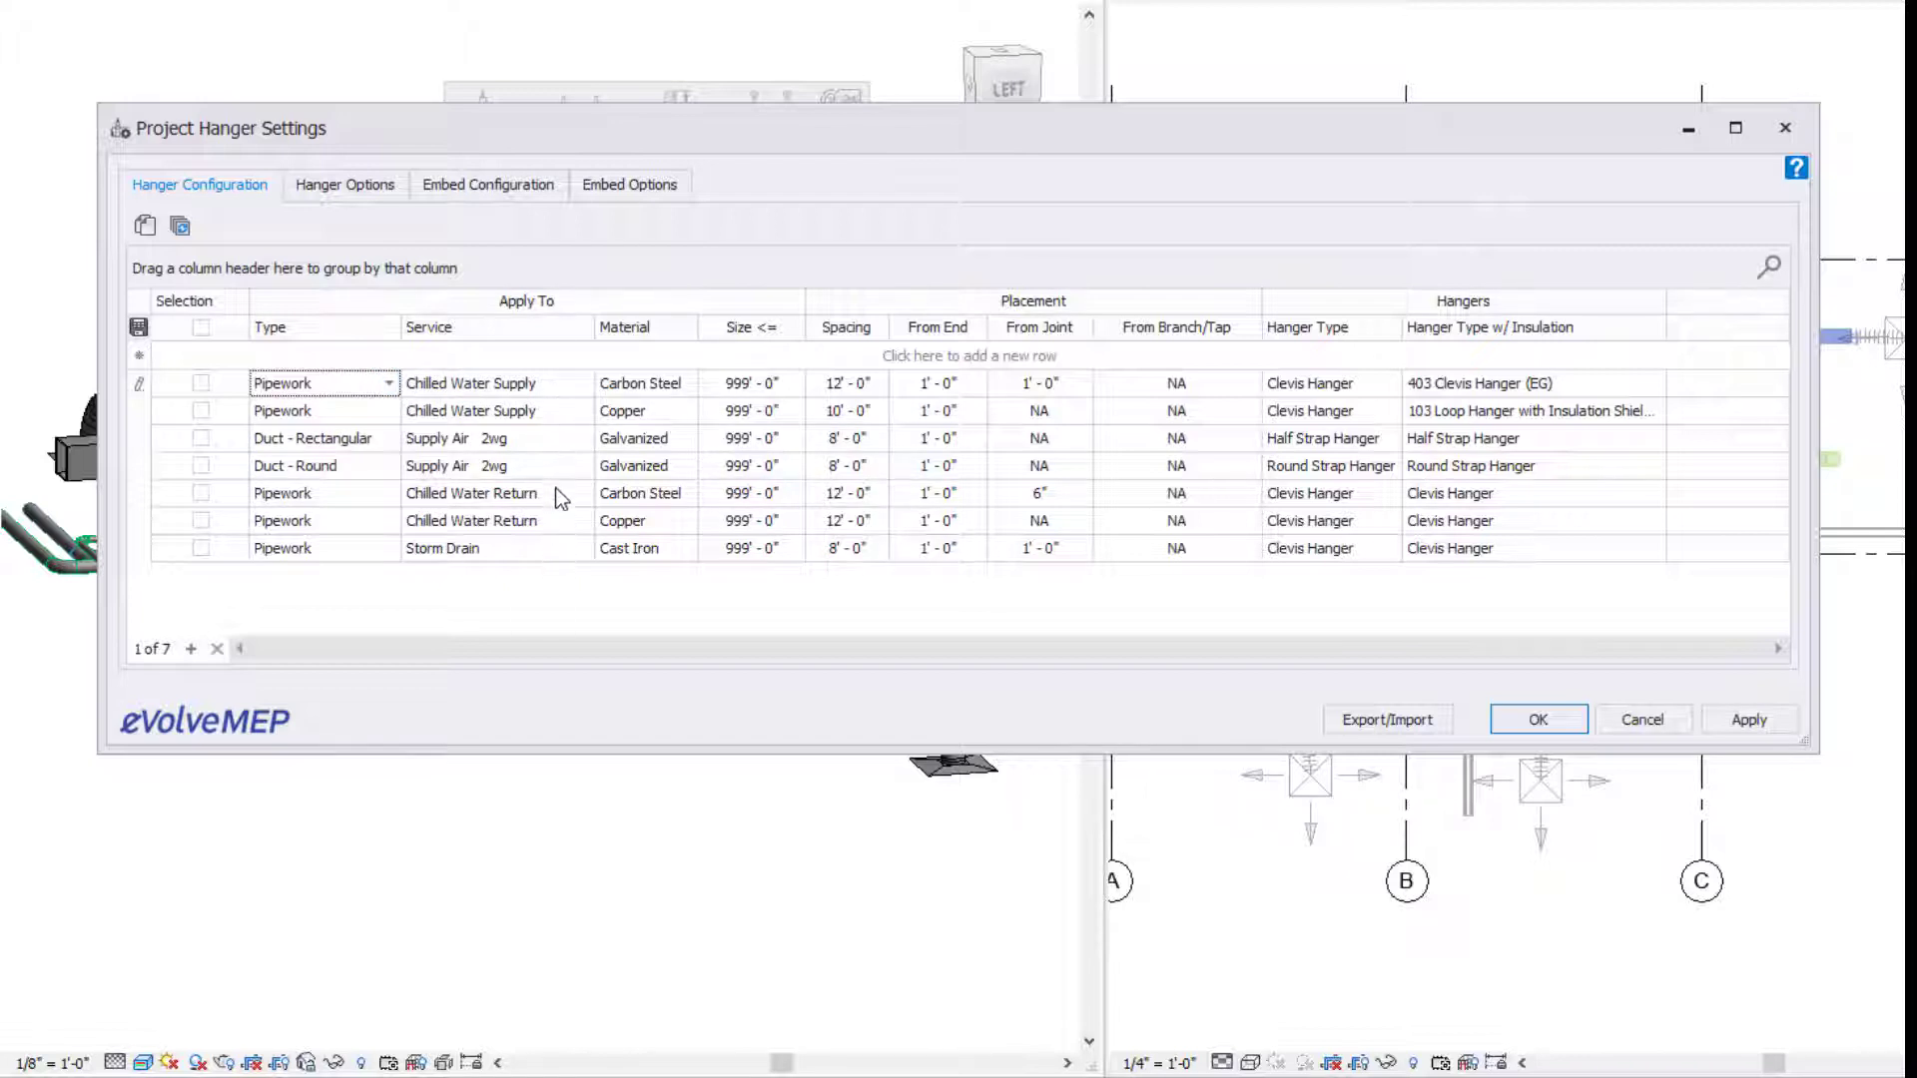
mouse_move(583, 382)
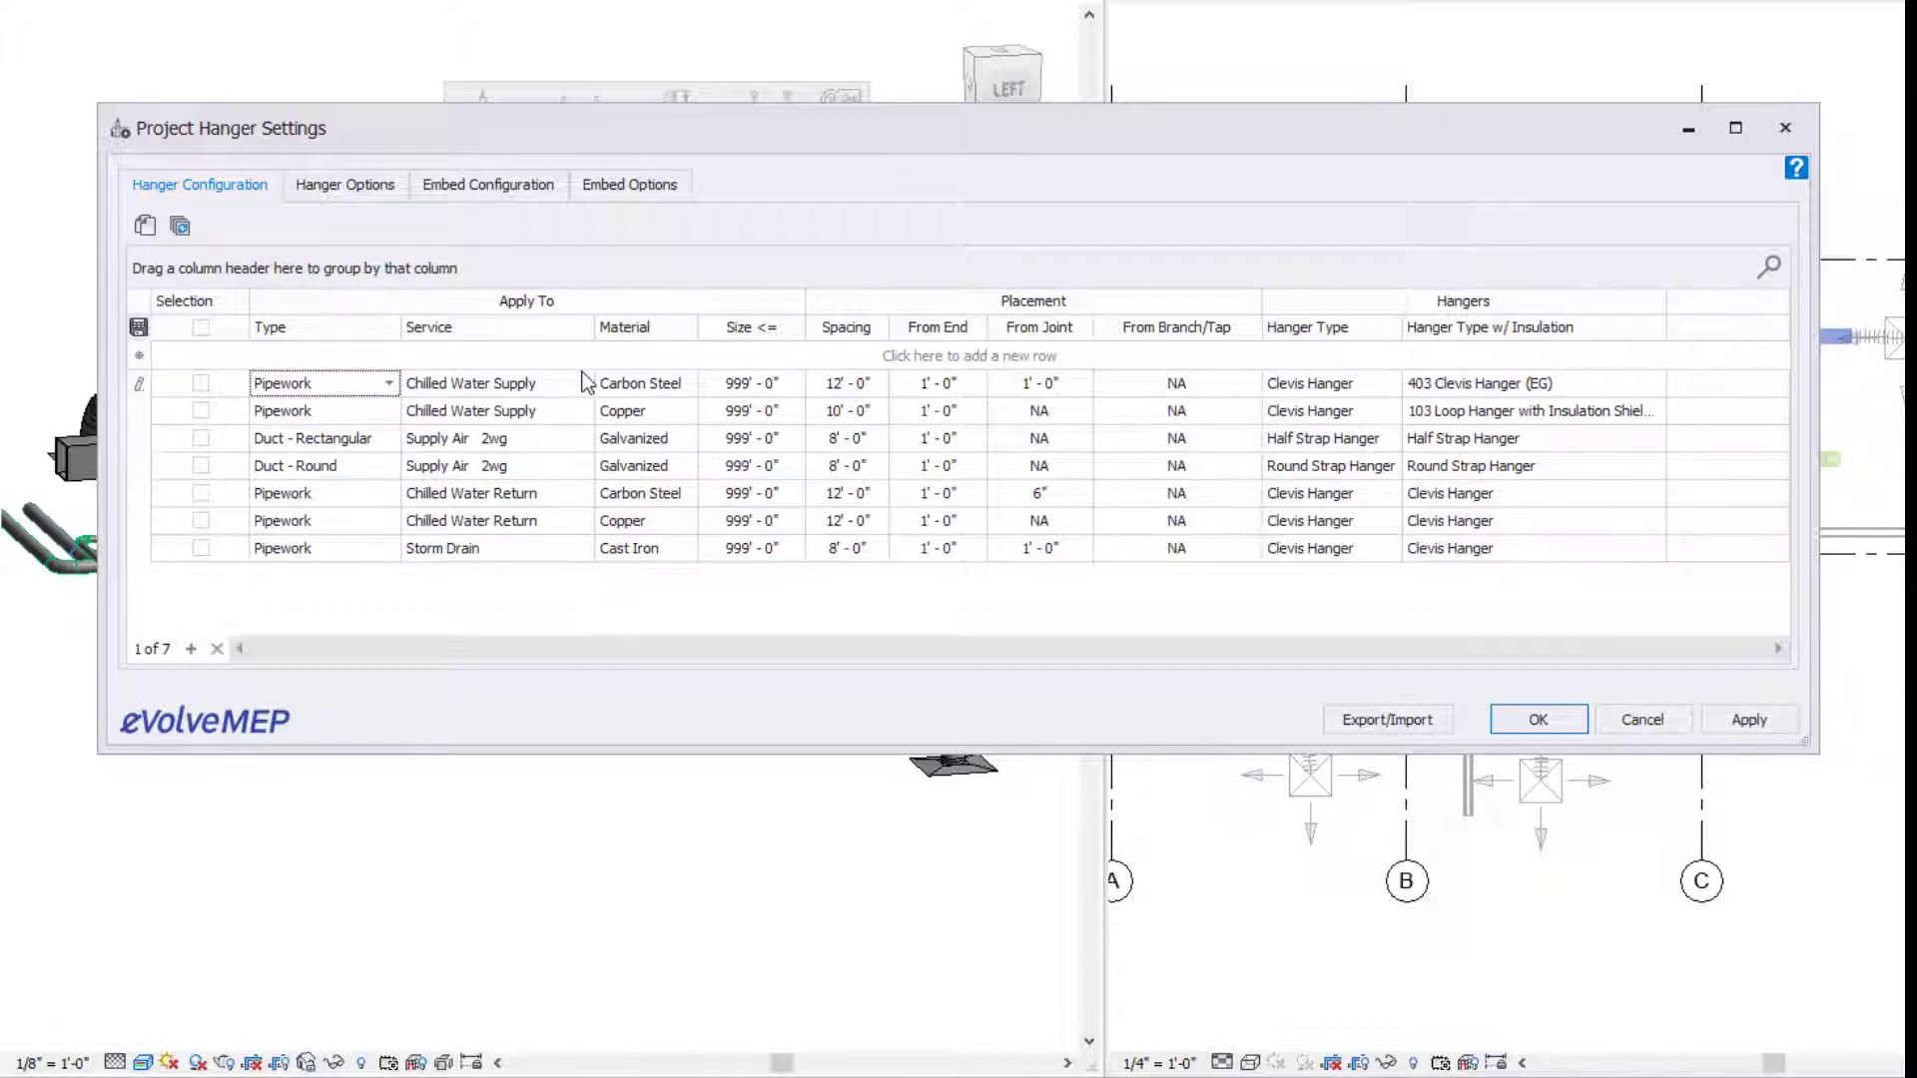
click(495, 383)
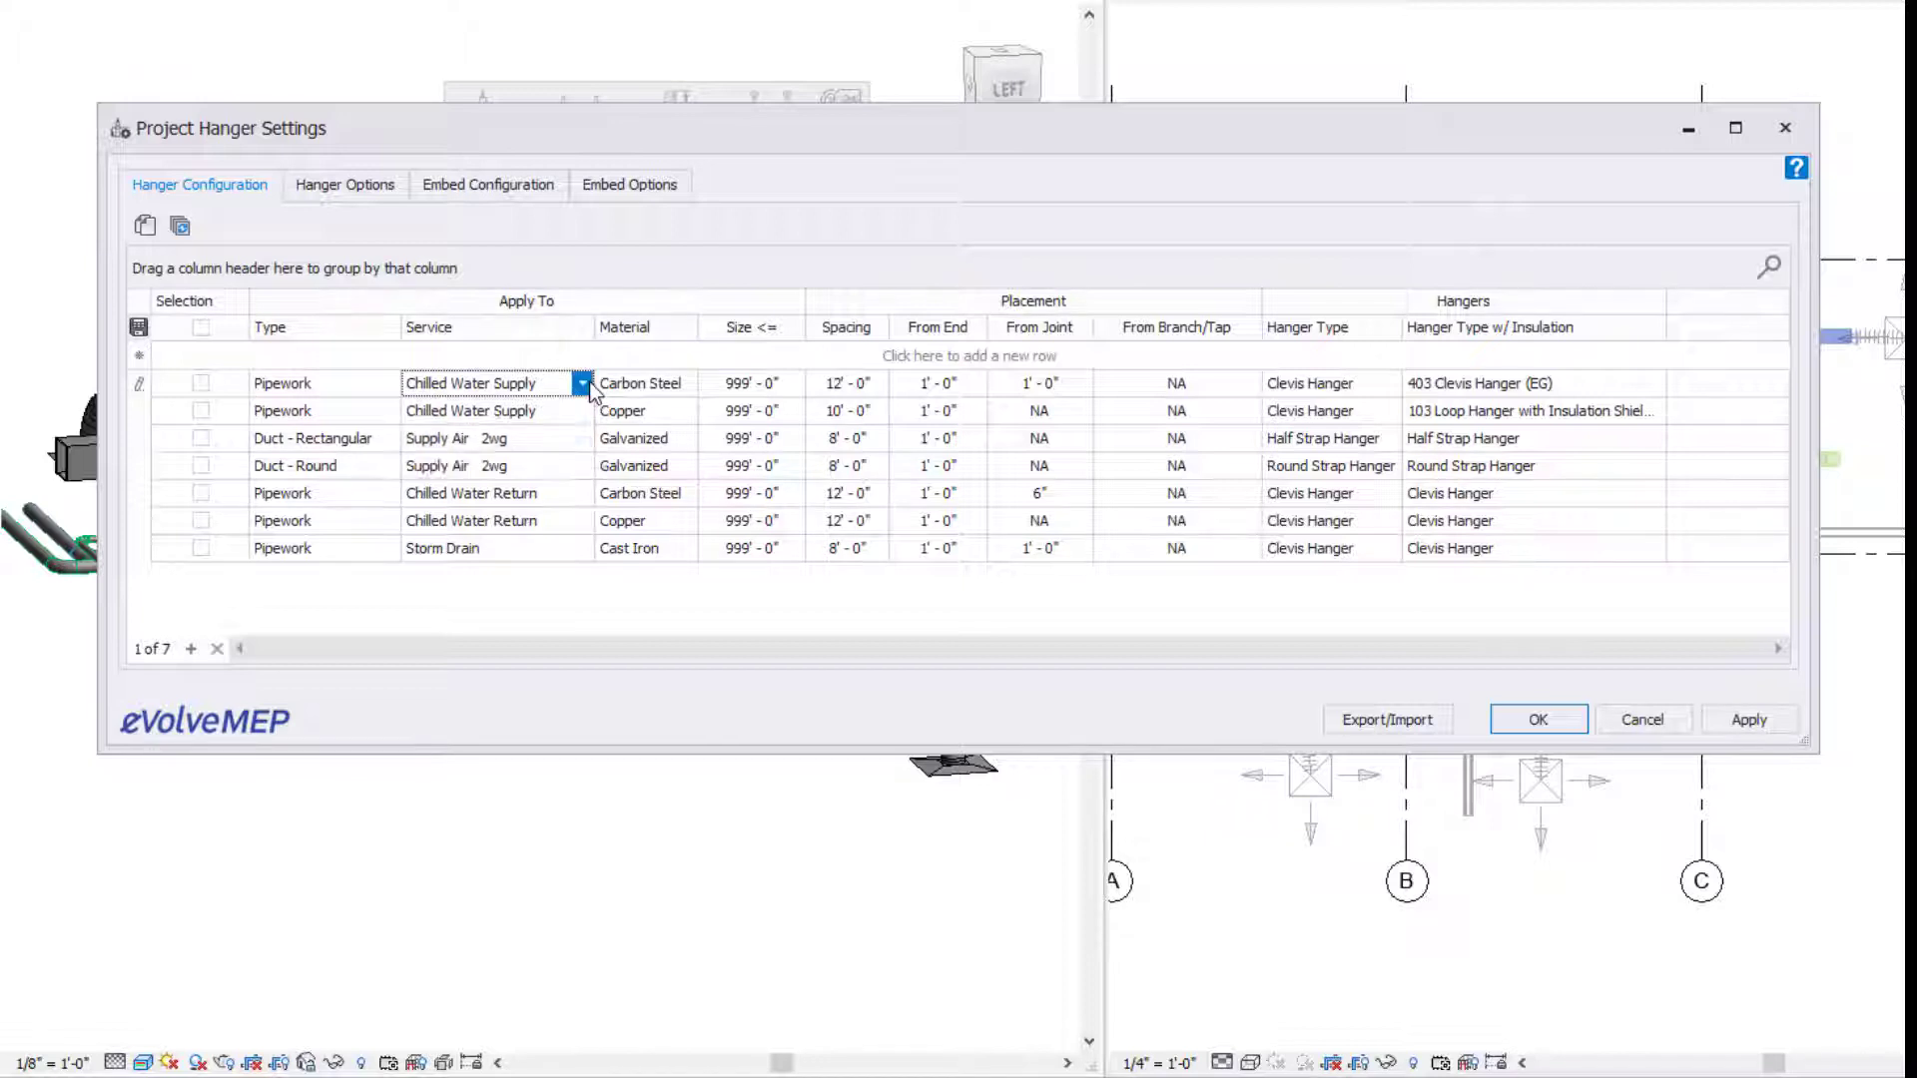
click(687, 383)
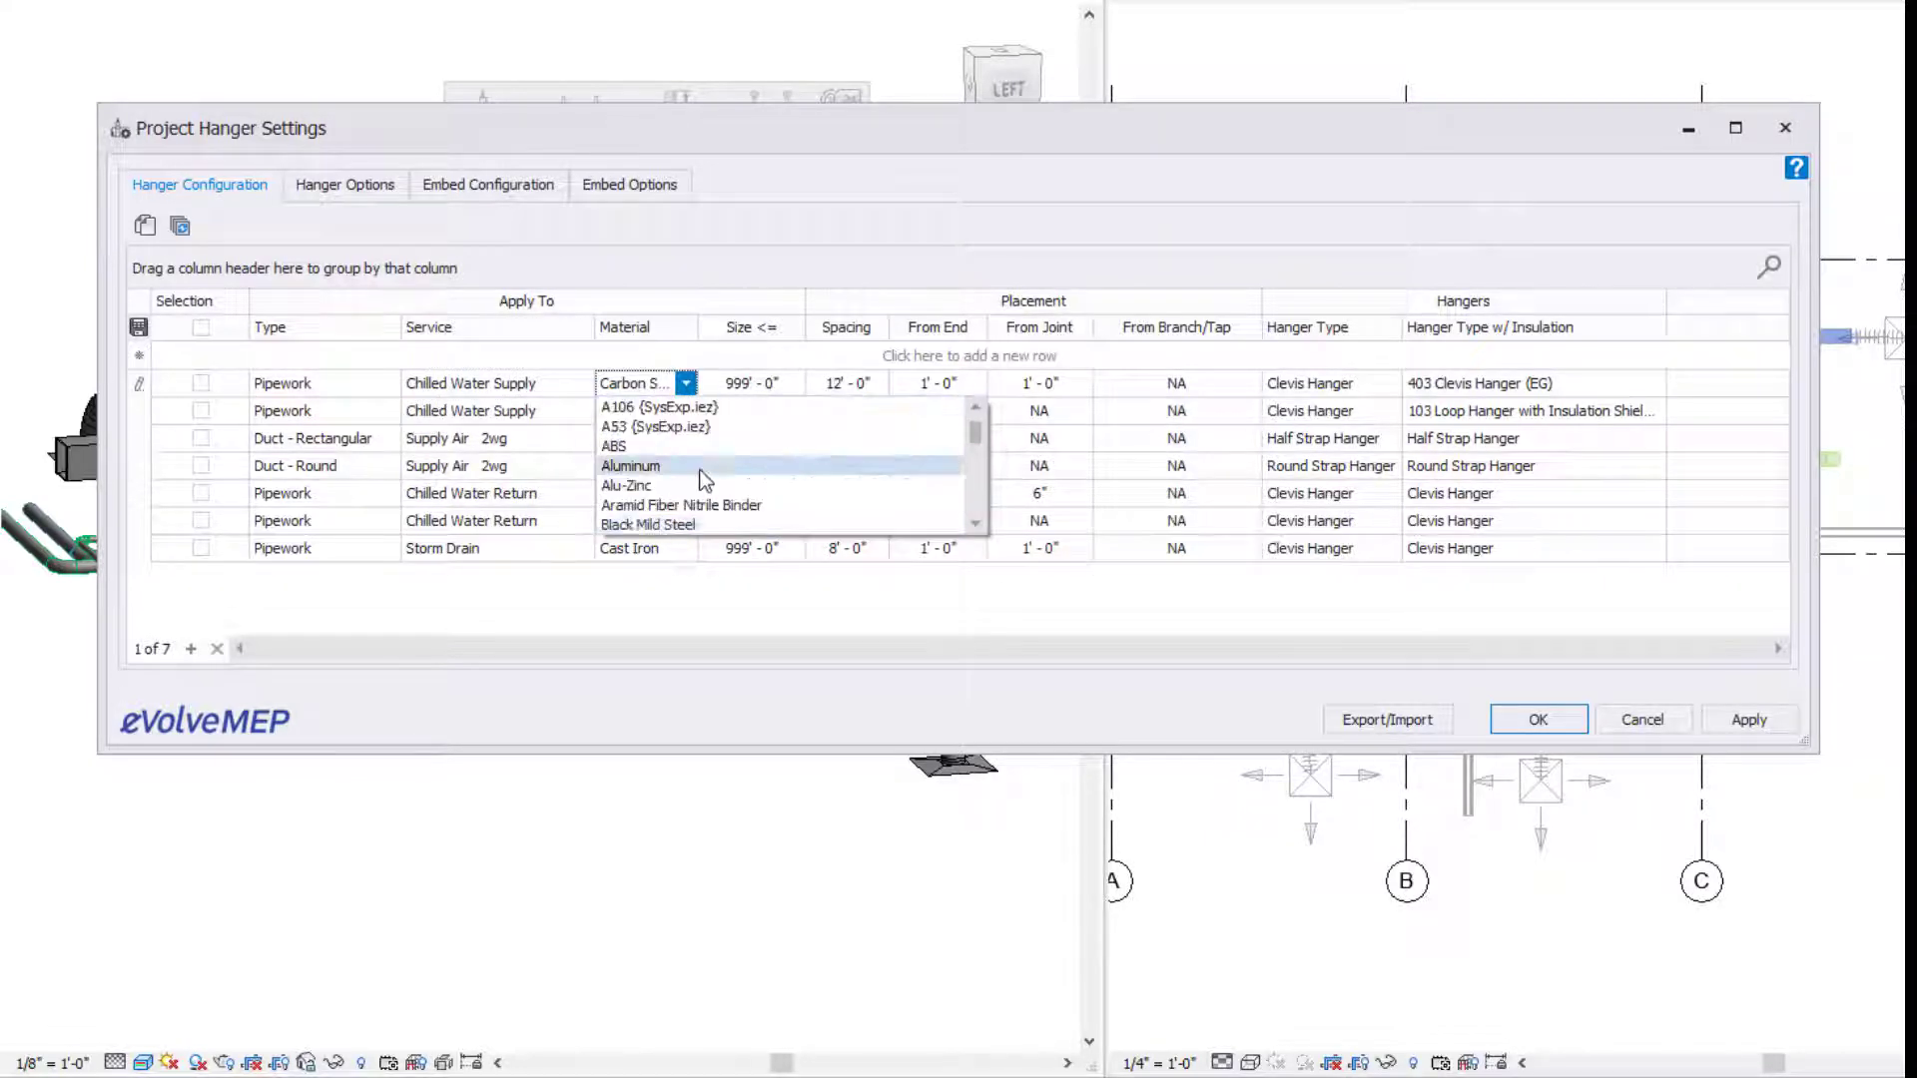
scroll(down, 3)
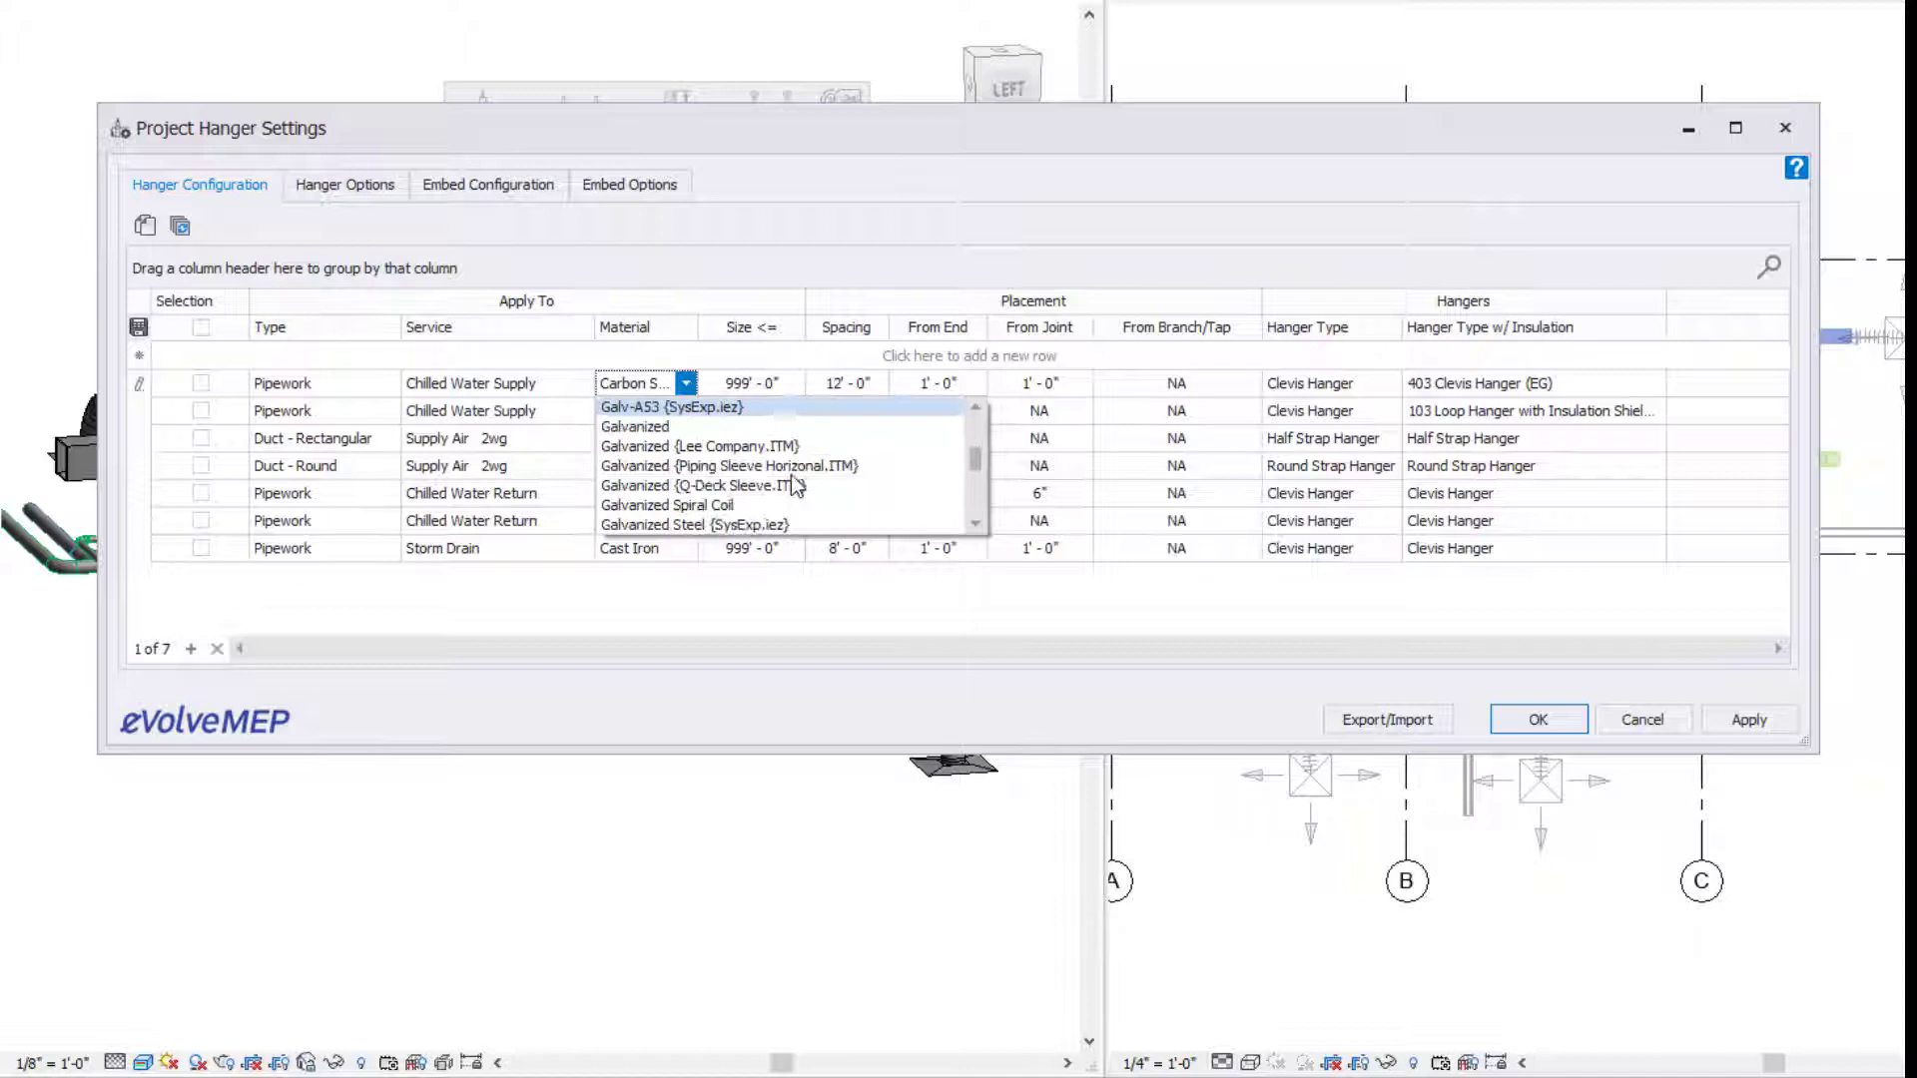
scroll(down, 3)
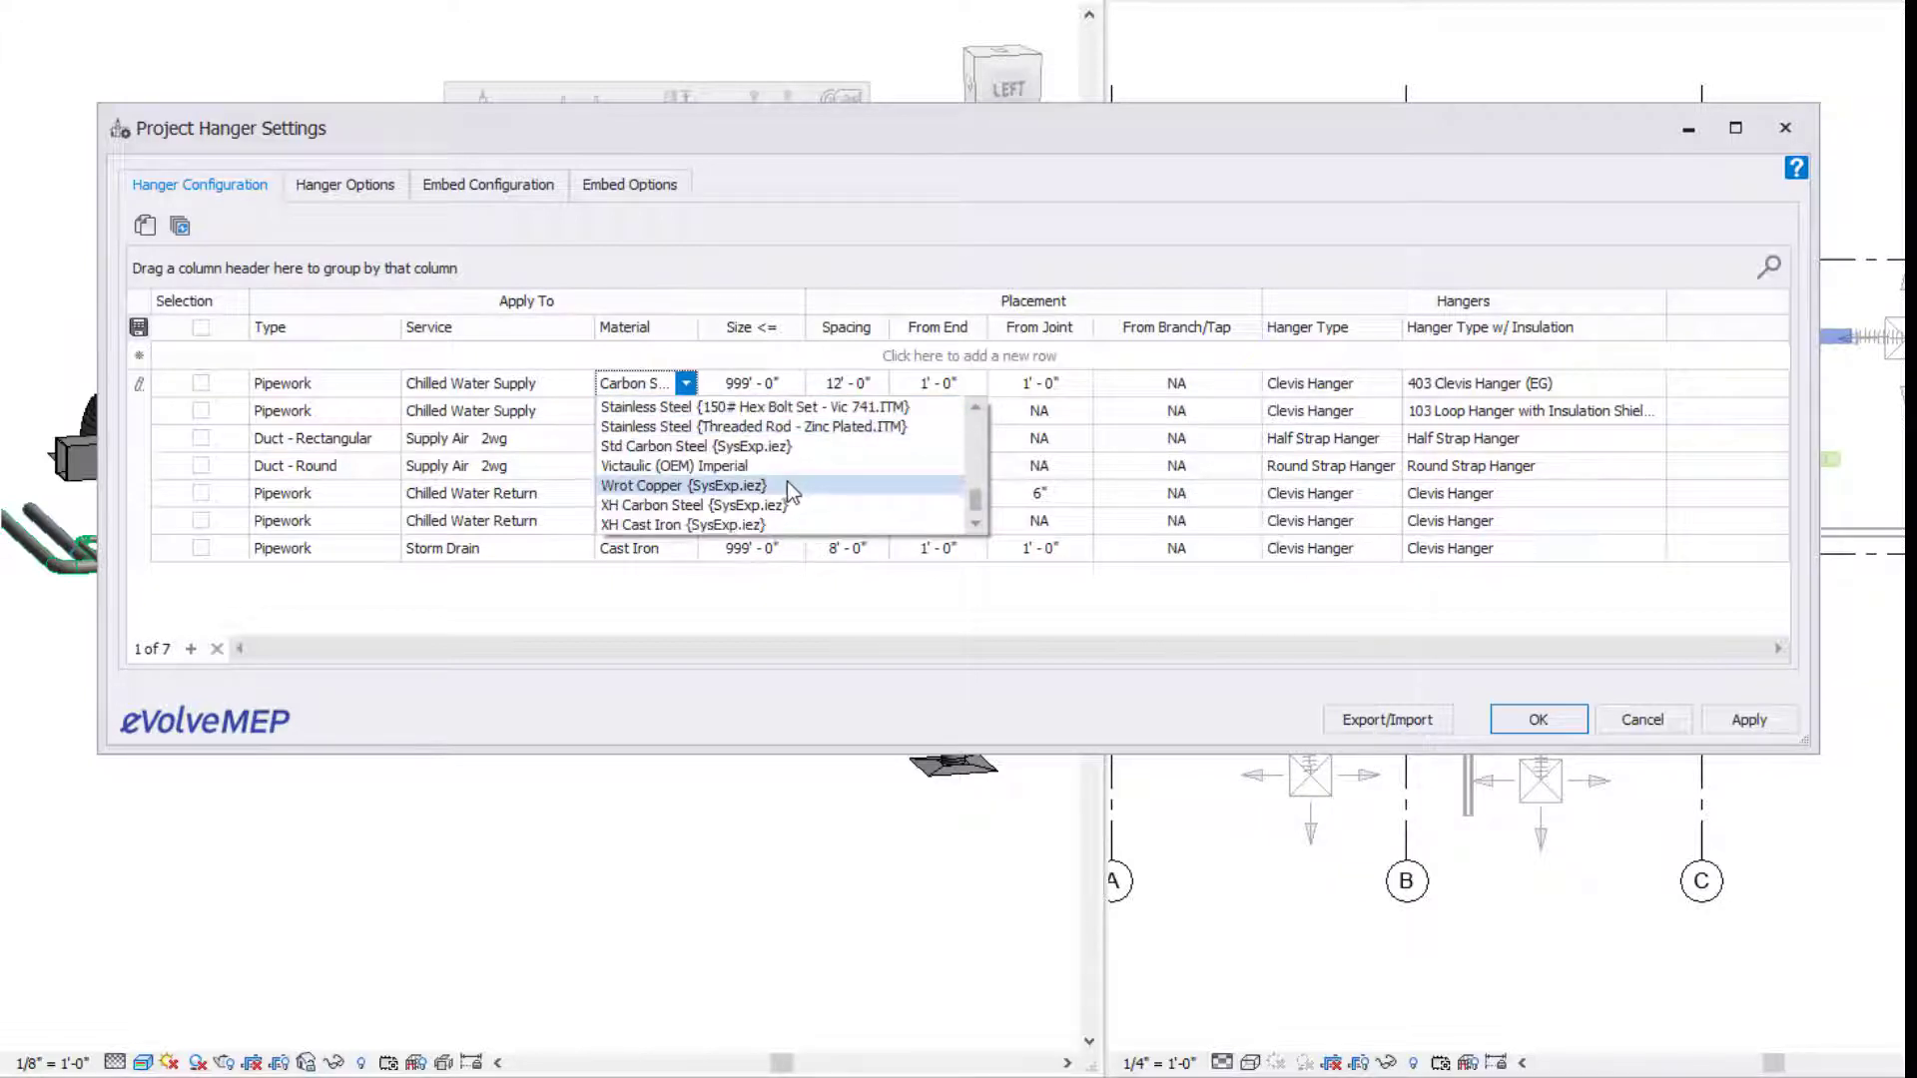
click(678, 485)
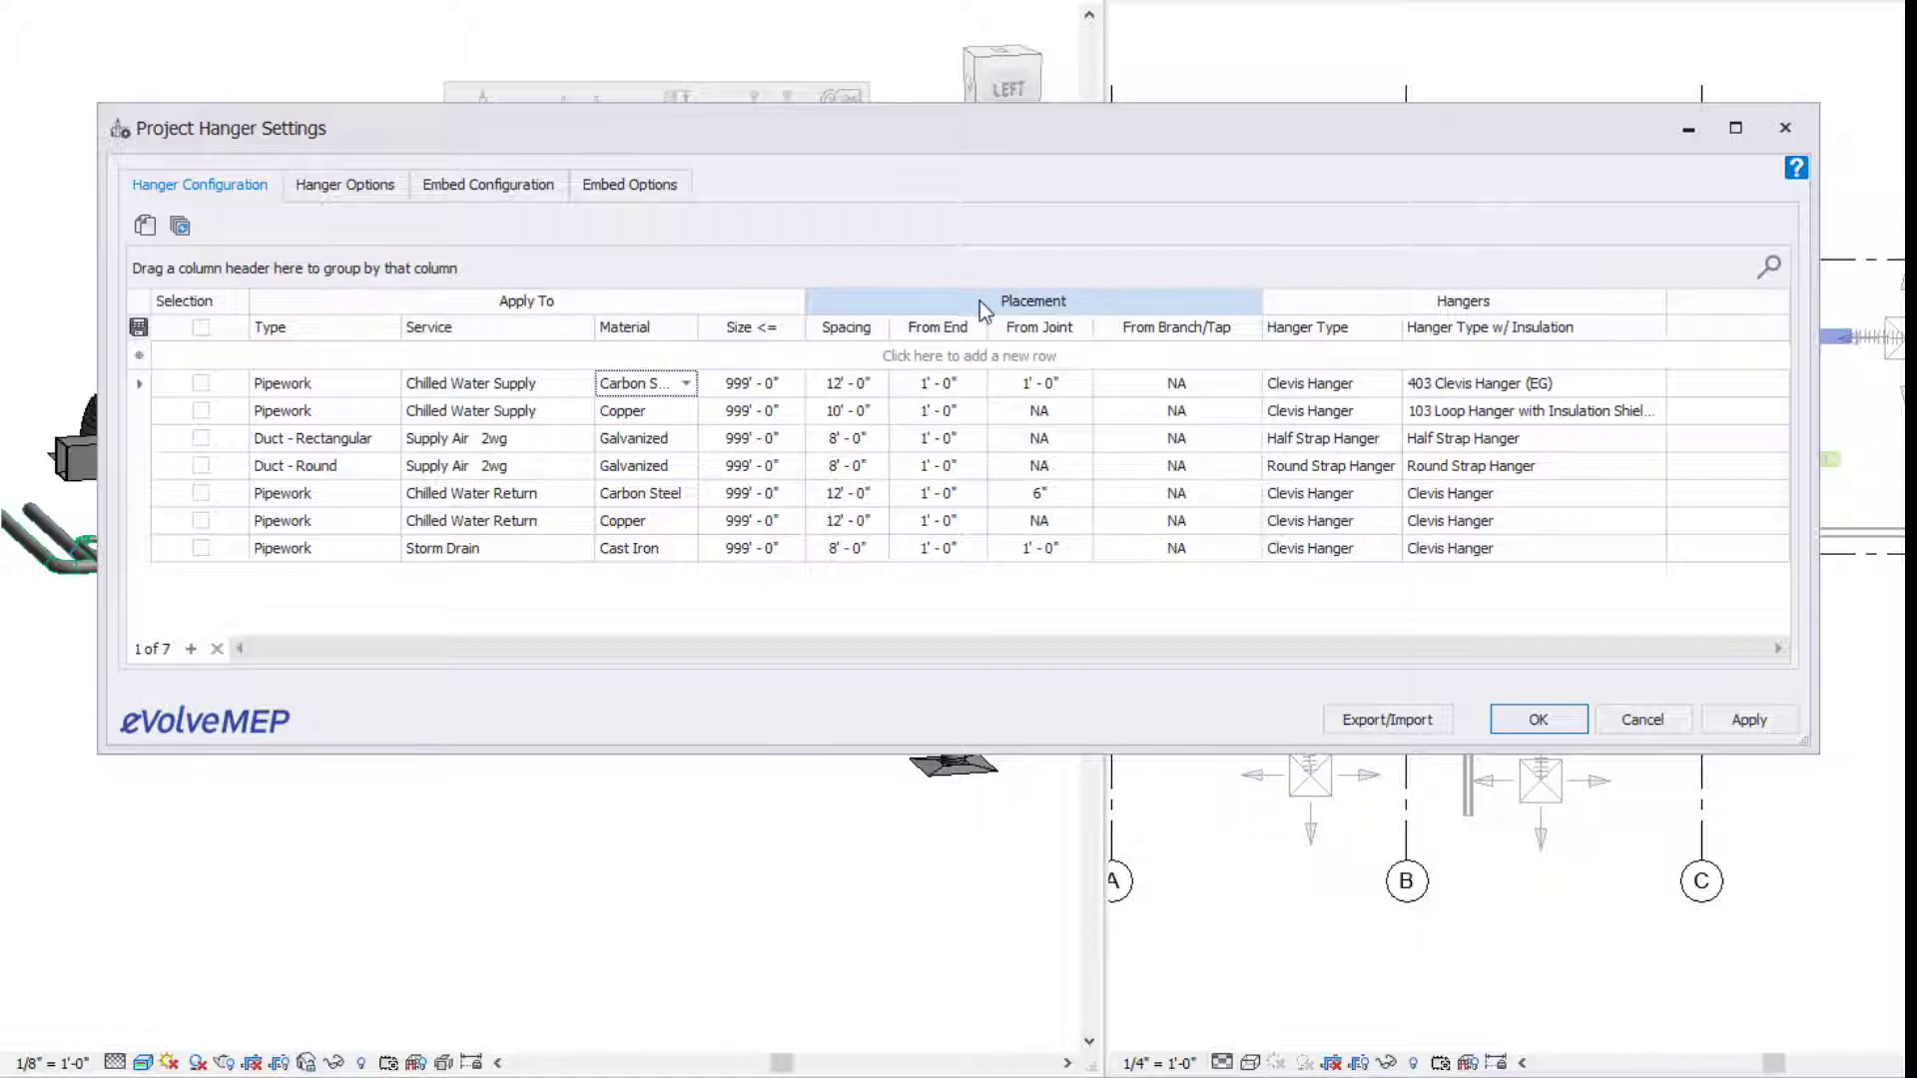
mouse_move(836, 565)
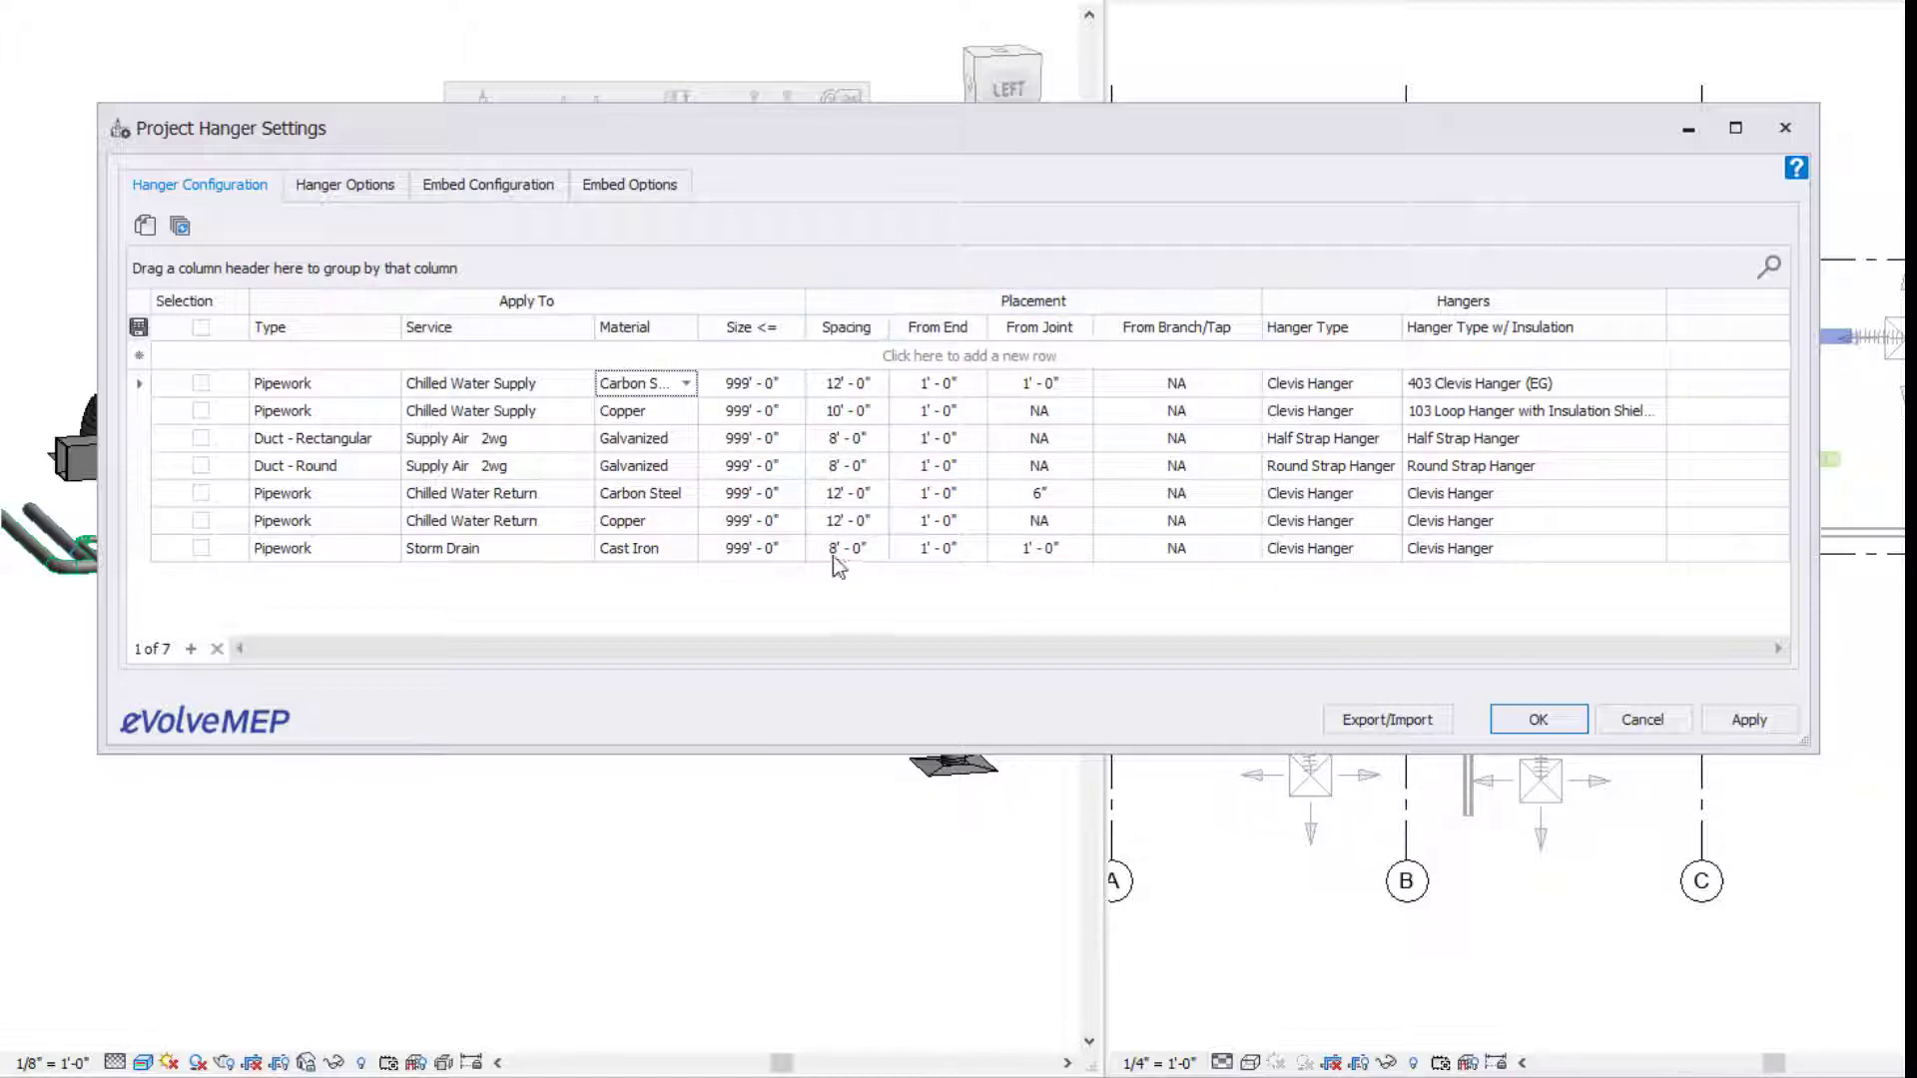
mouse_move(1026, 475)
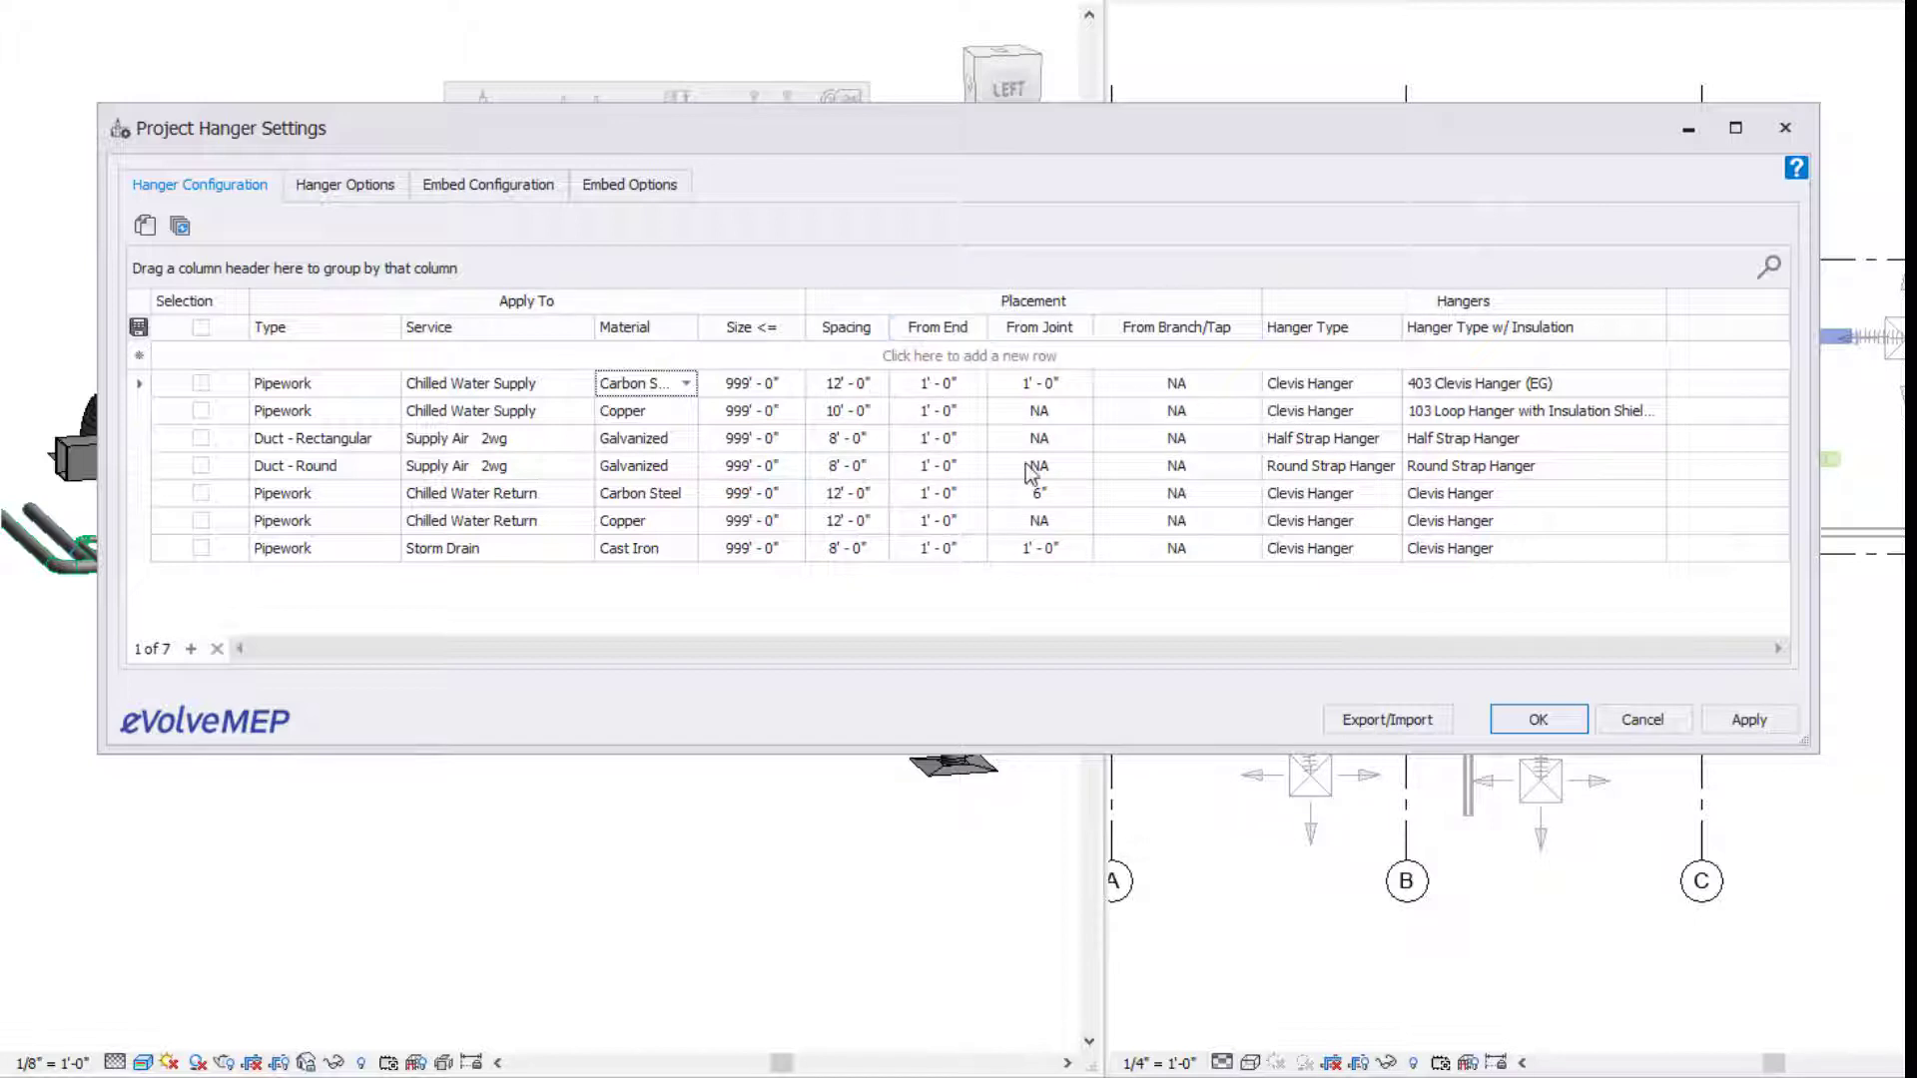
mouse_move(1158, 453)
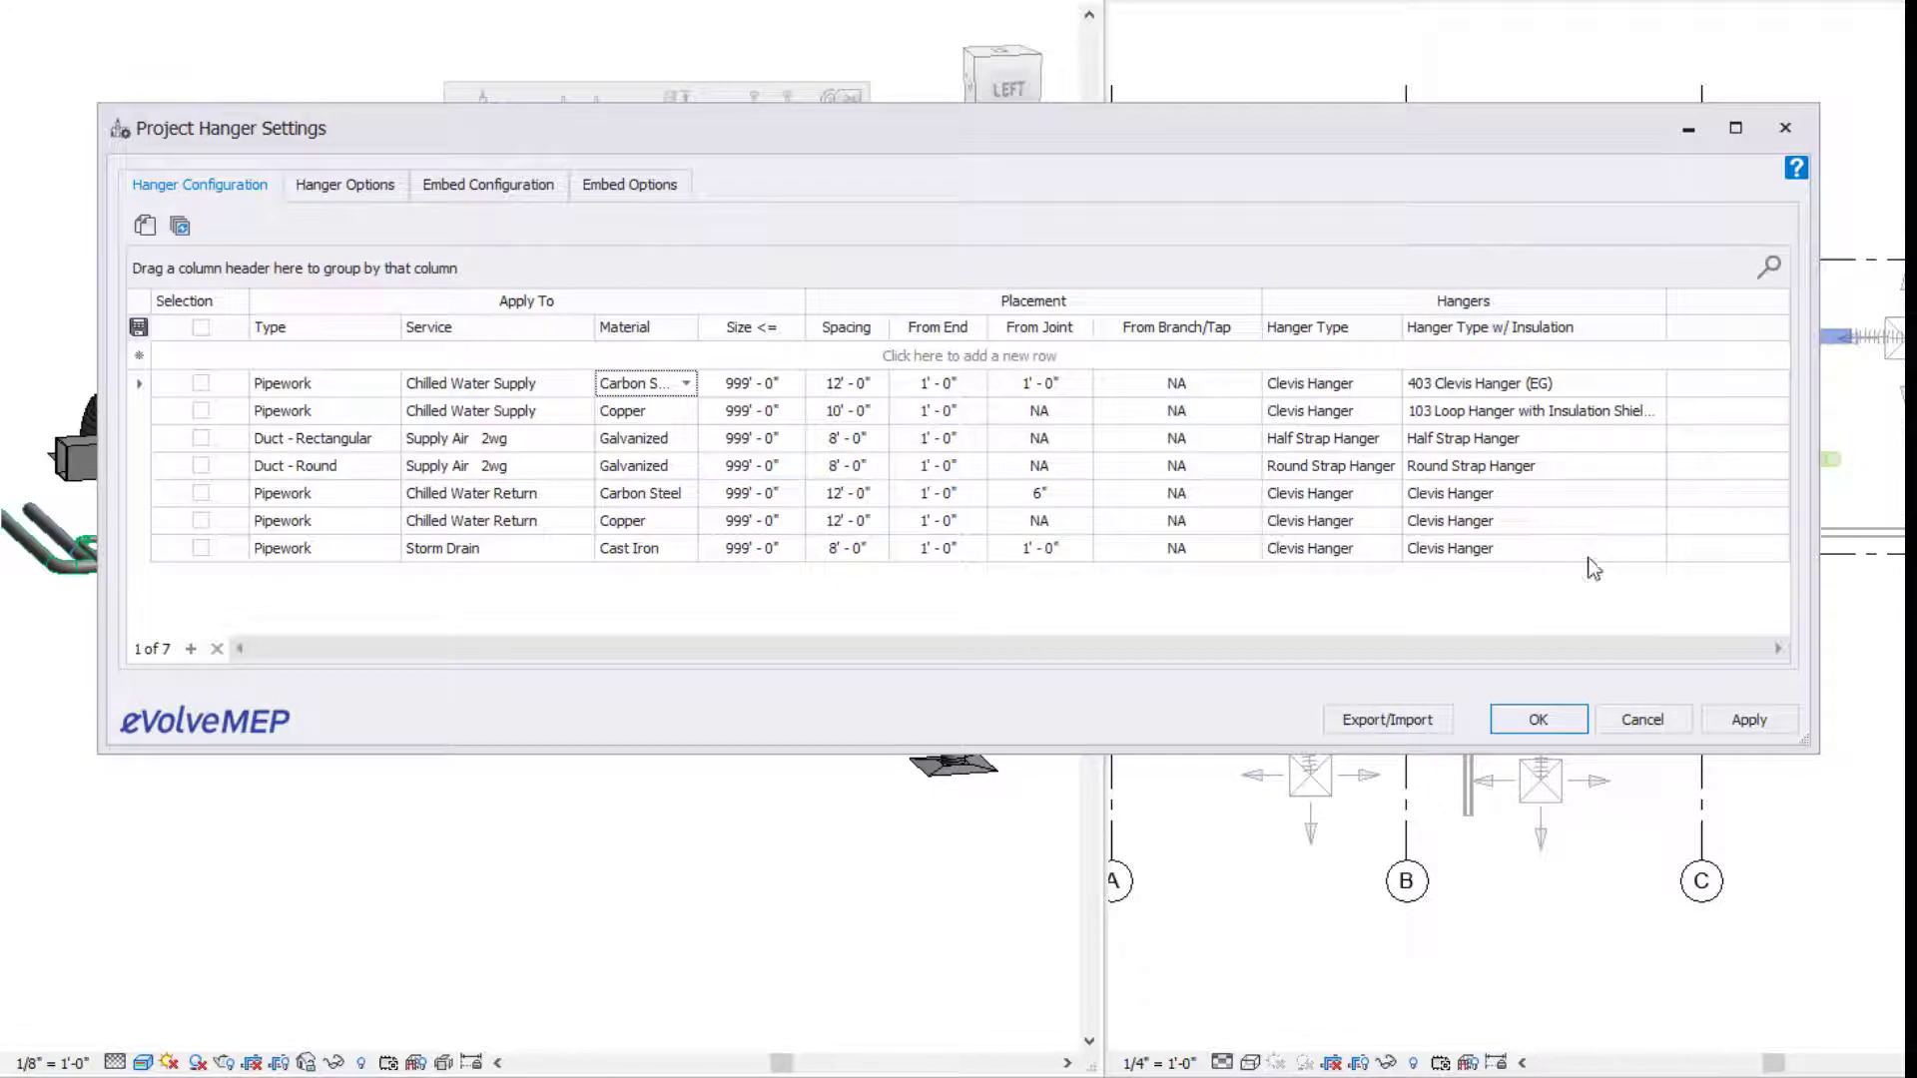
- Review Hanger Options, toggling Highlight immovable hangers on then off, and move to Embed Configuration
click(345, 183)
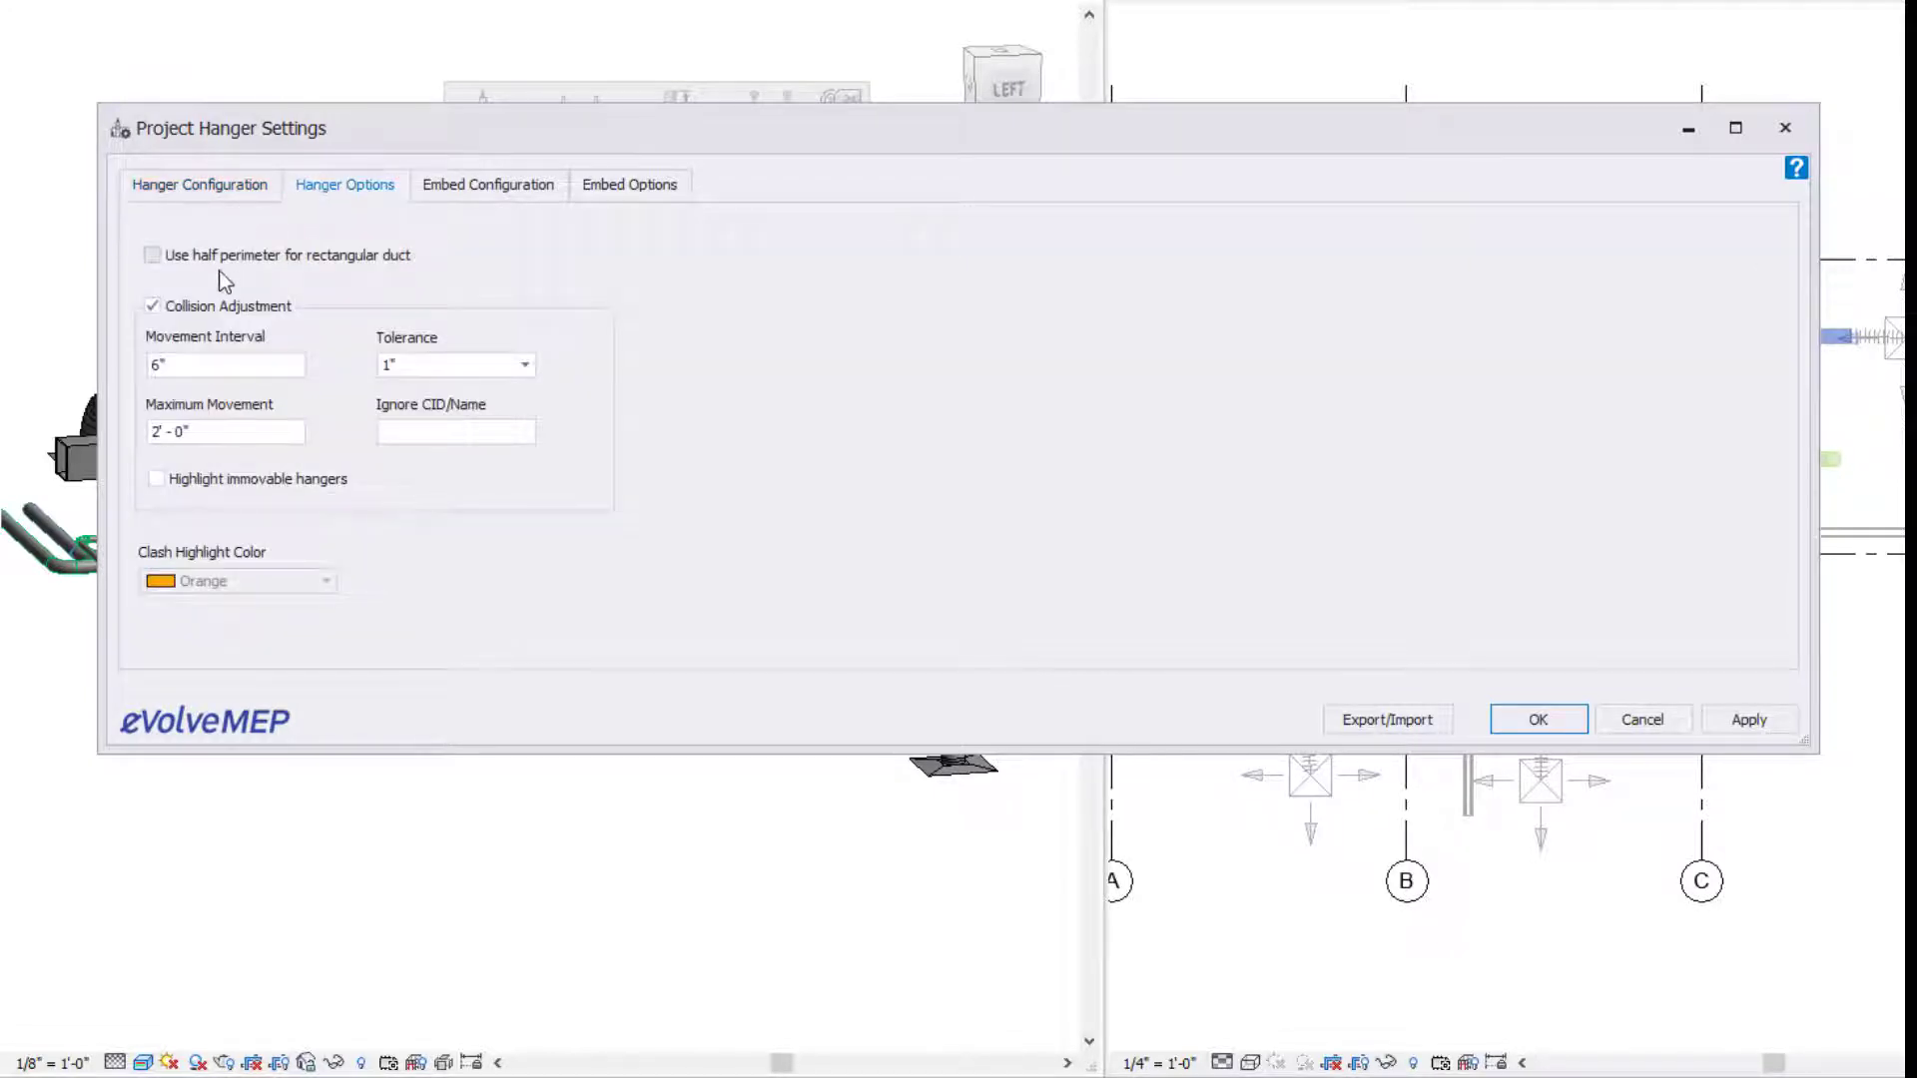
mouse_move(301, 275)
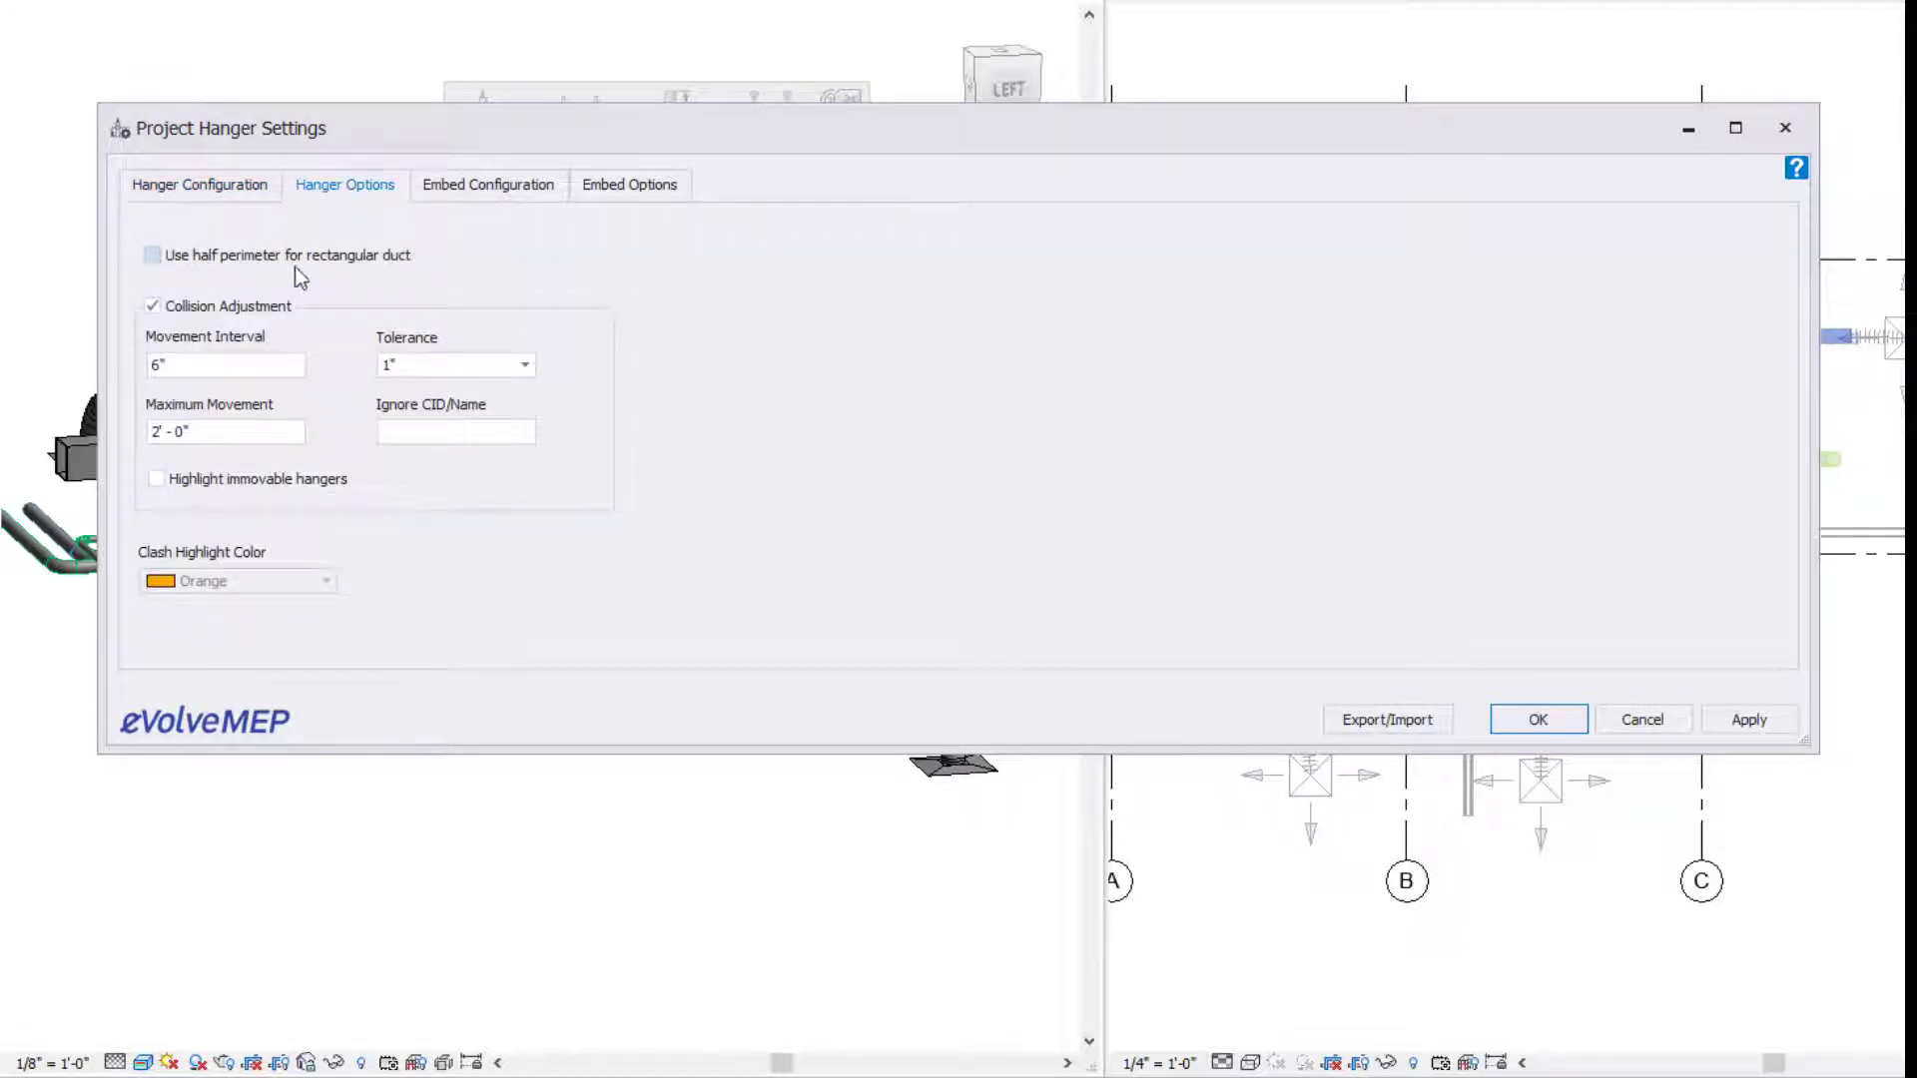
mouse_move(357, 306)
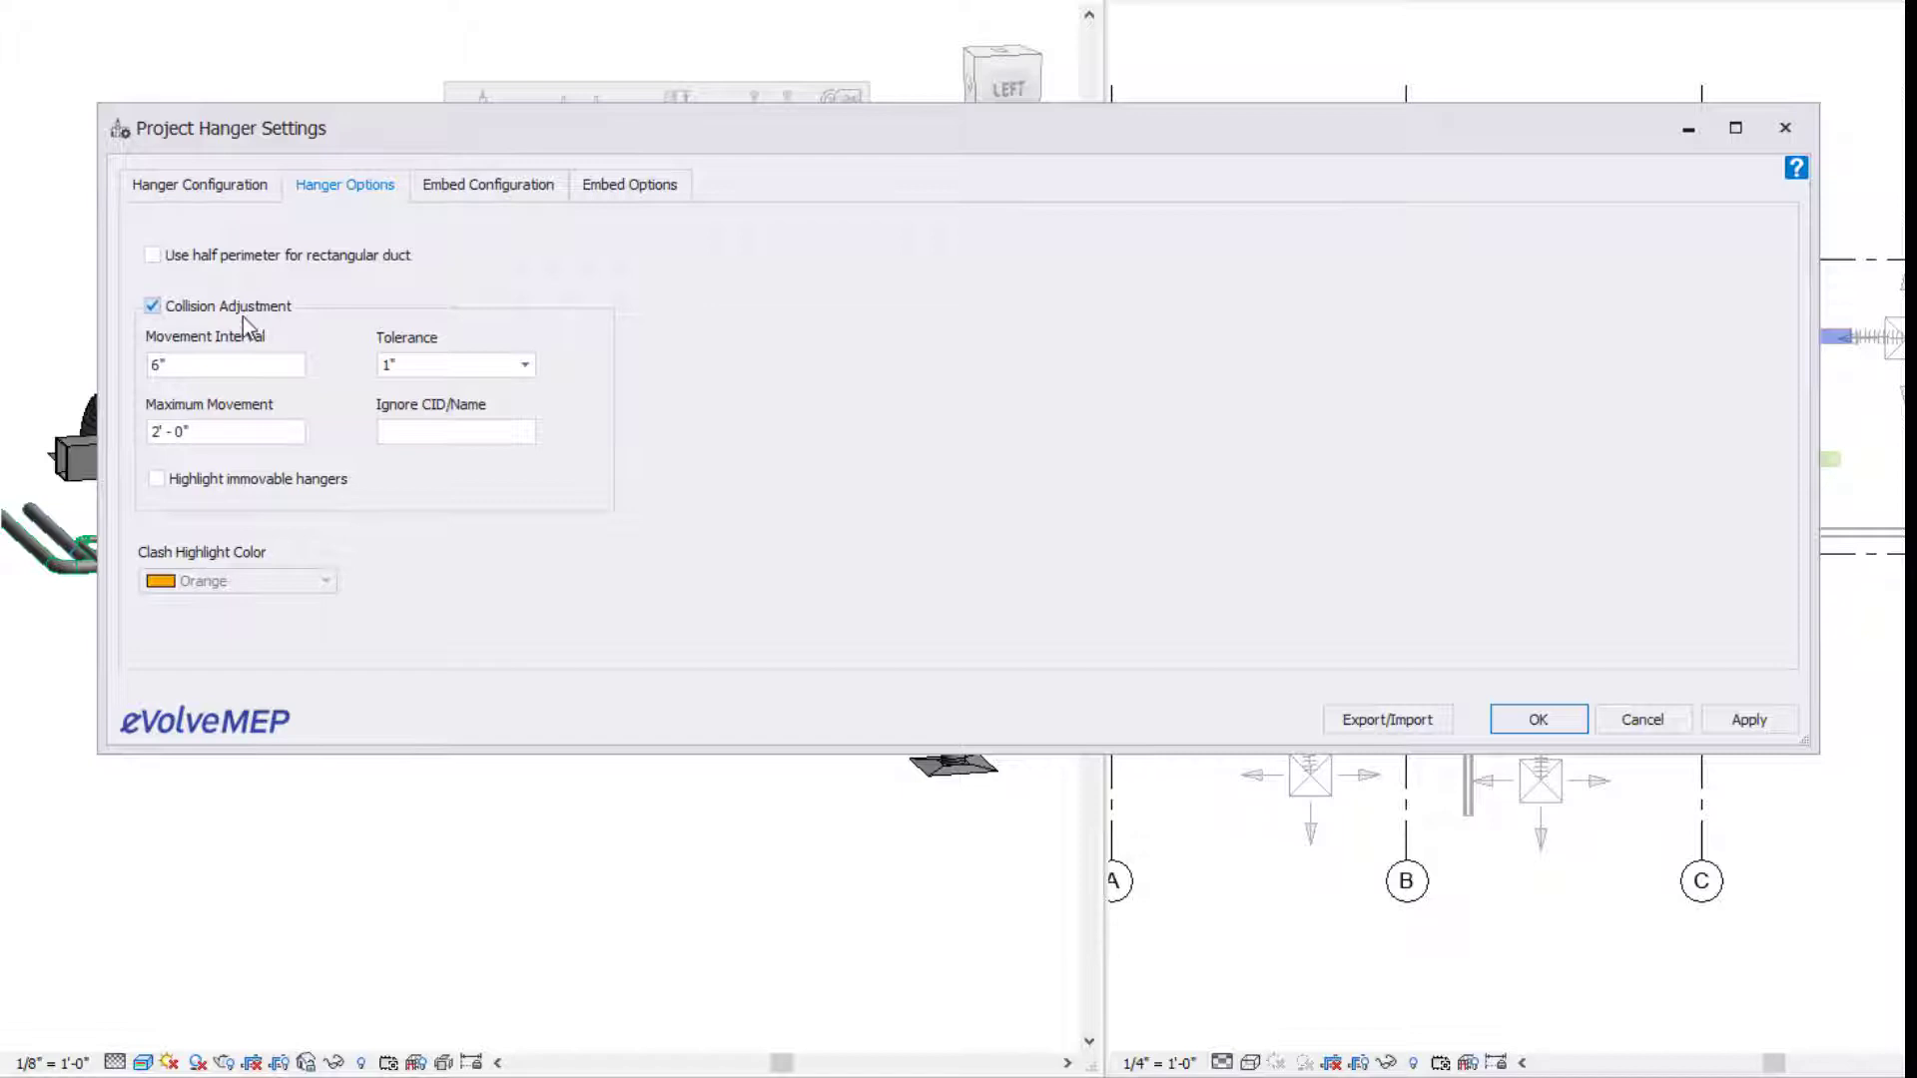
click(525, 363)
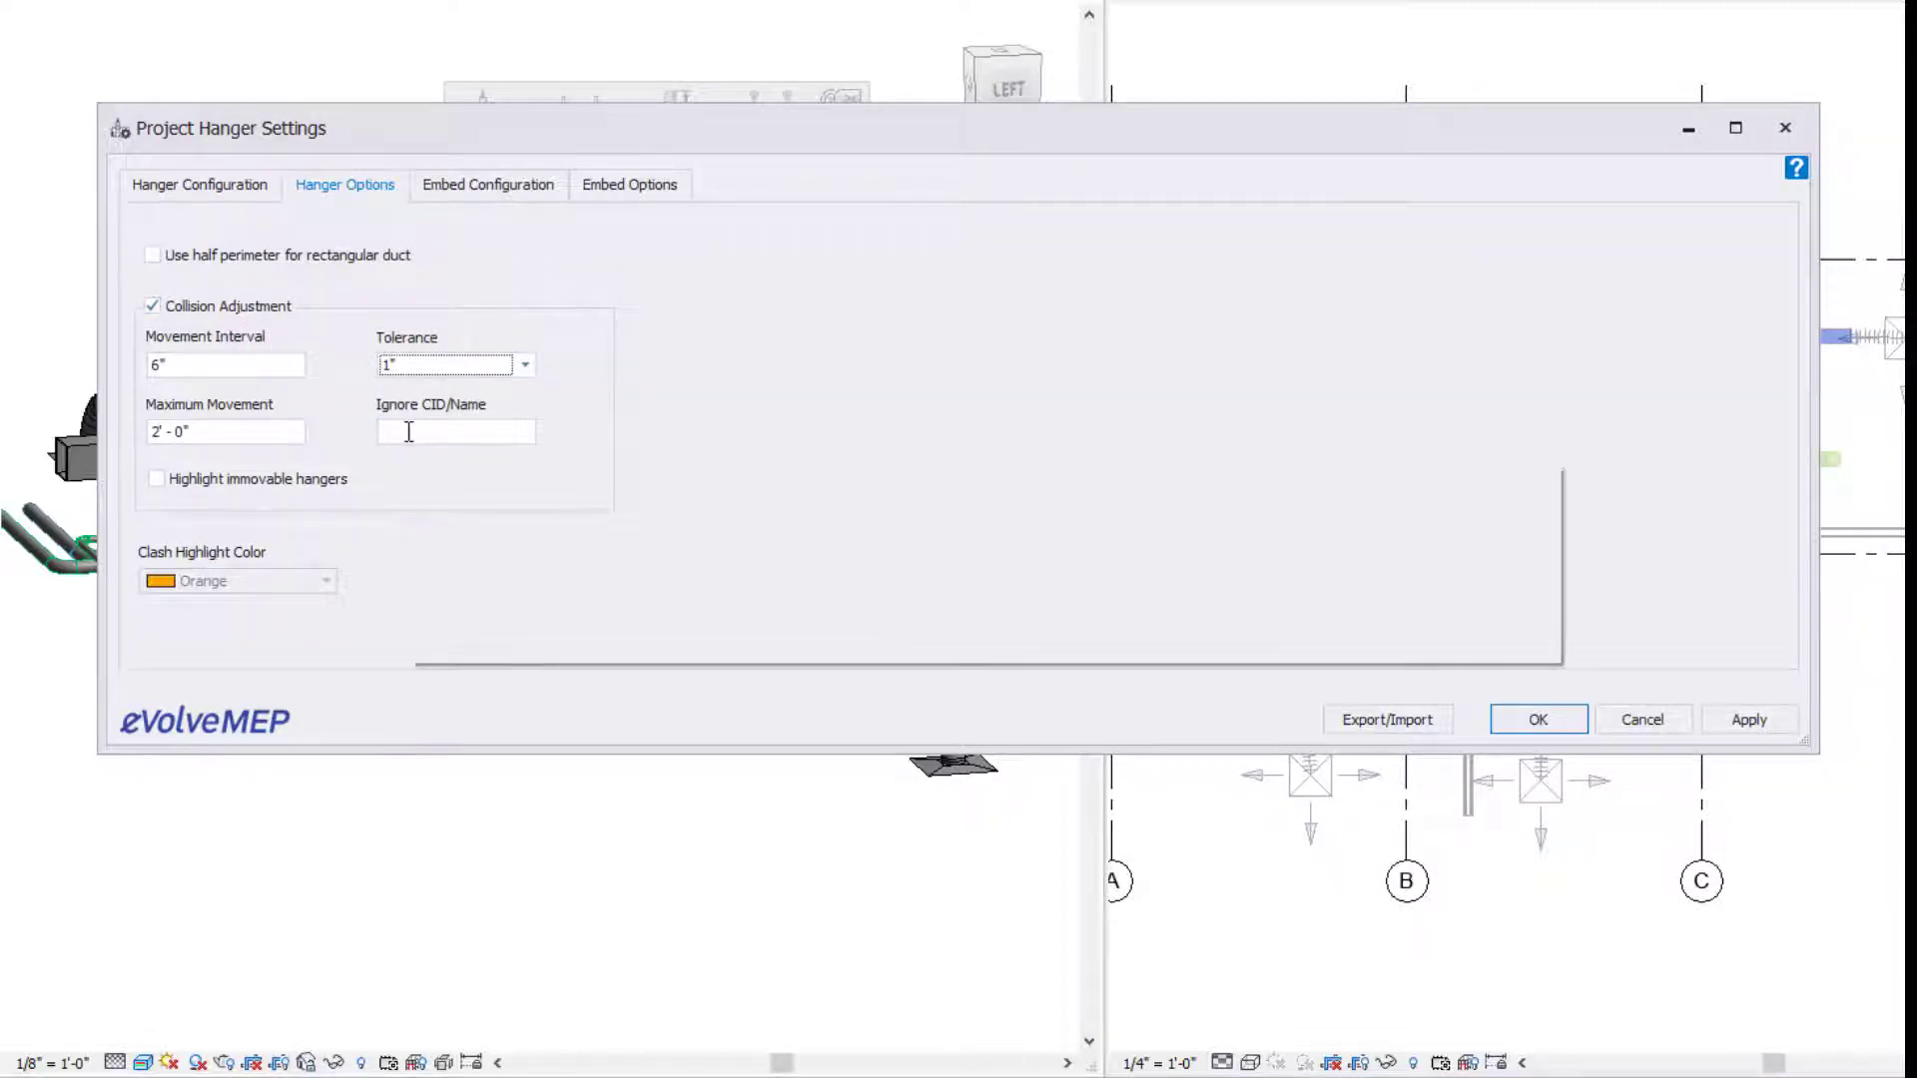
mouse_move(443, 415)
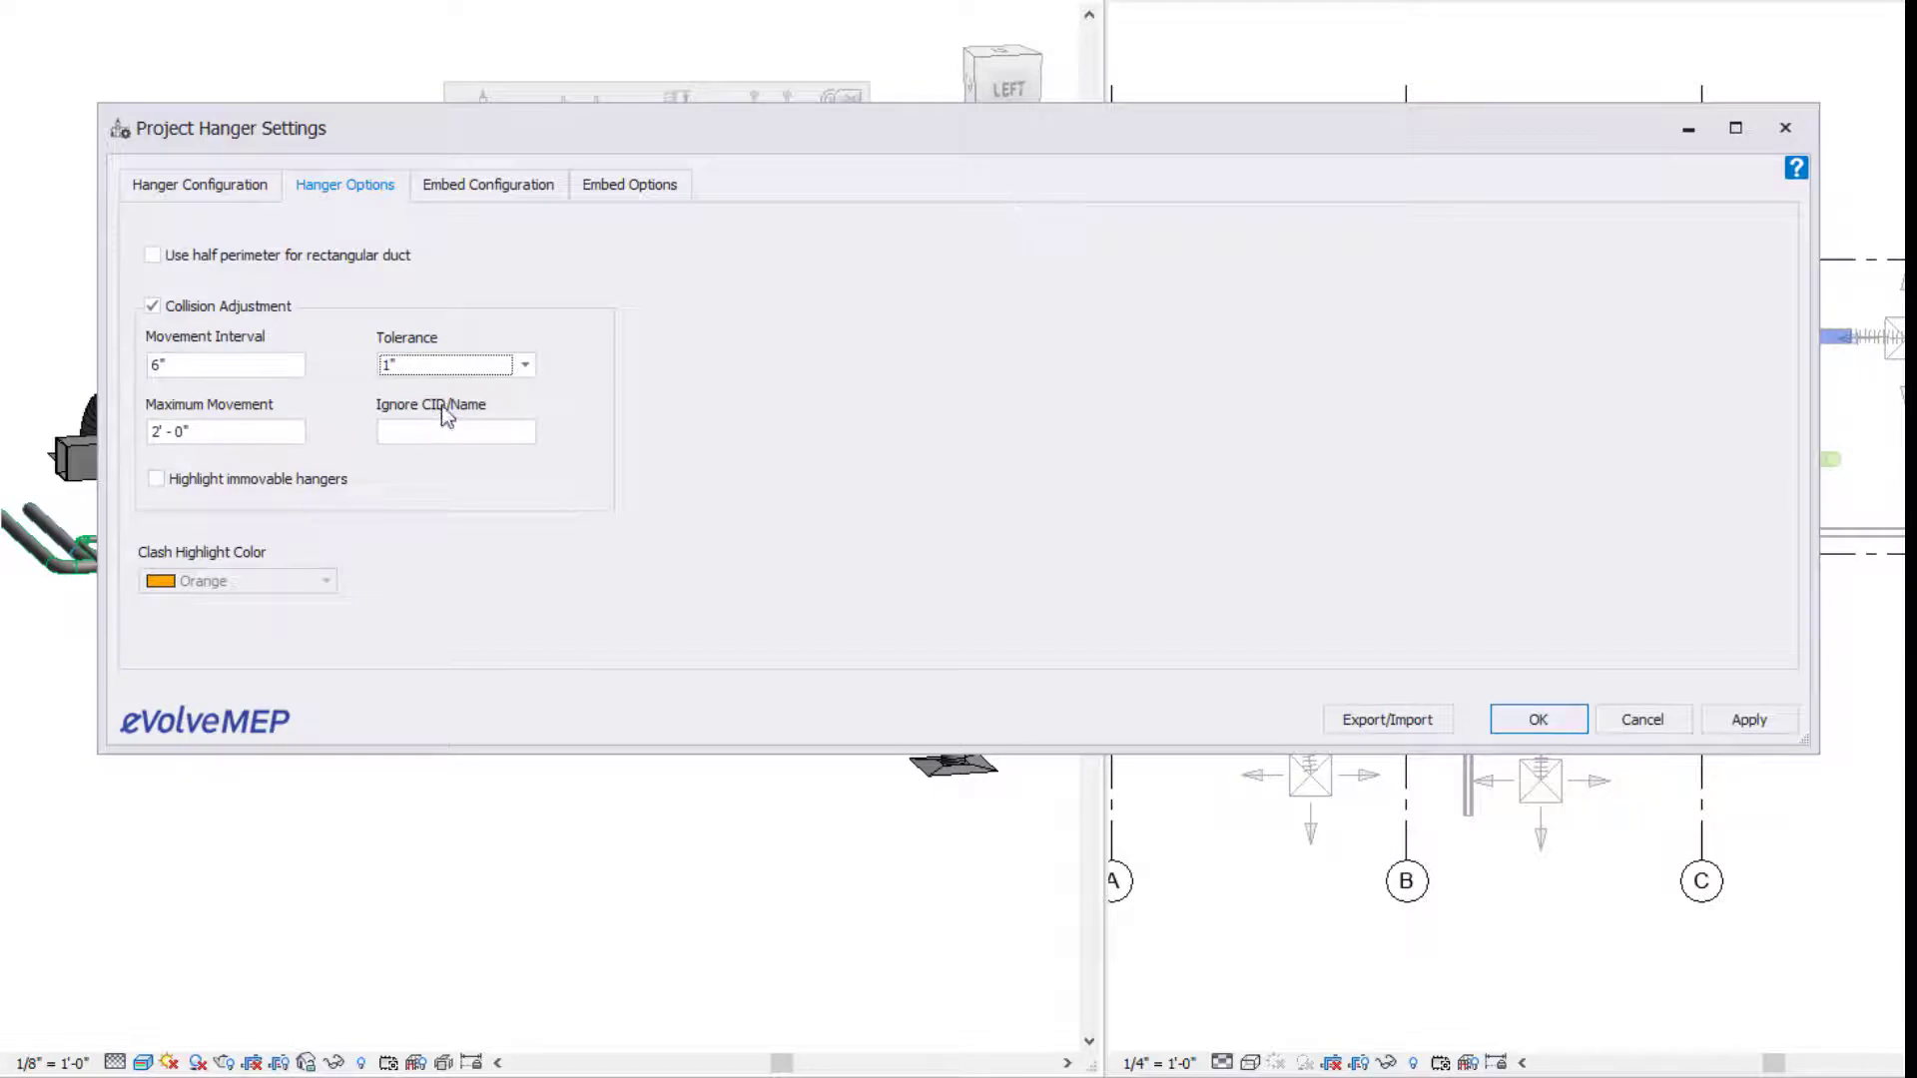
mouse_move(455, 432)
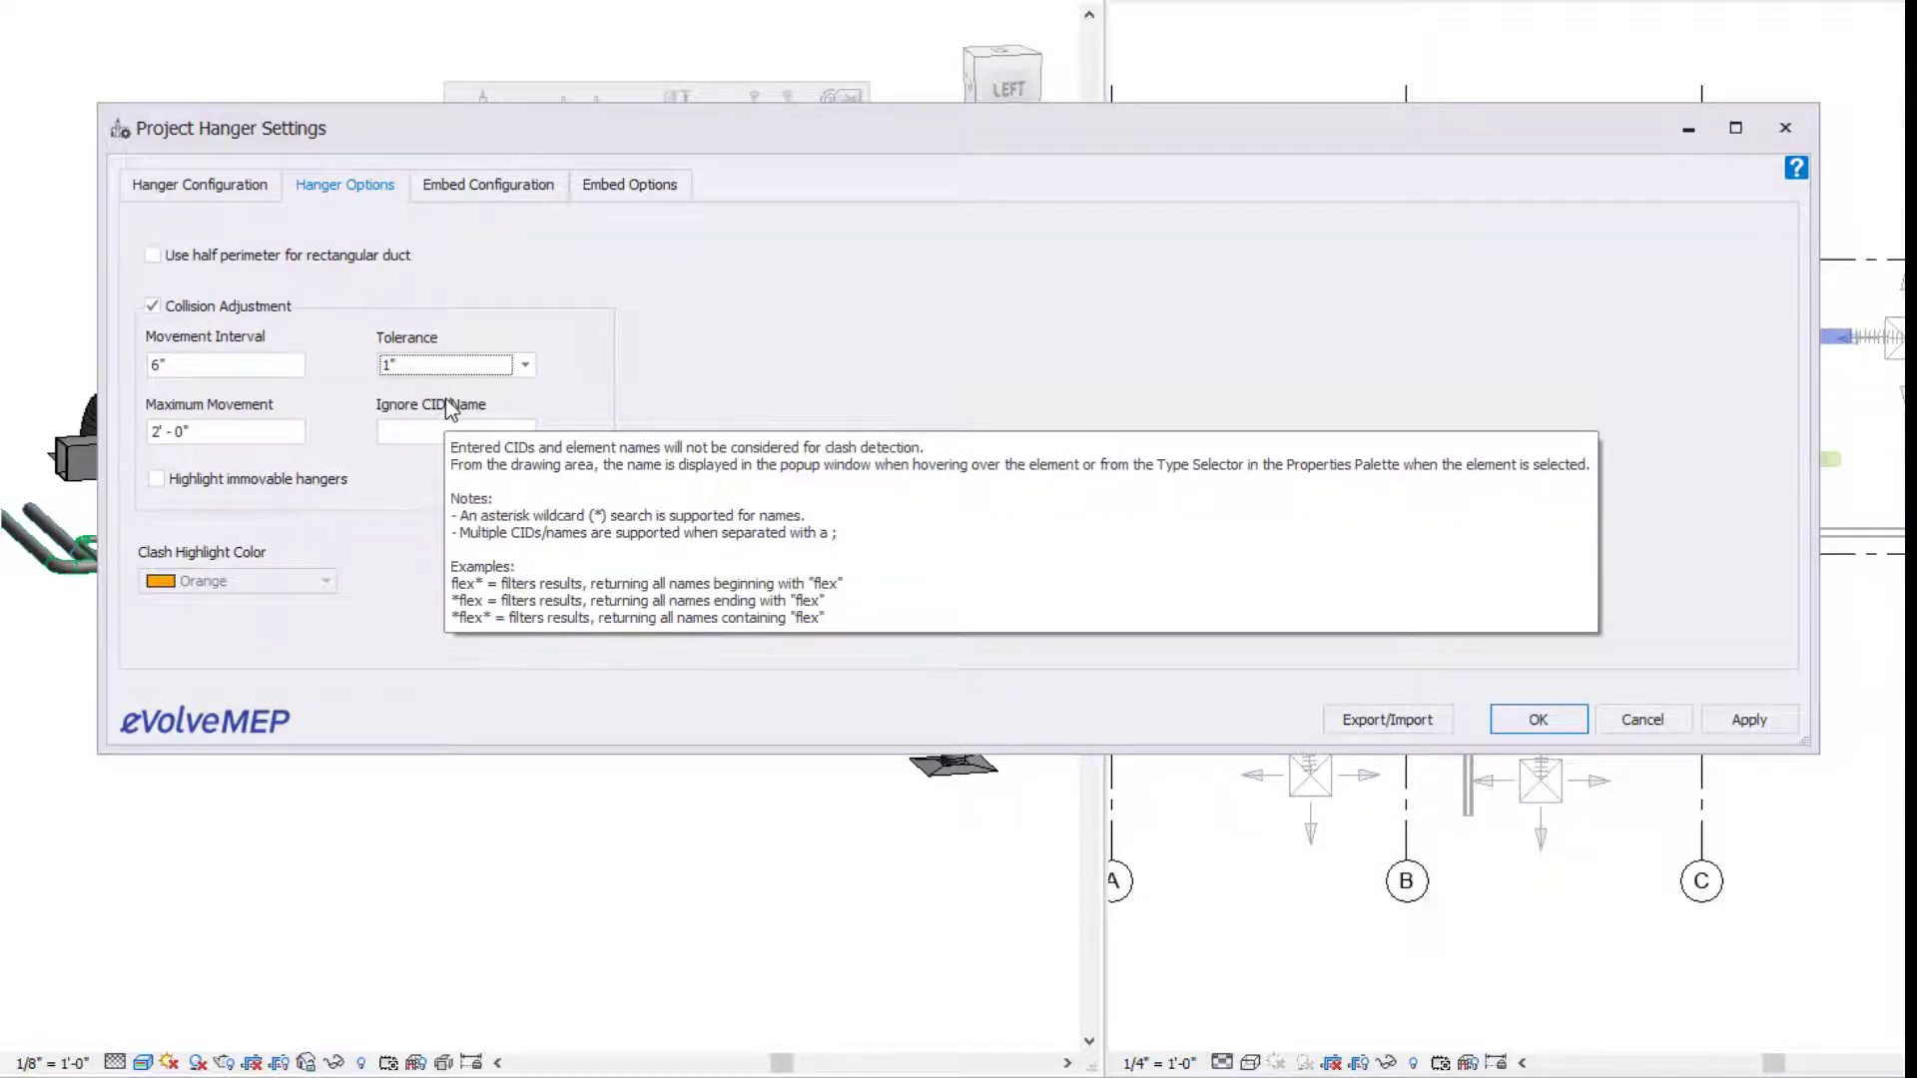
click(156, 477)
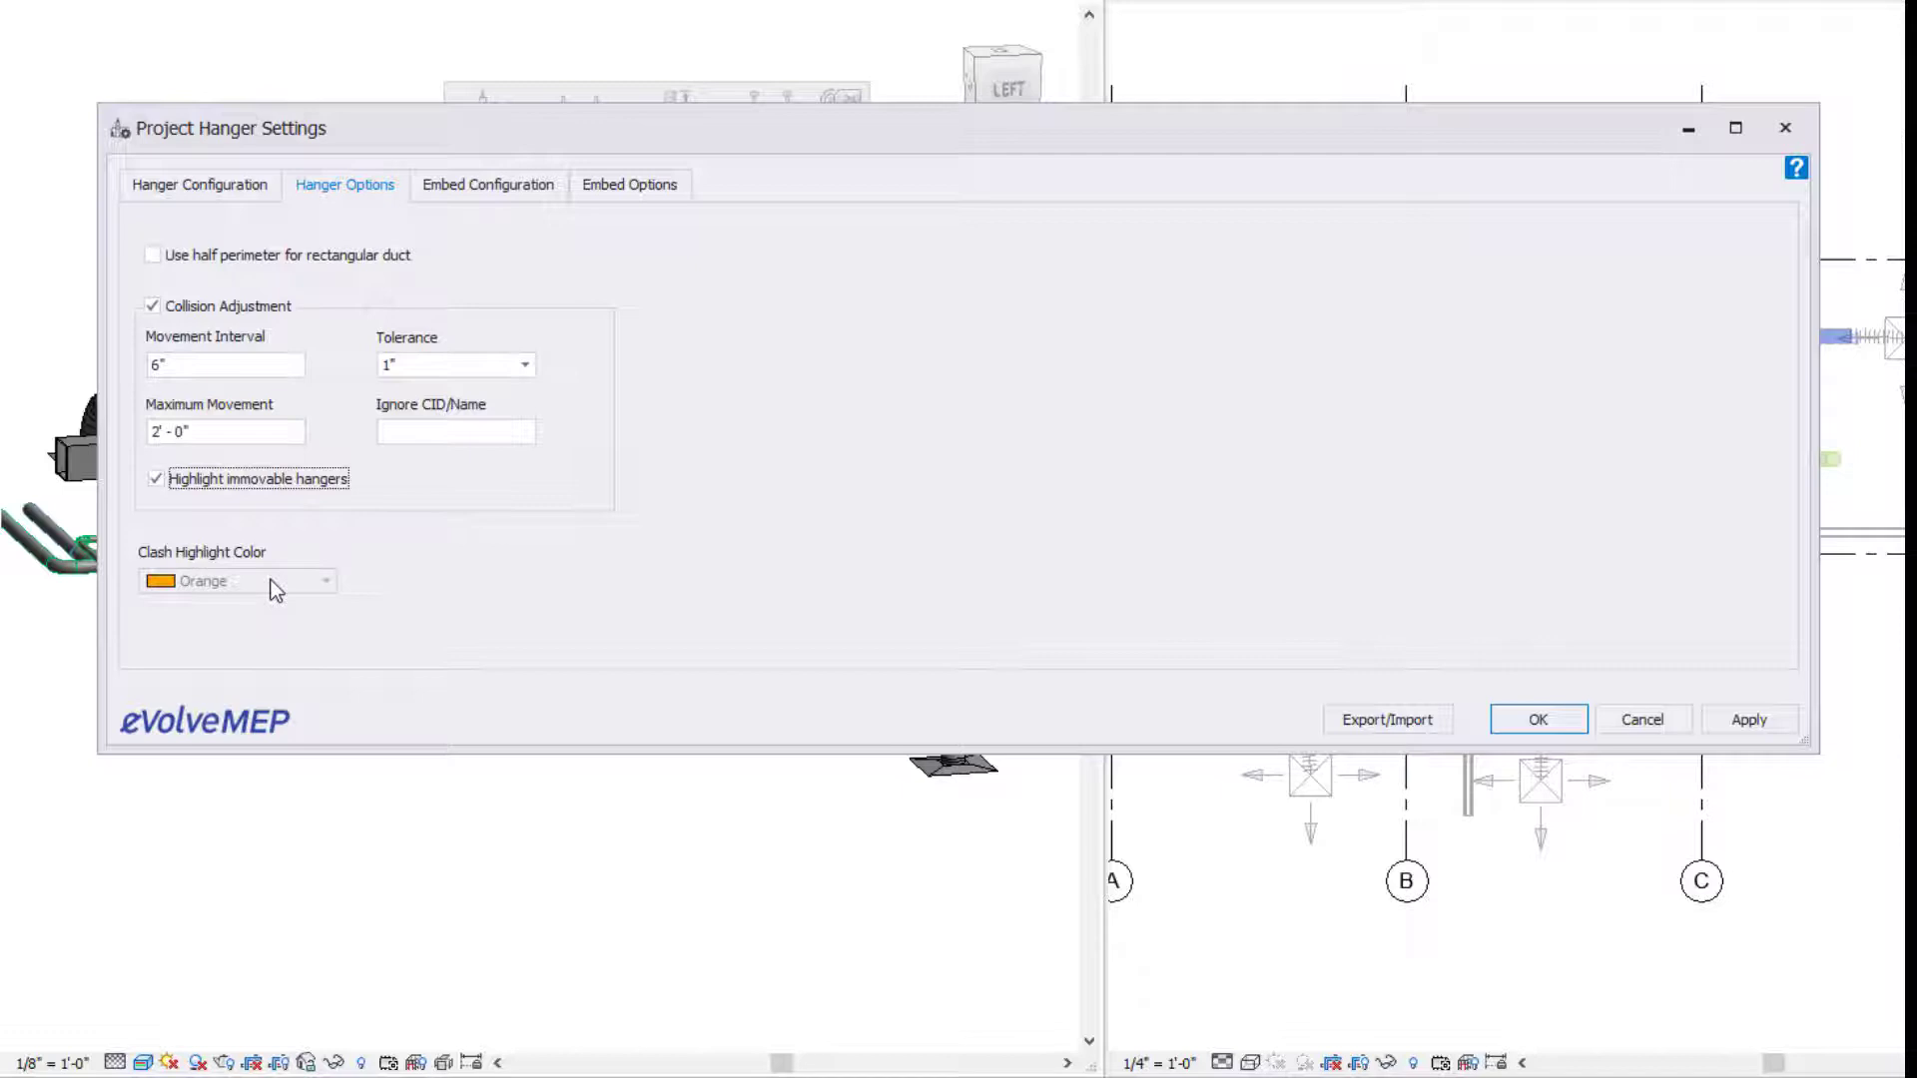
mouse_move(276, 575)
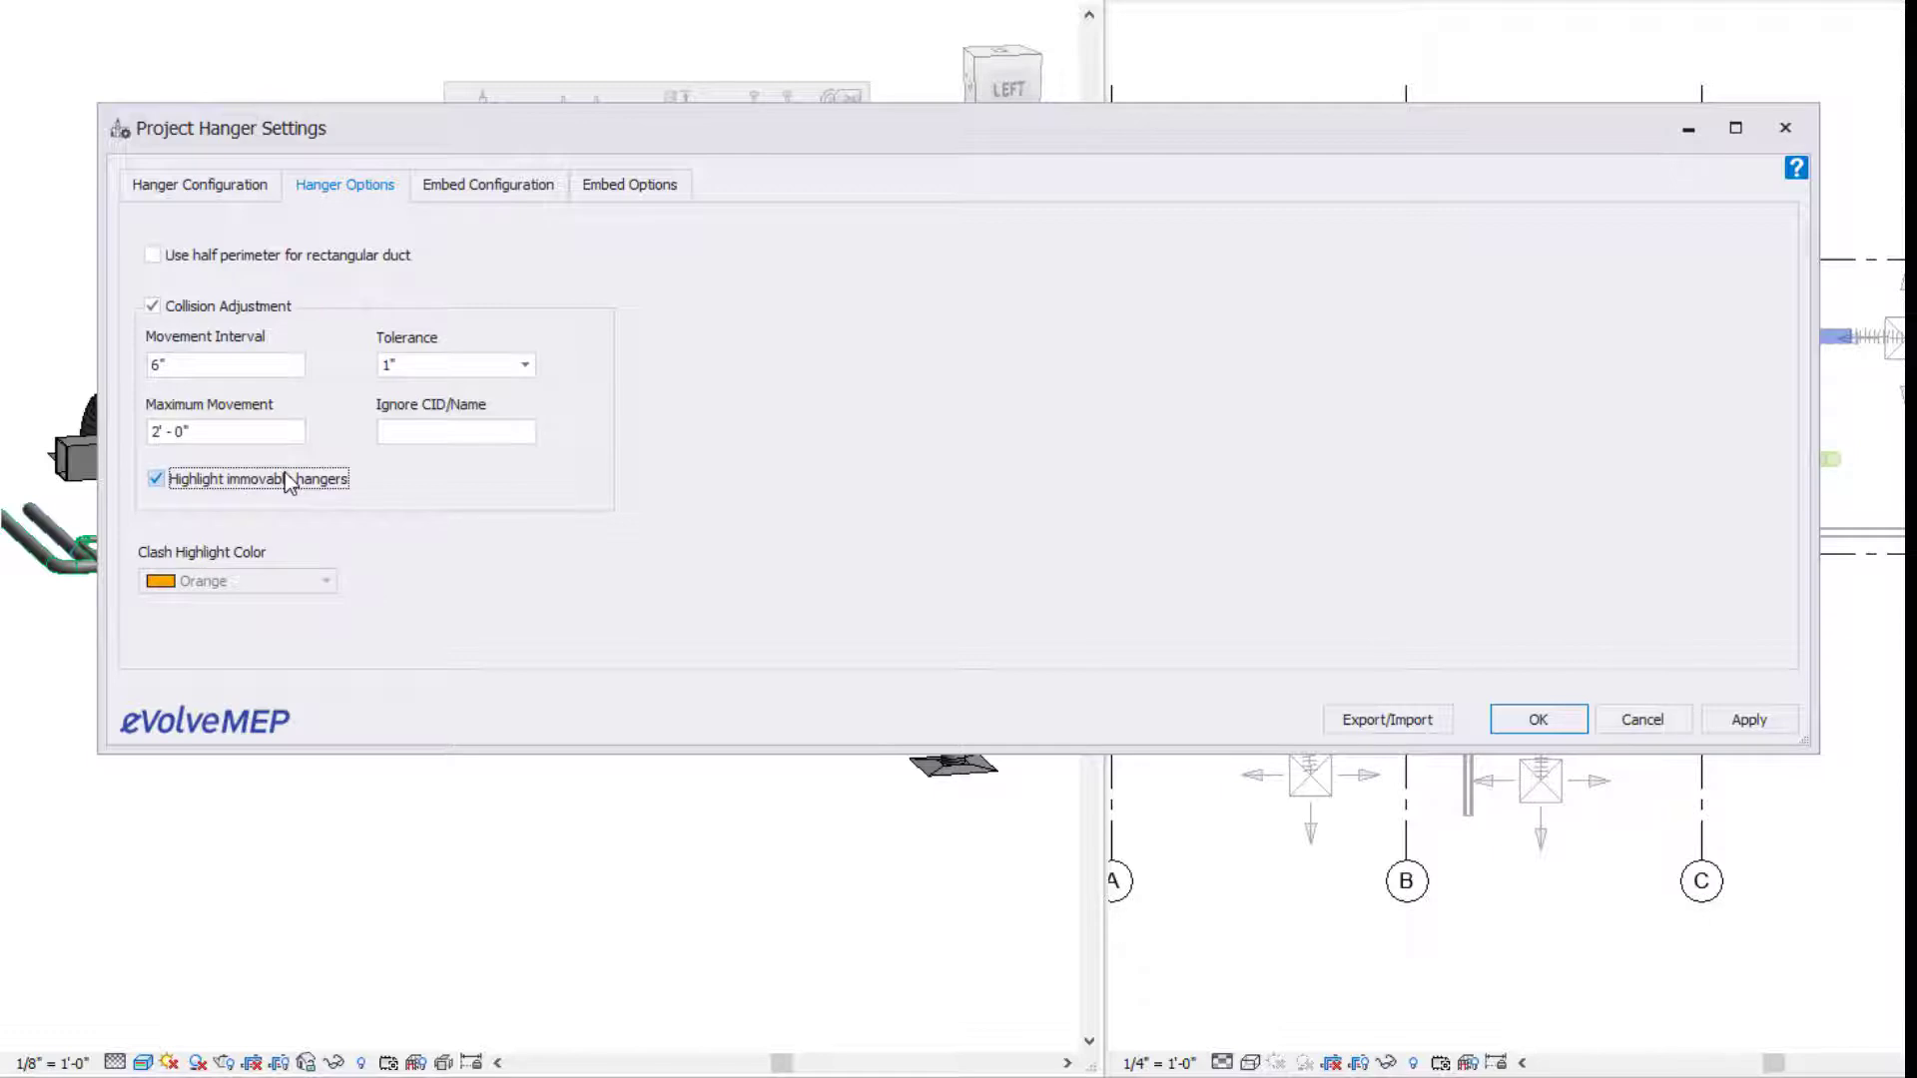
click(154, 477)
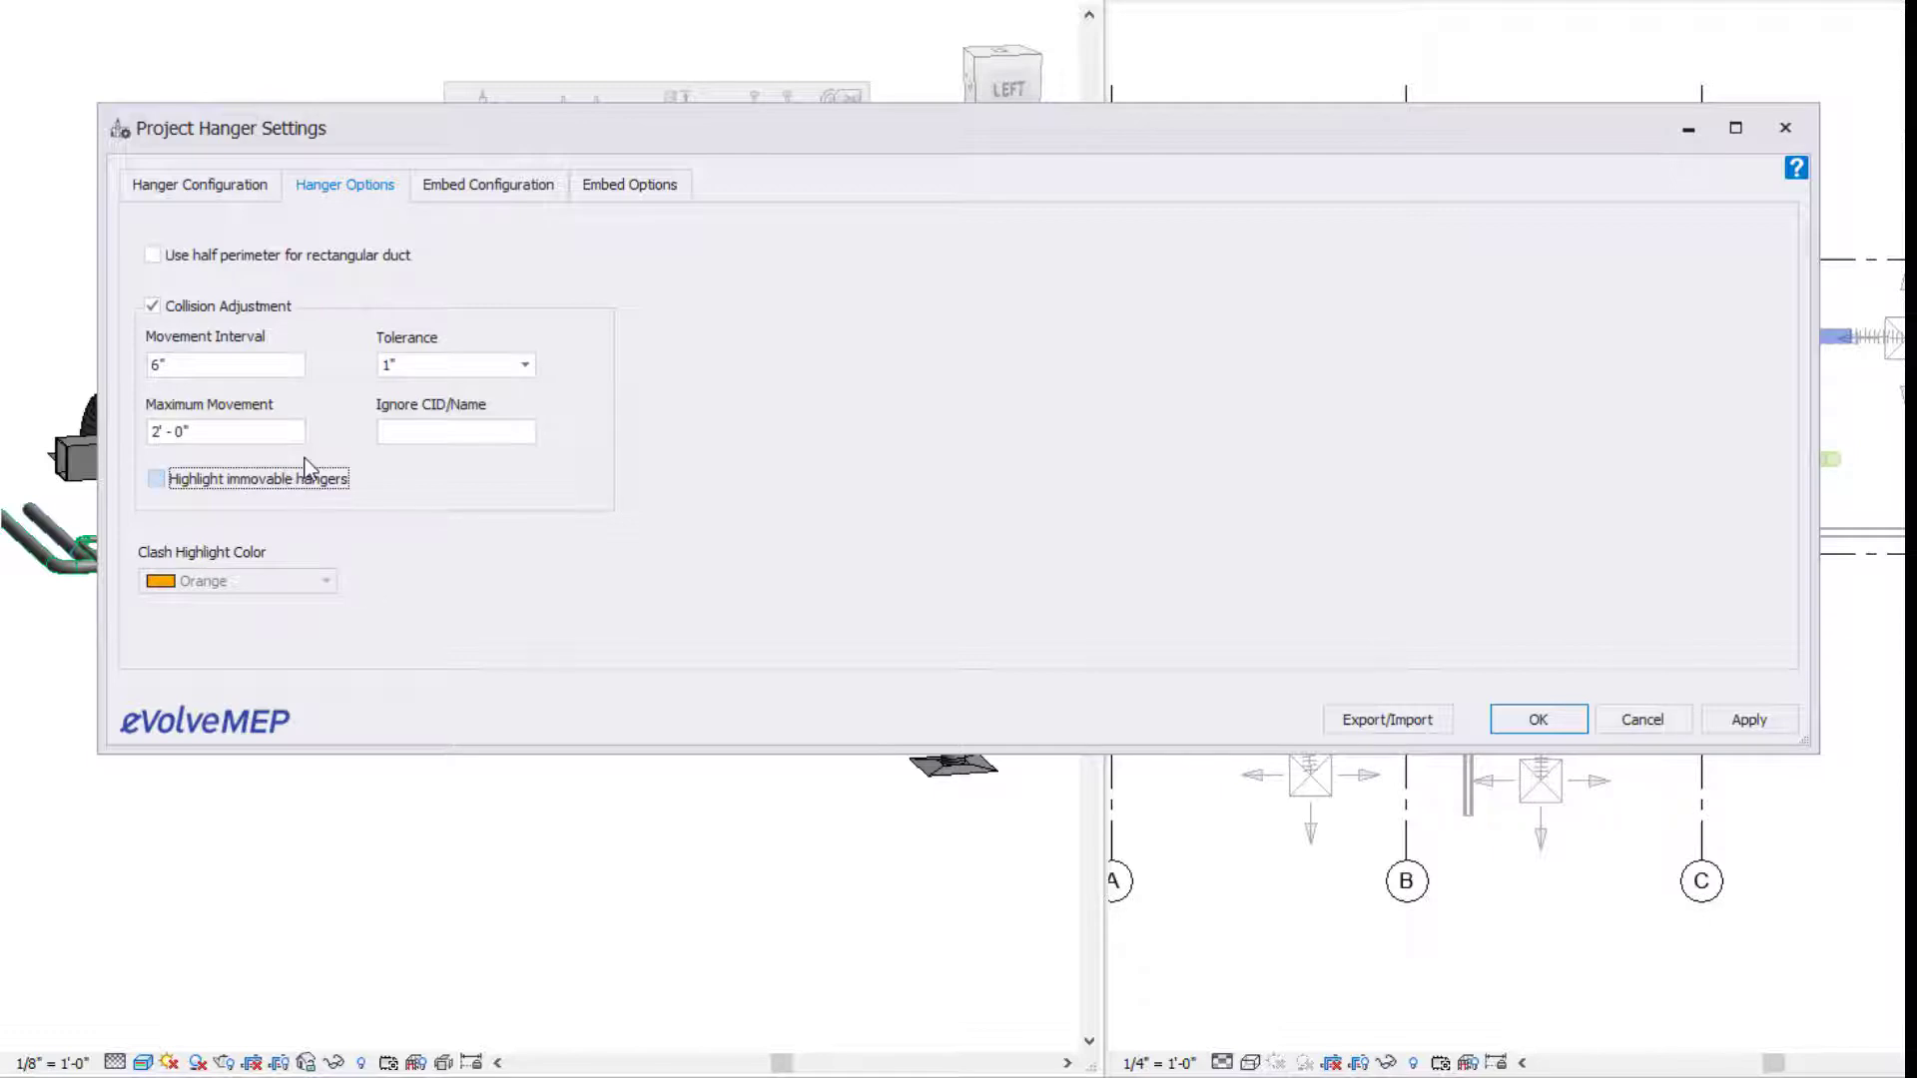
mouse_move(445, 529)
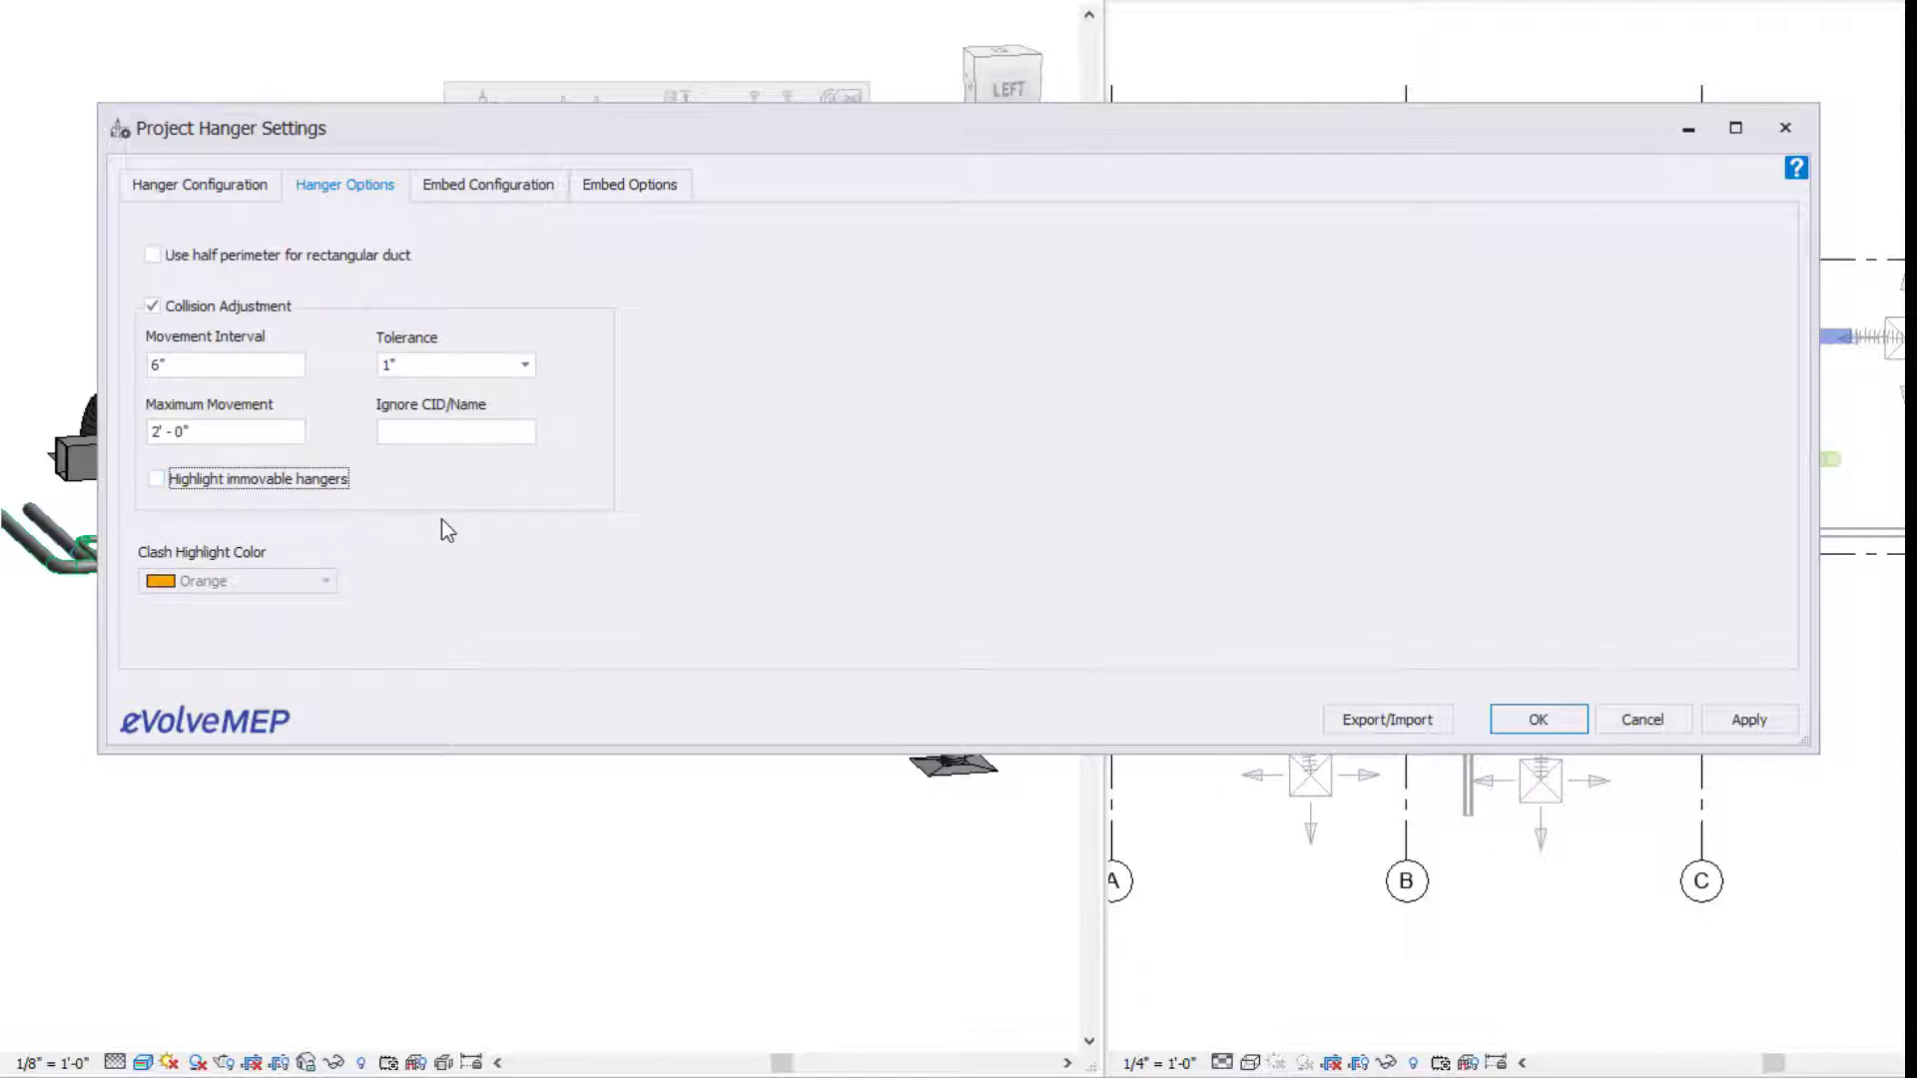
click(487, 183)
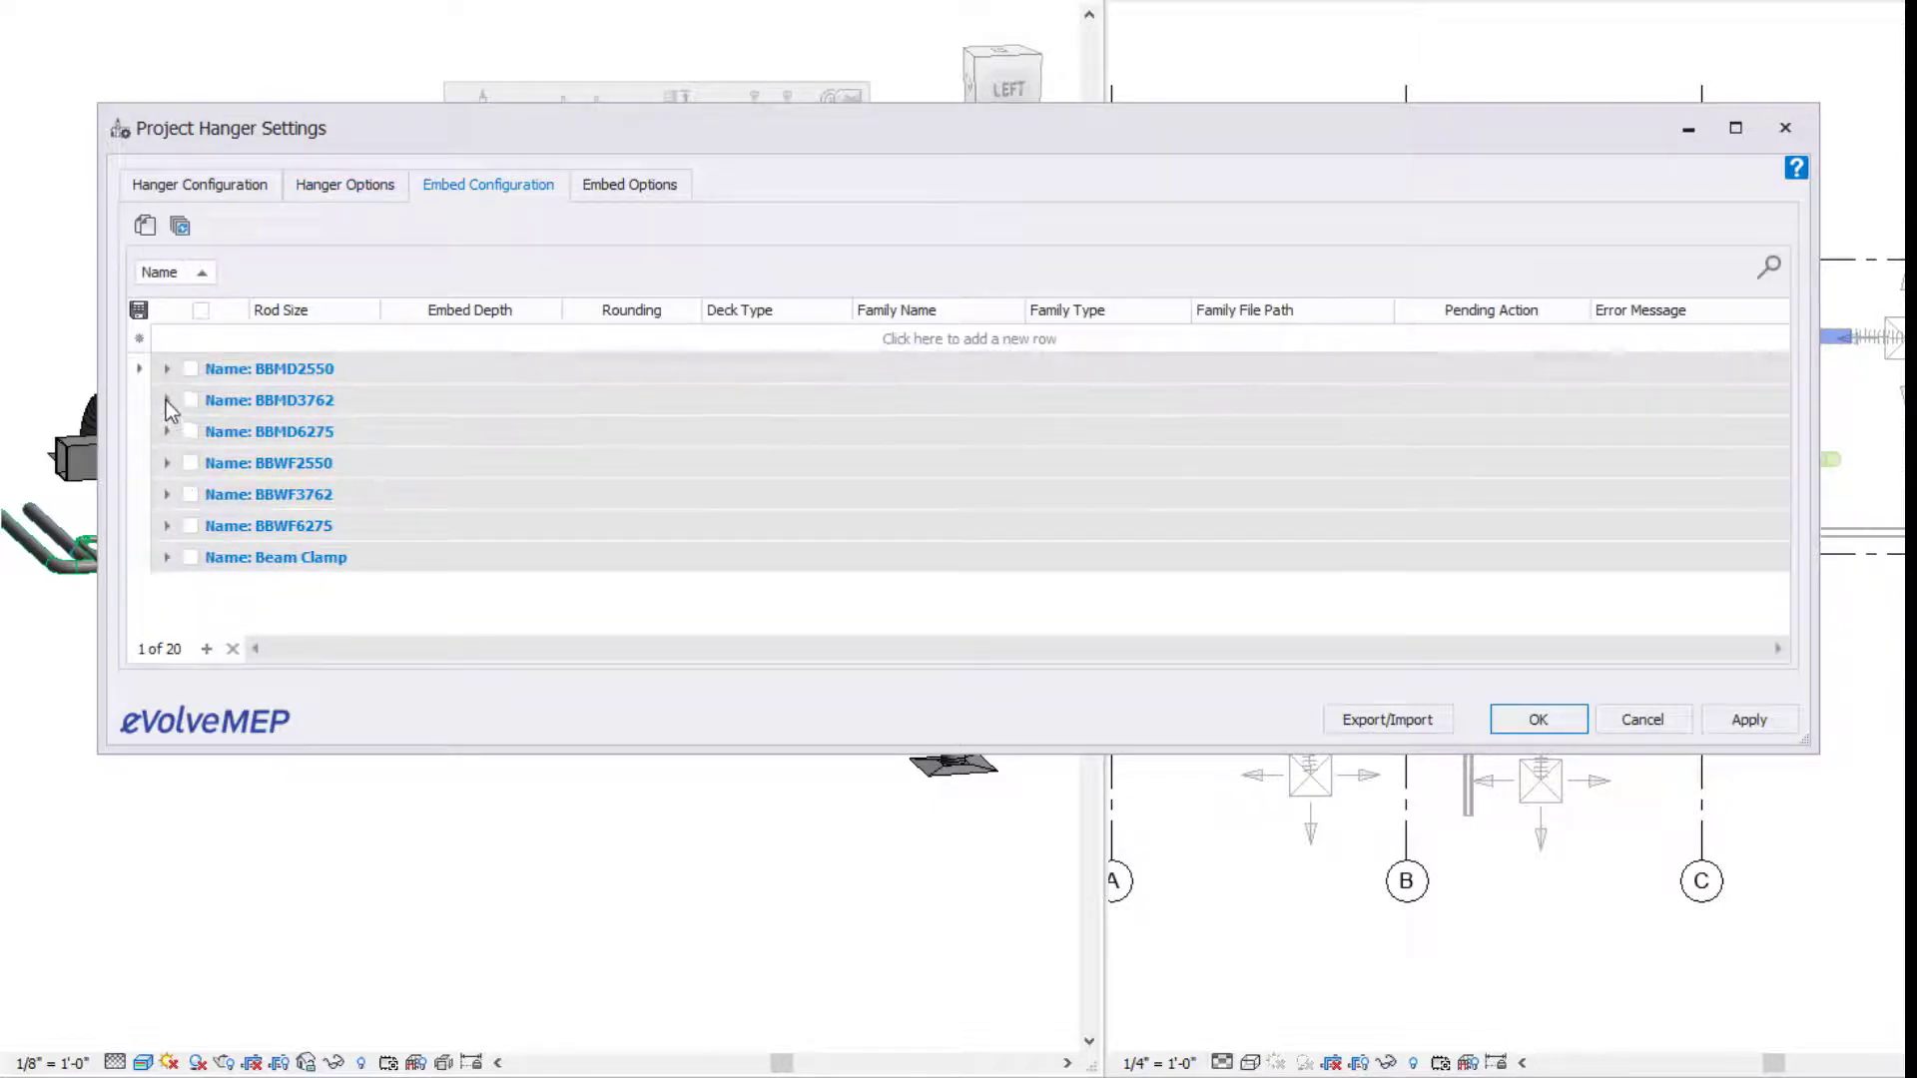
- Expand the BBMD3762 embed rows, review Embed Options, and return to Hanger Configuration
click(166, 399)
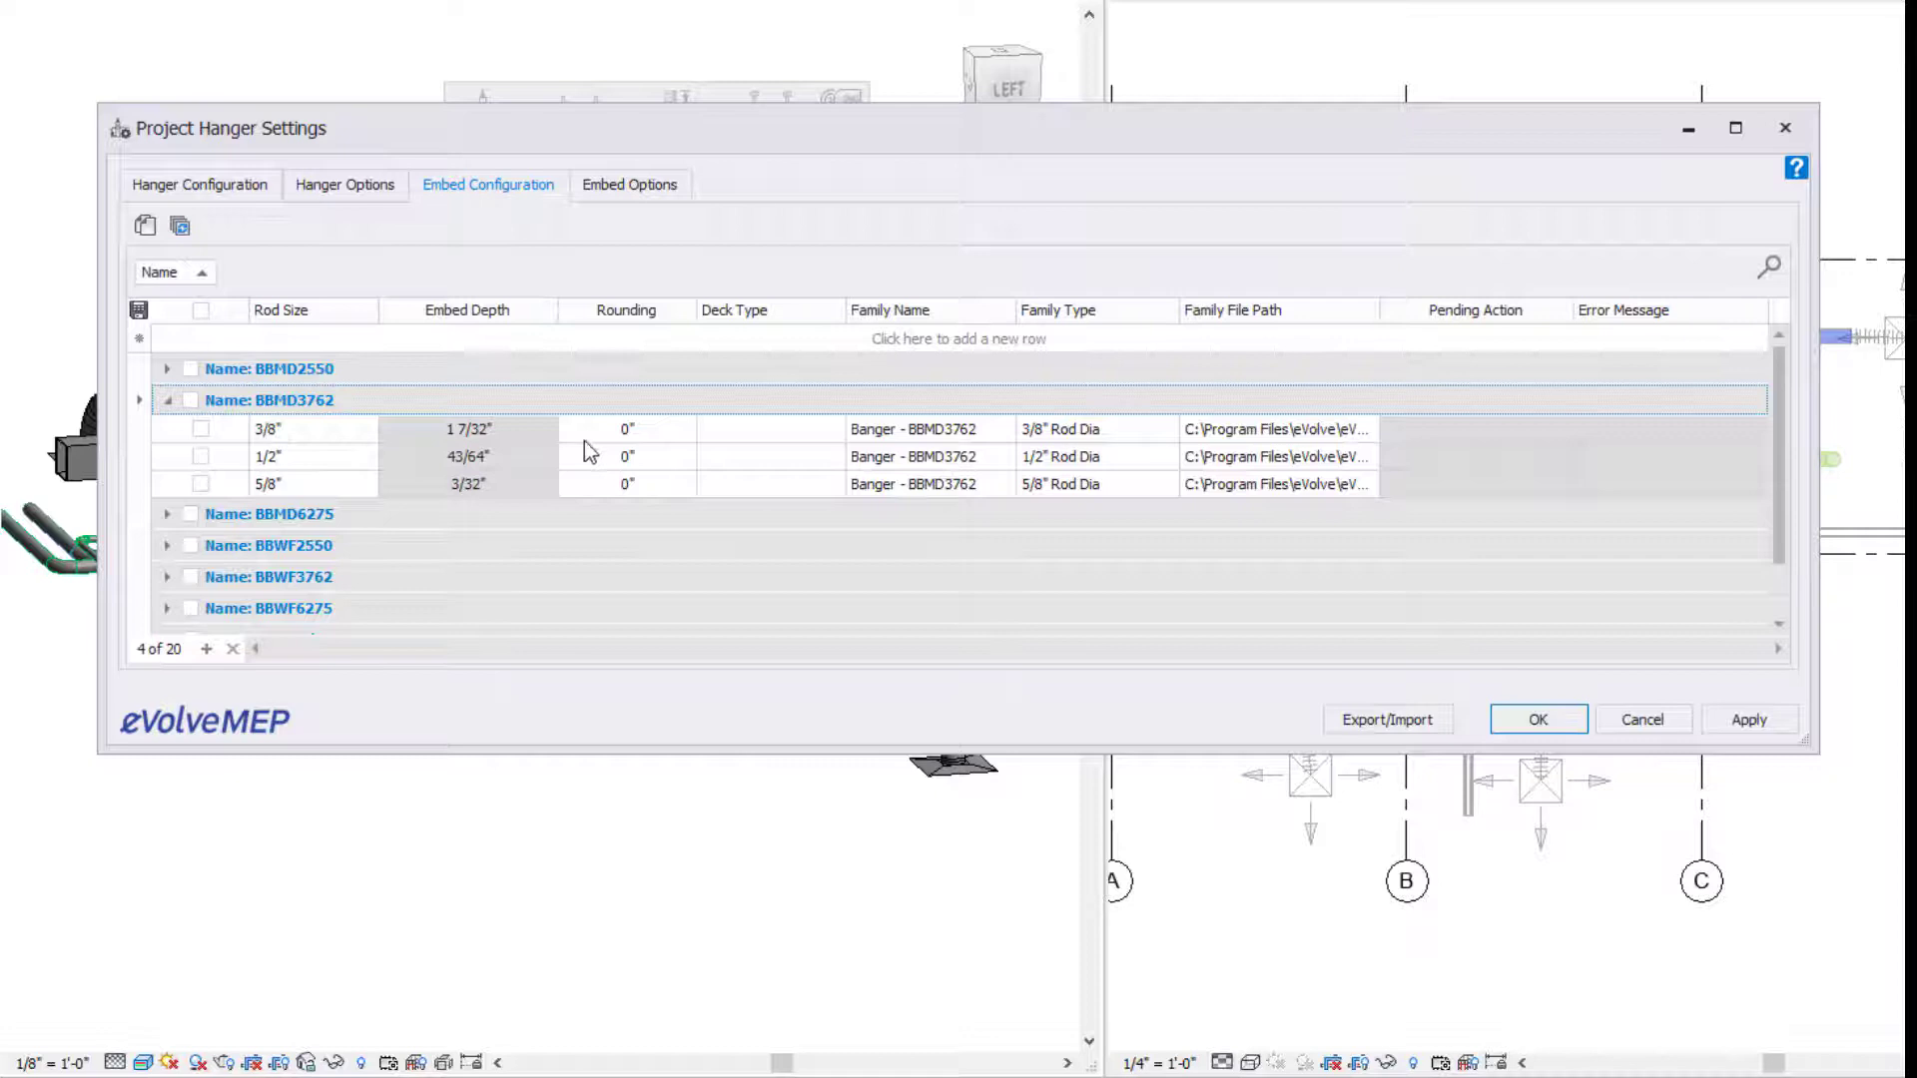
mouse_move(1003, 455)
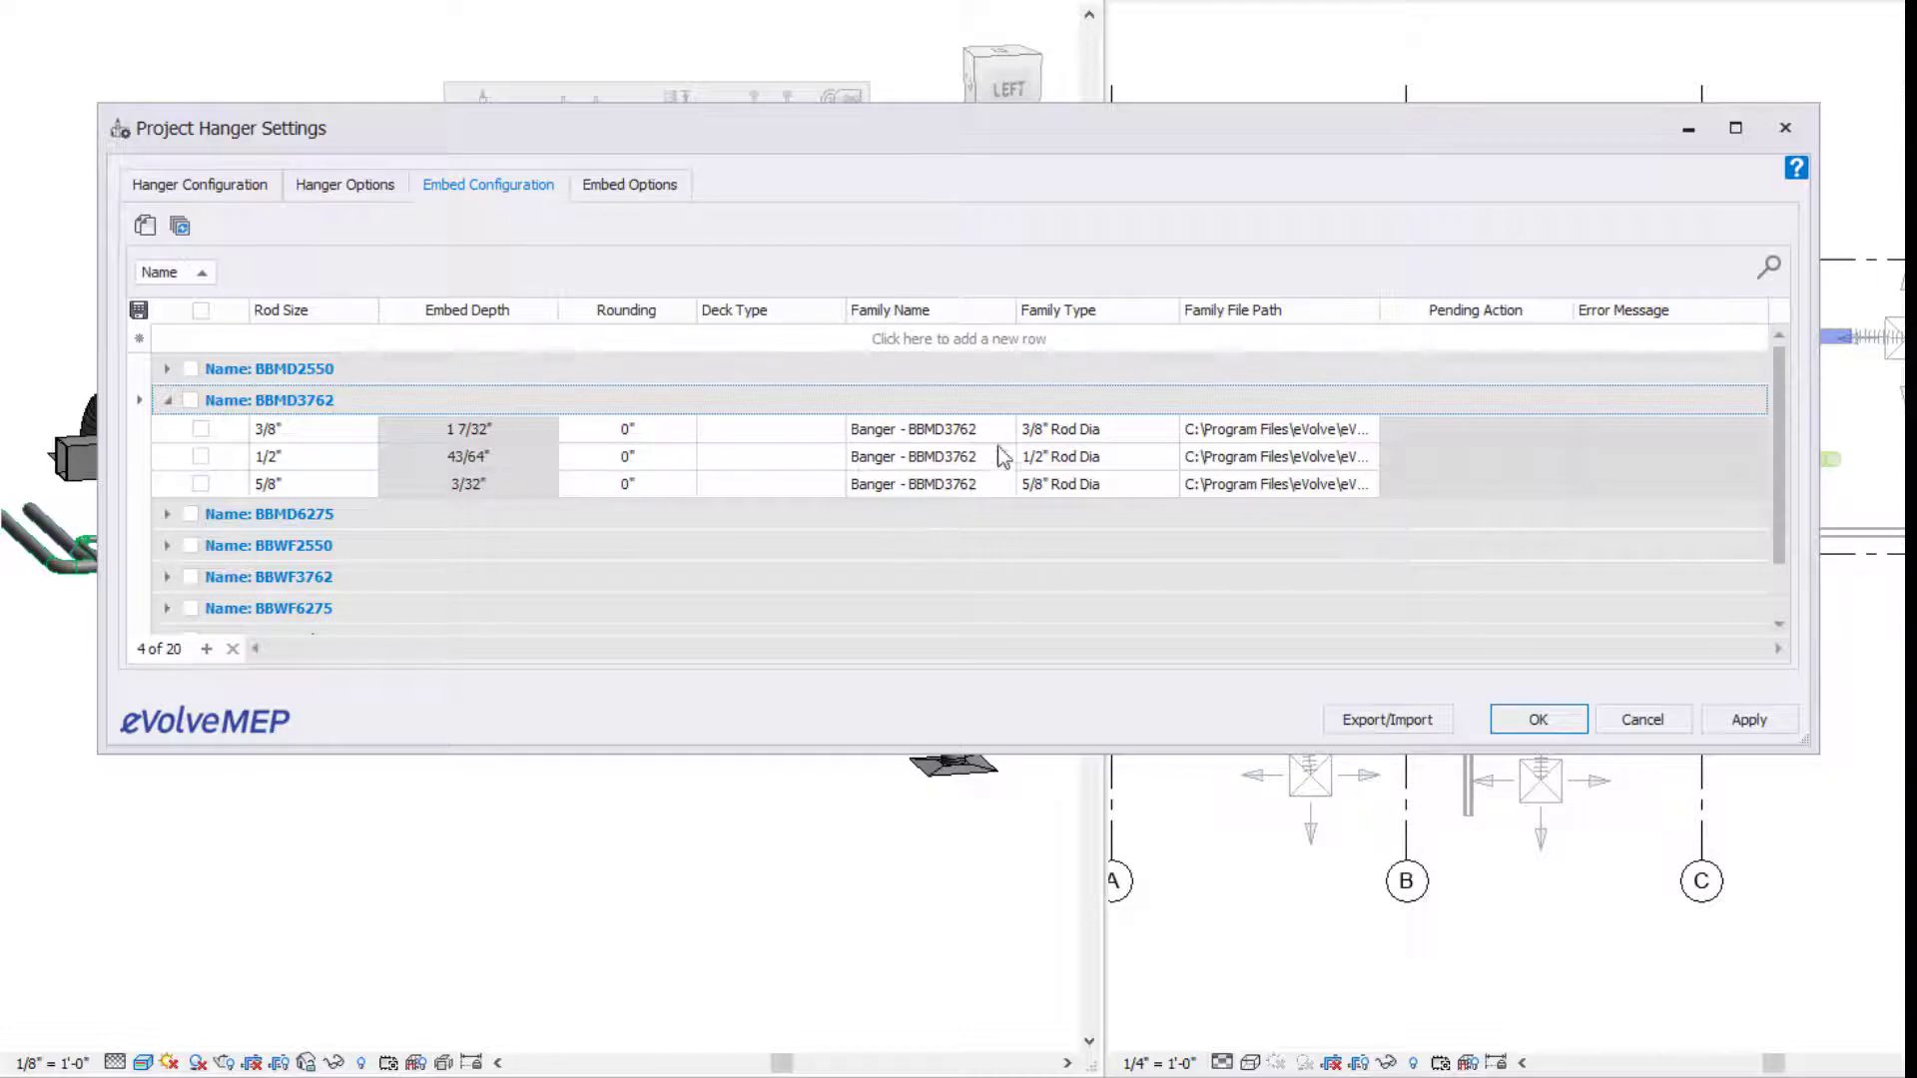
mouse_move(1104, 375)
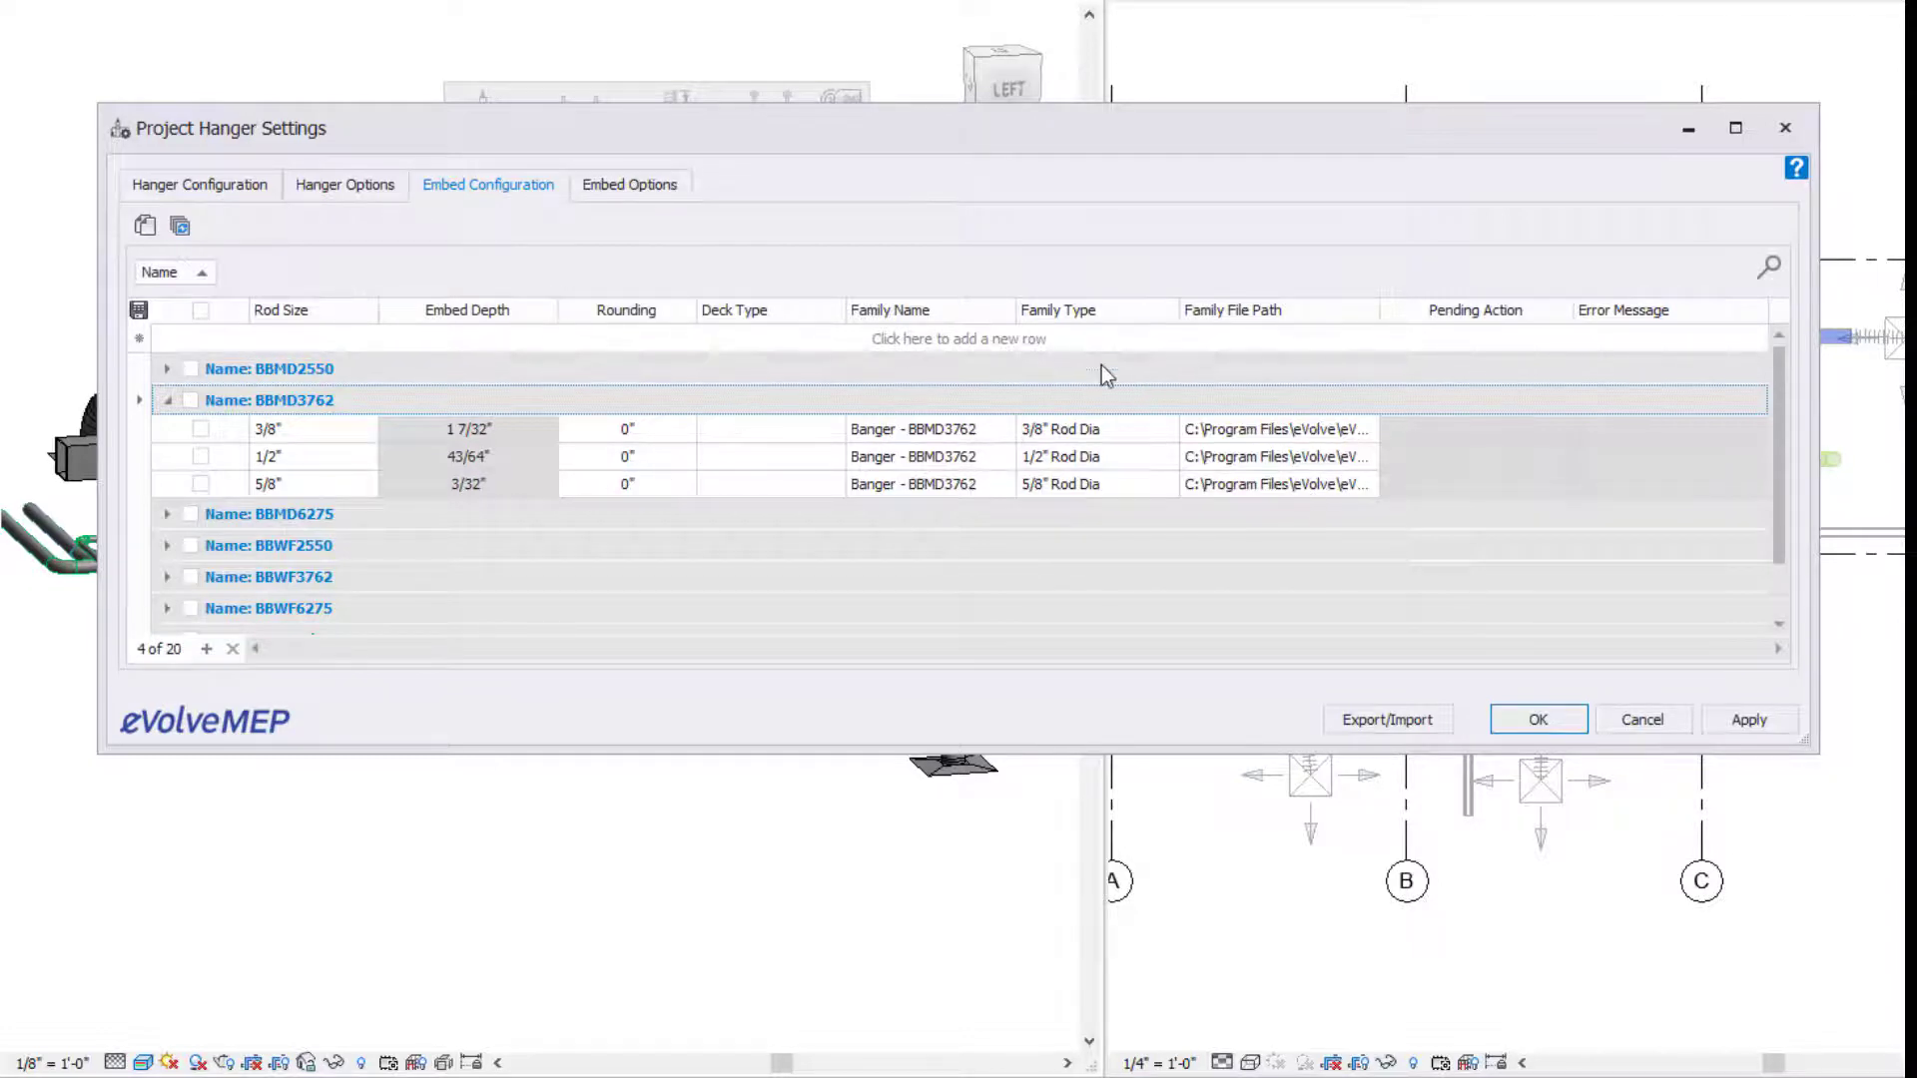
click(629, 184)
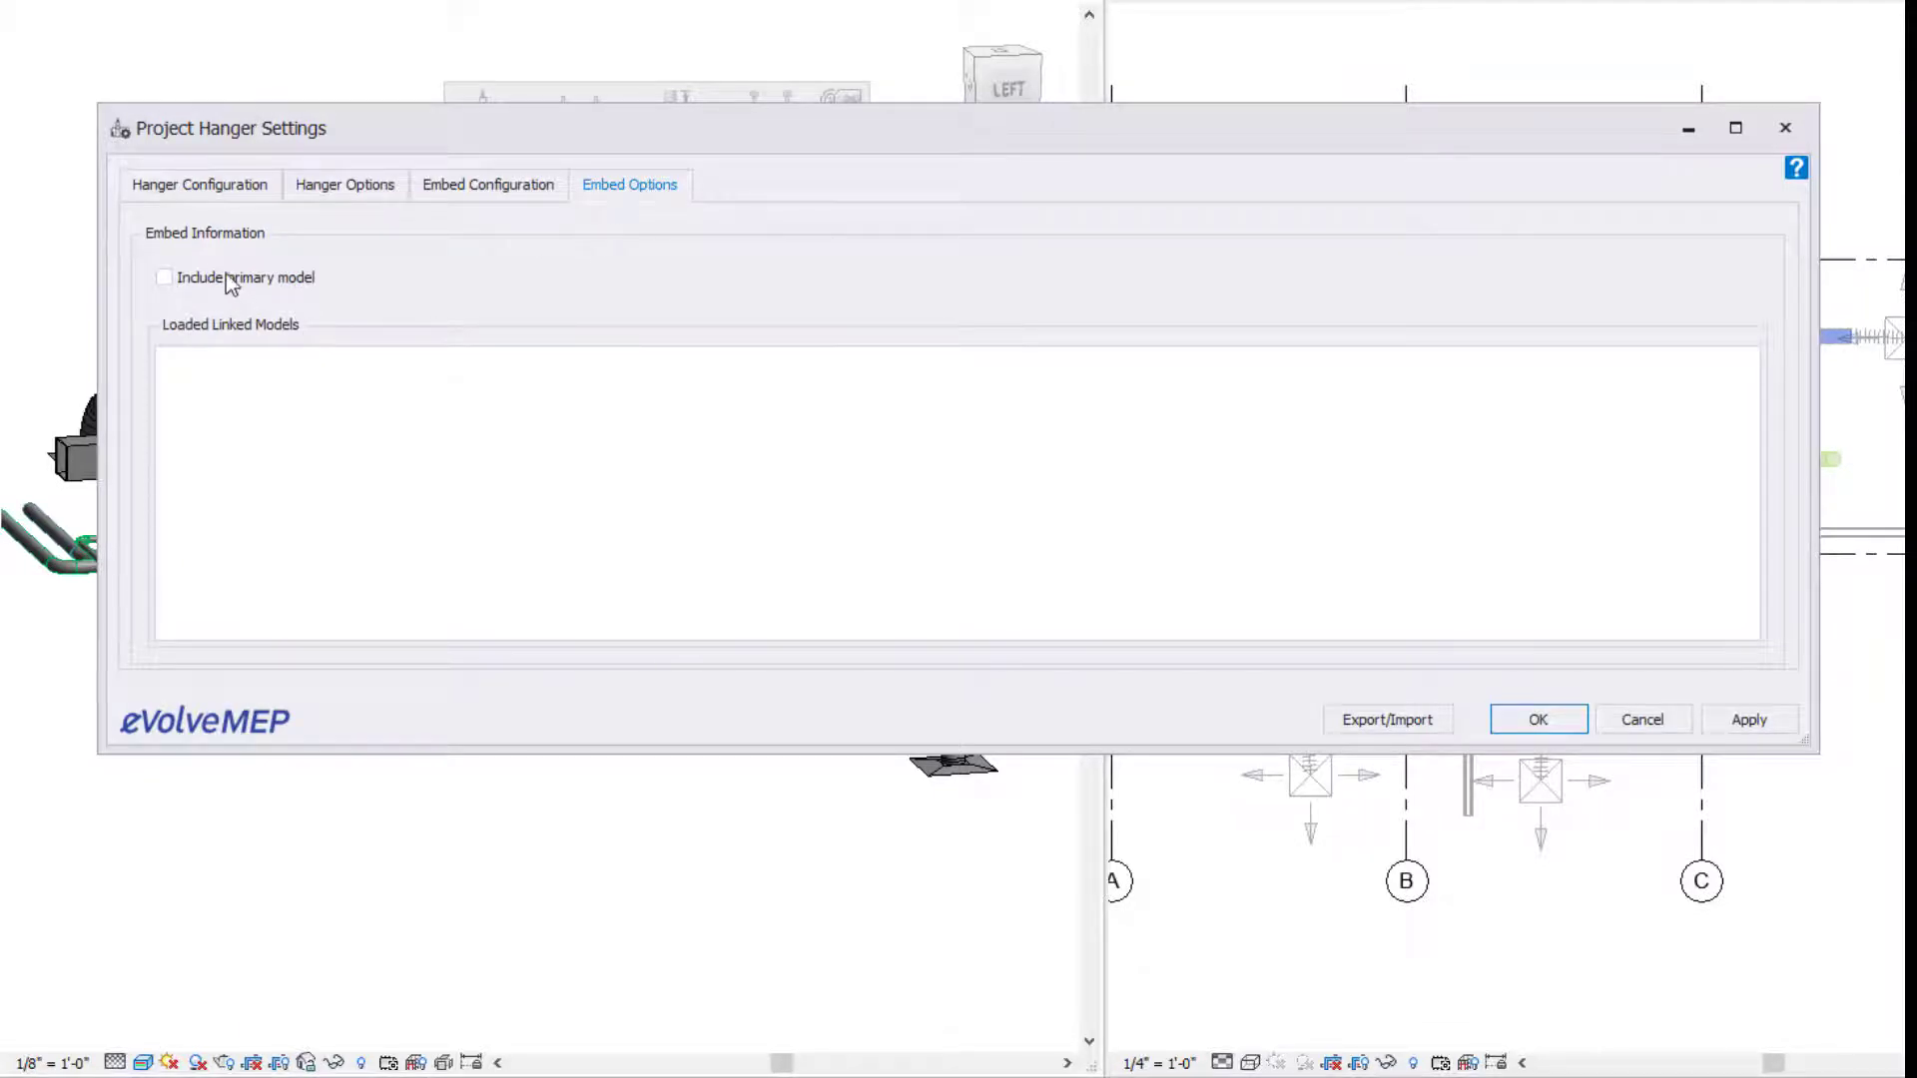
mouse_move(212, 309)
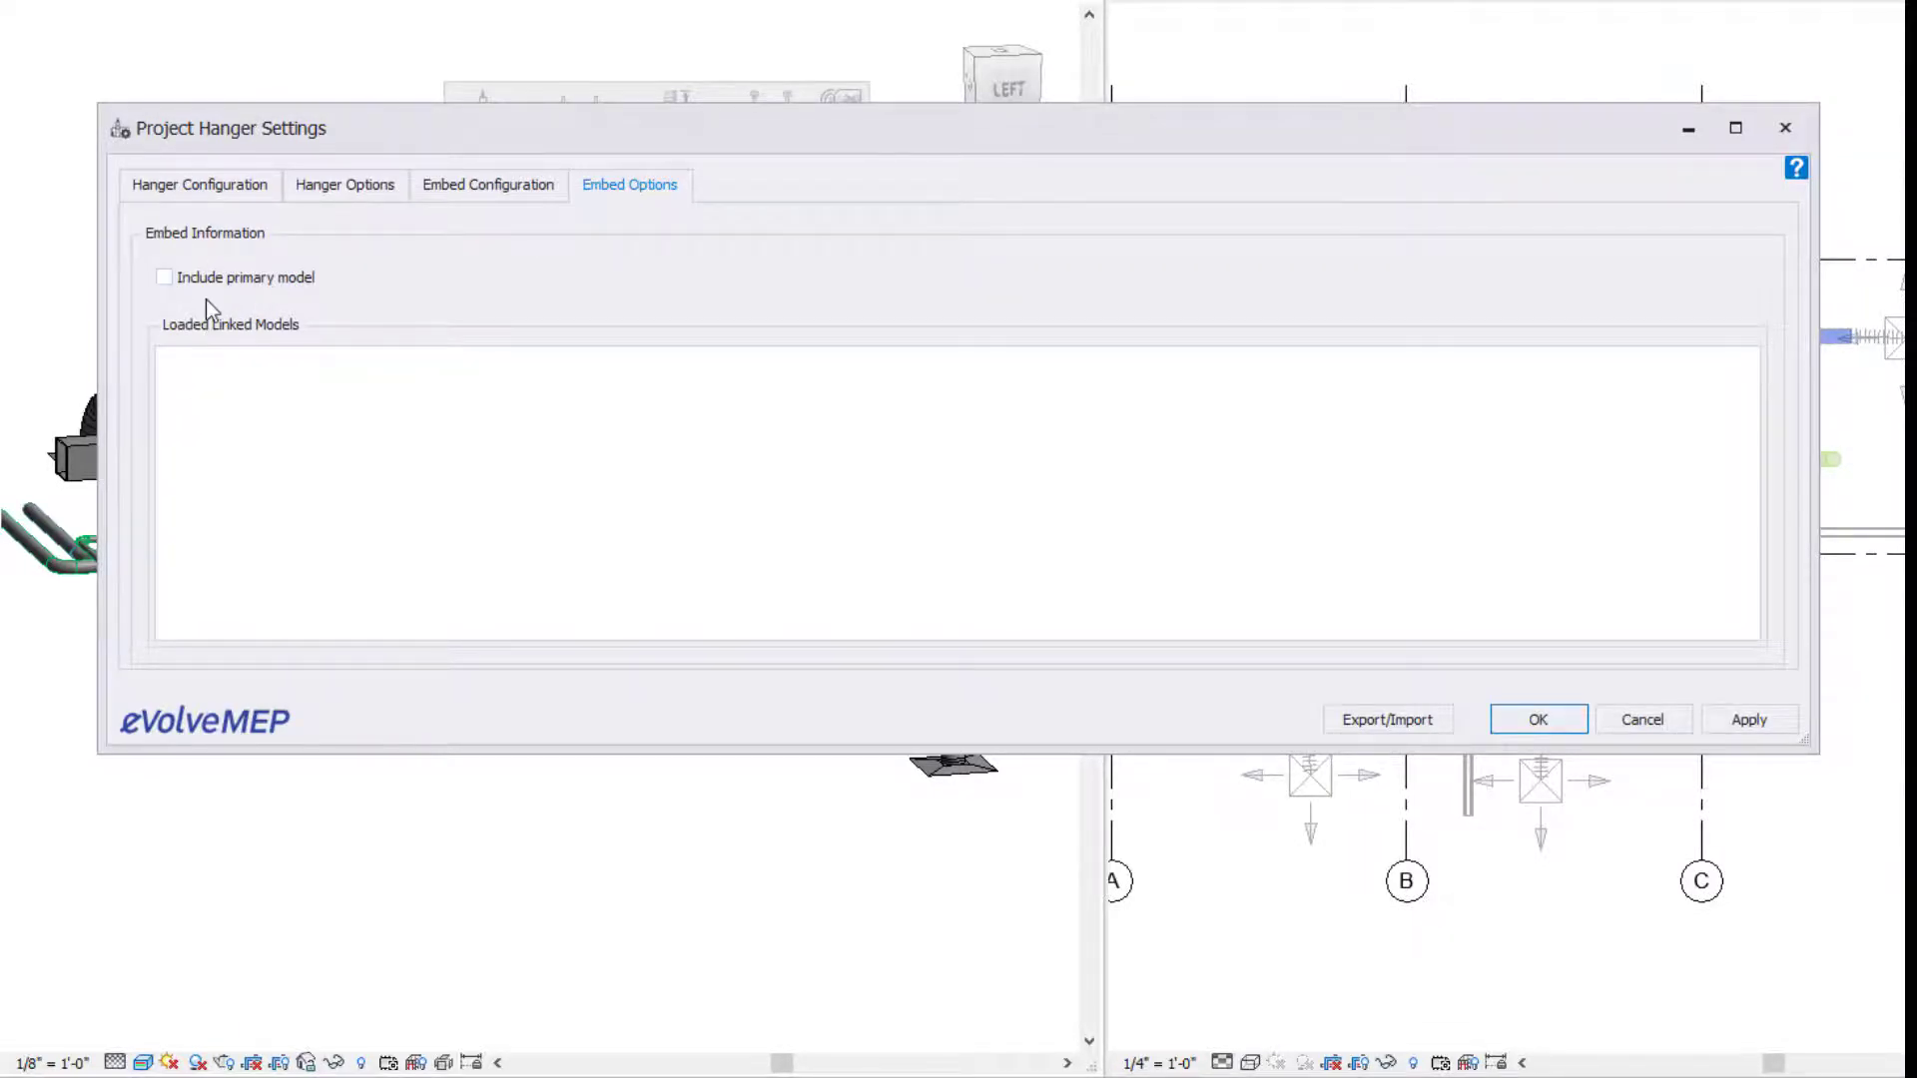
click(198, 184)
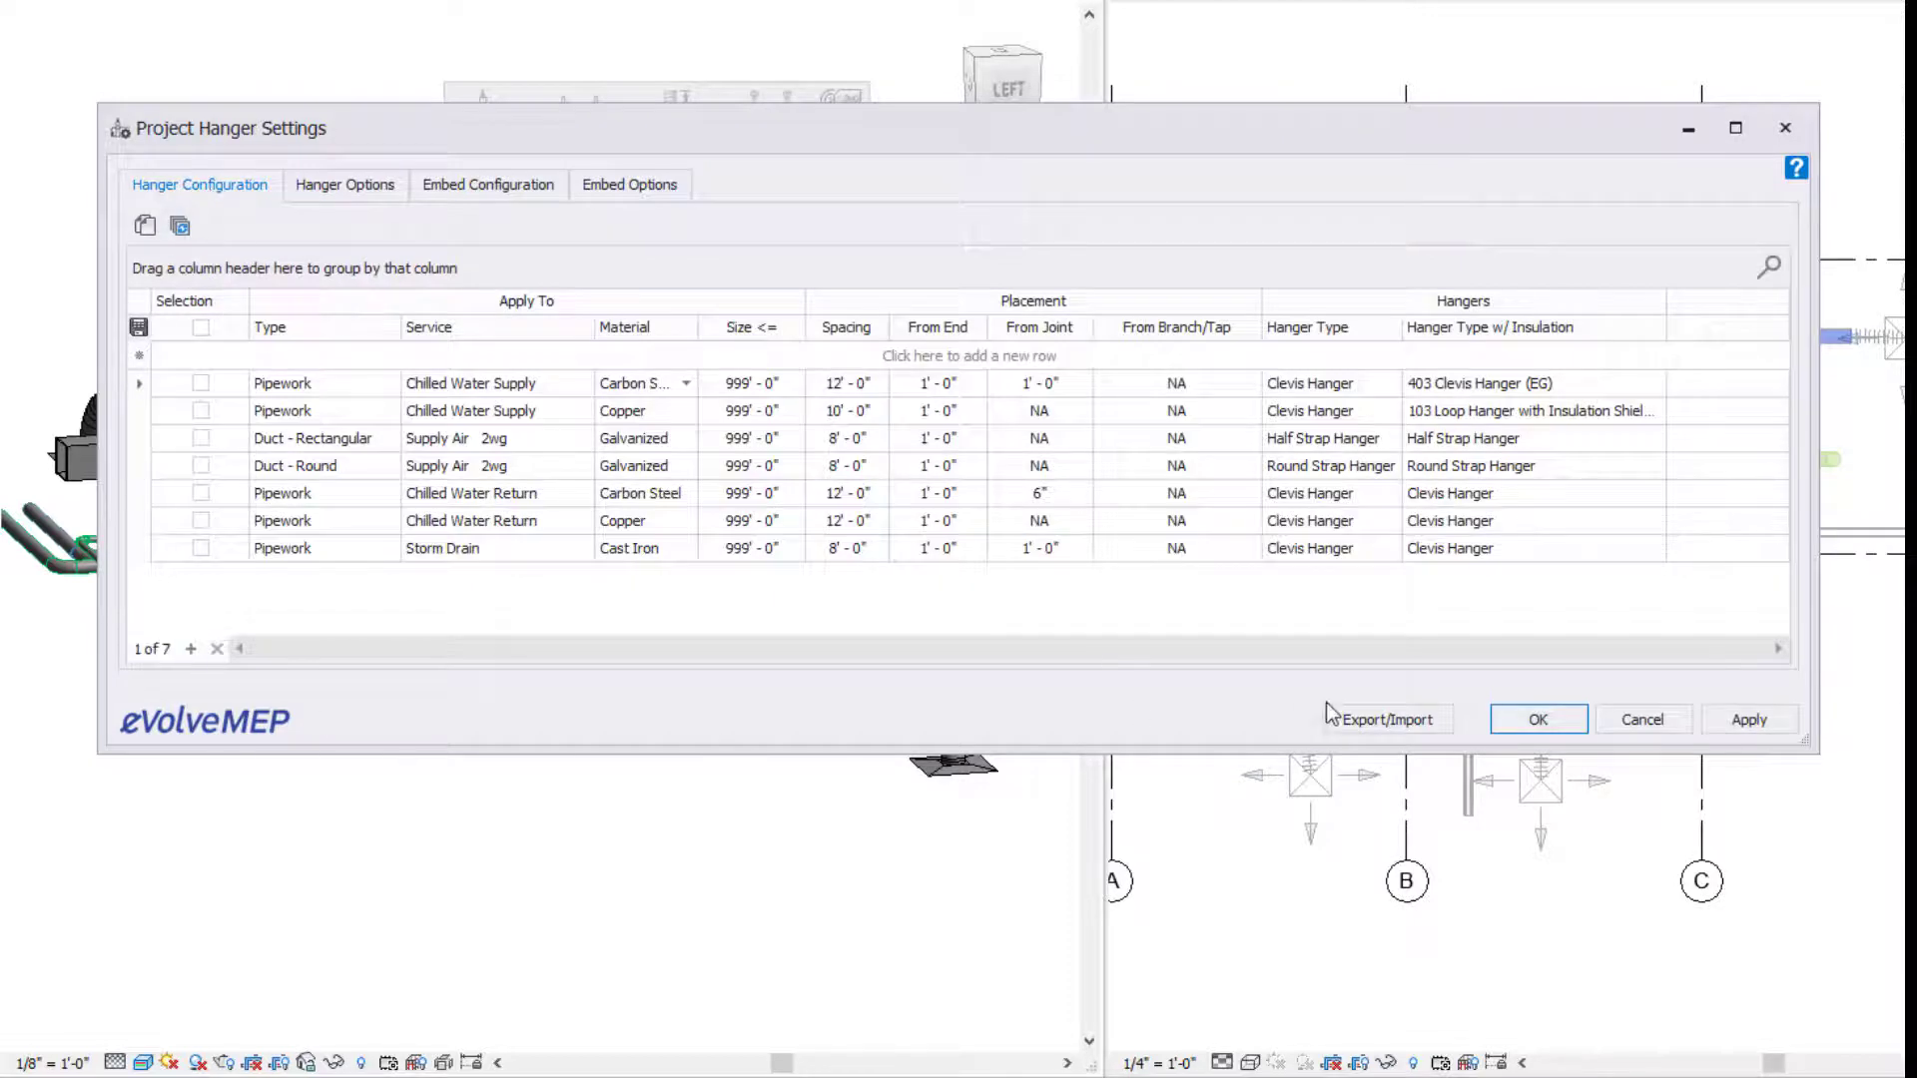
- Confirm the hanger settings with OK and window-select every run in the 3D view
click(1537, 719)
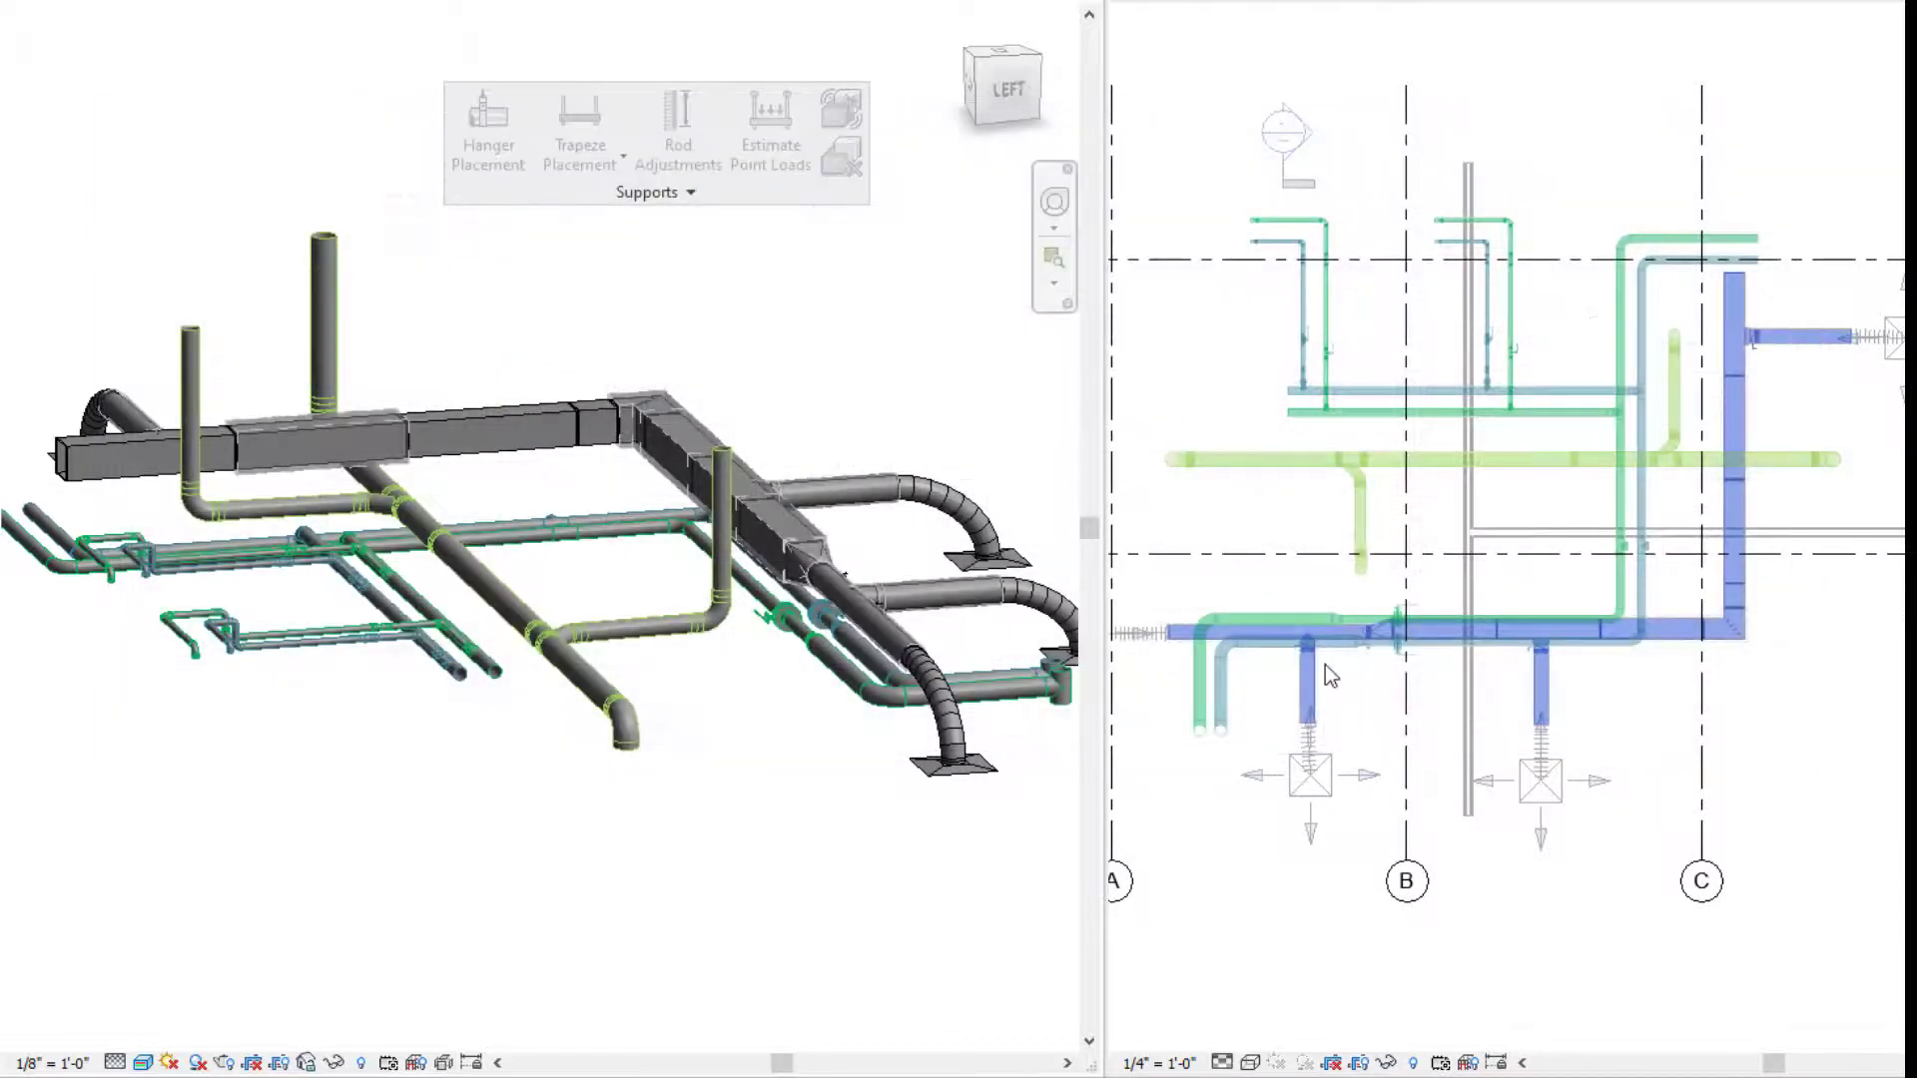
mouse_move(487, 133)
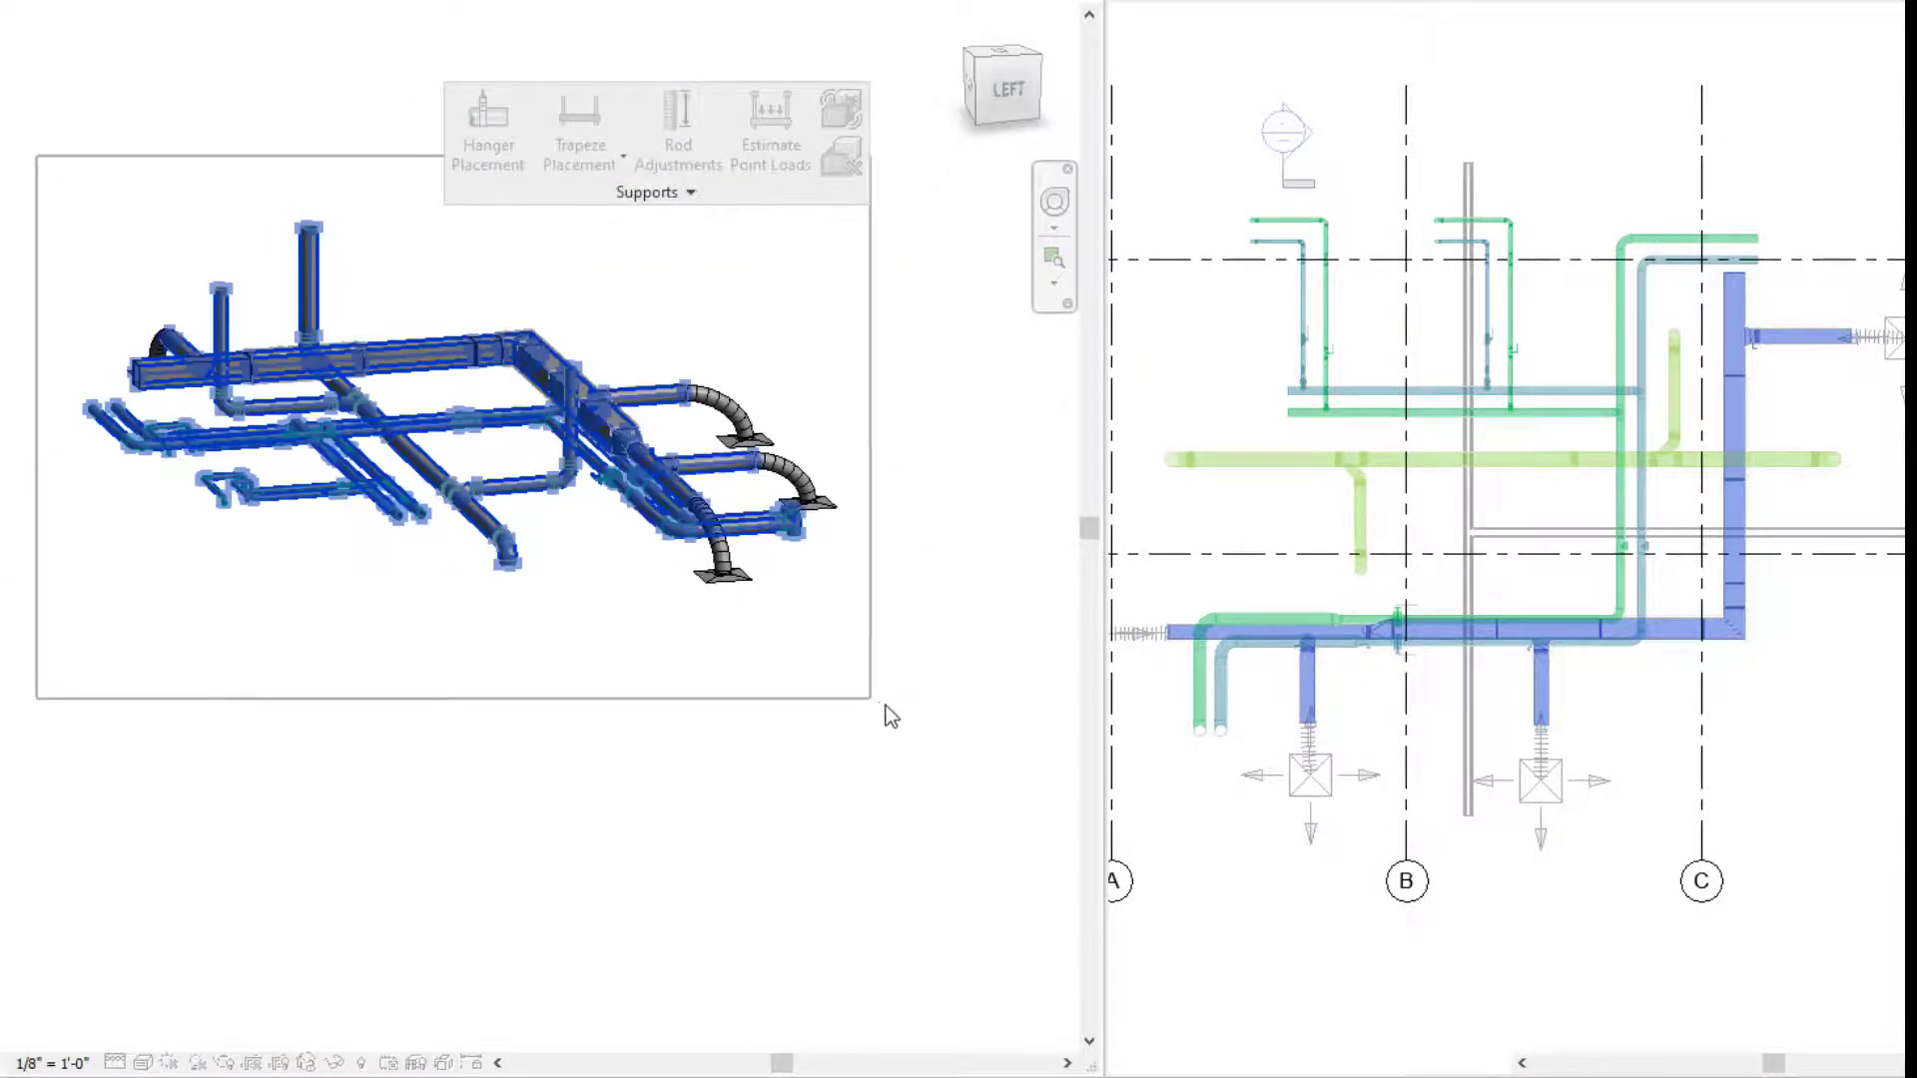
click(487, 134)
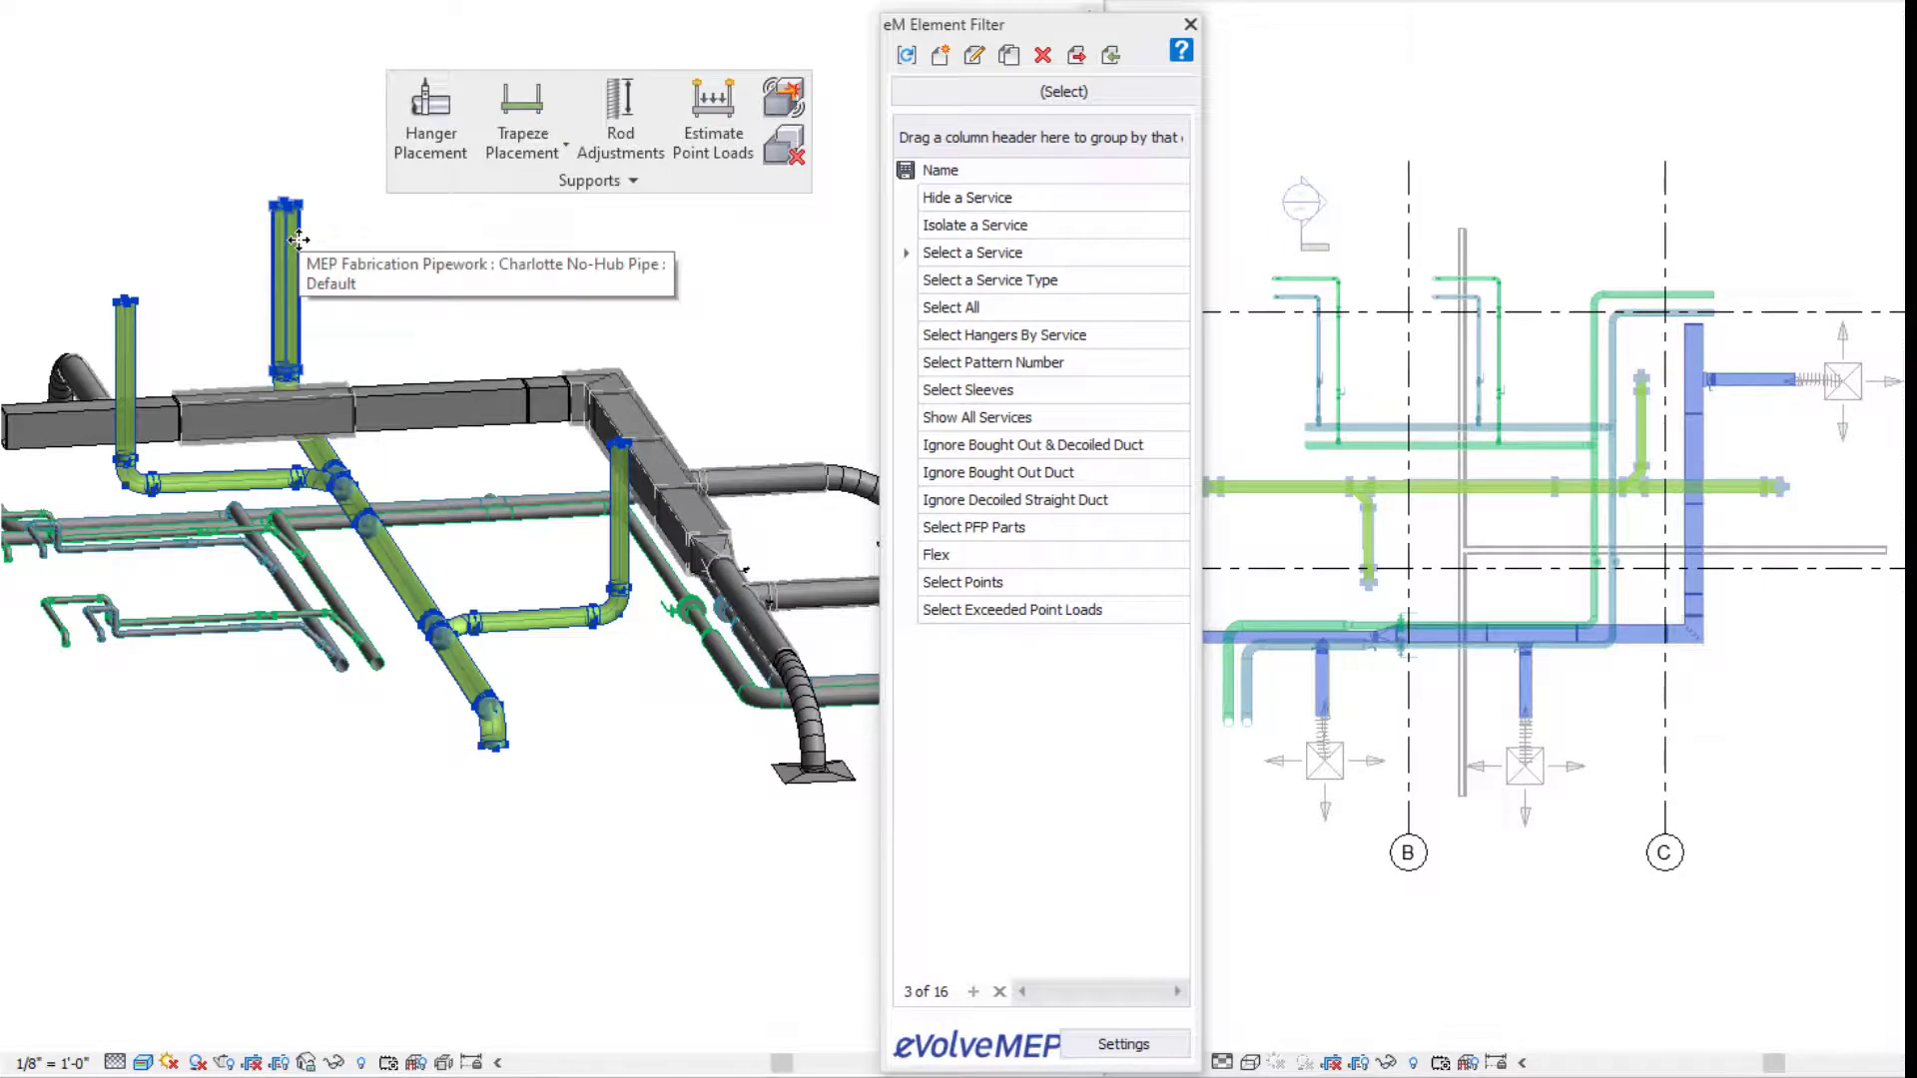
- Pick the rectangular supply air ductwork service and close the eM Element Filter
click(430, 104)
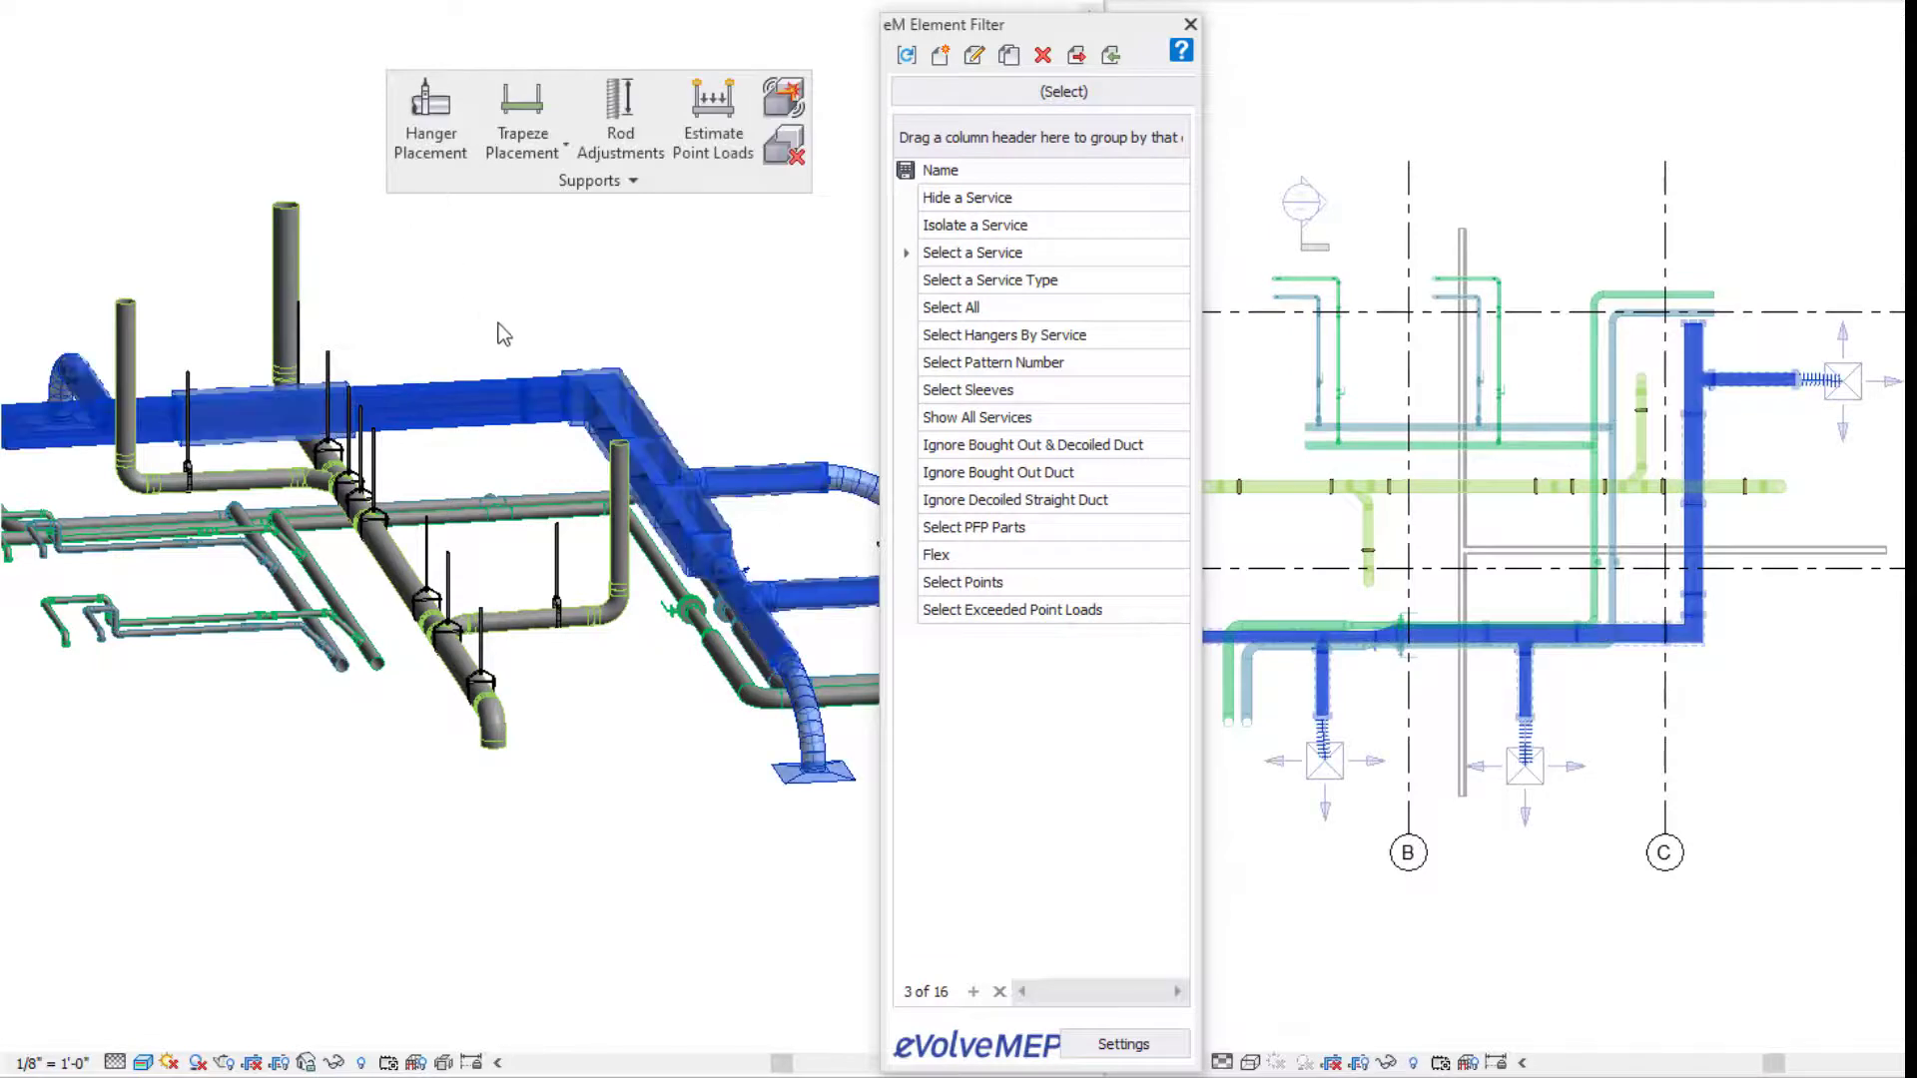
click(429, 110)
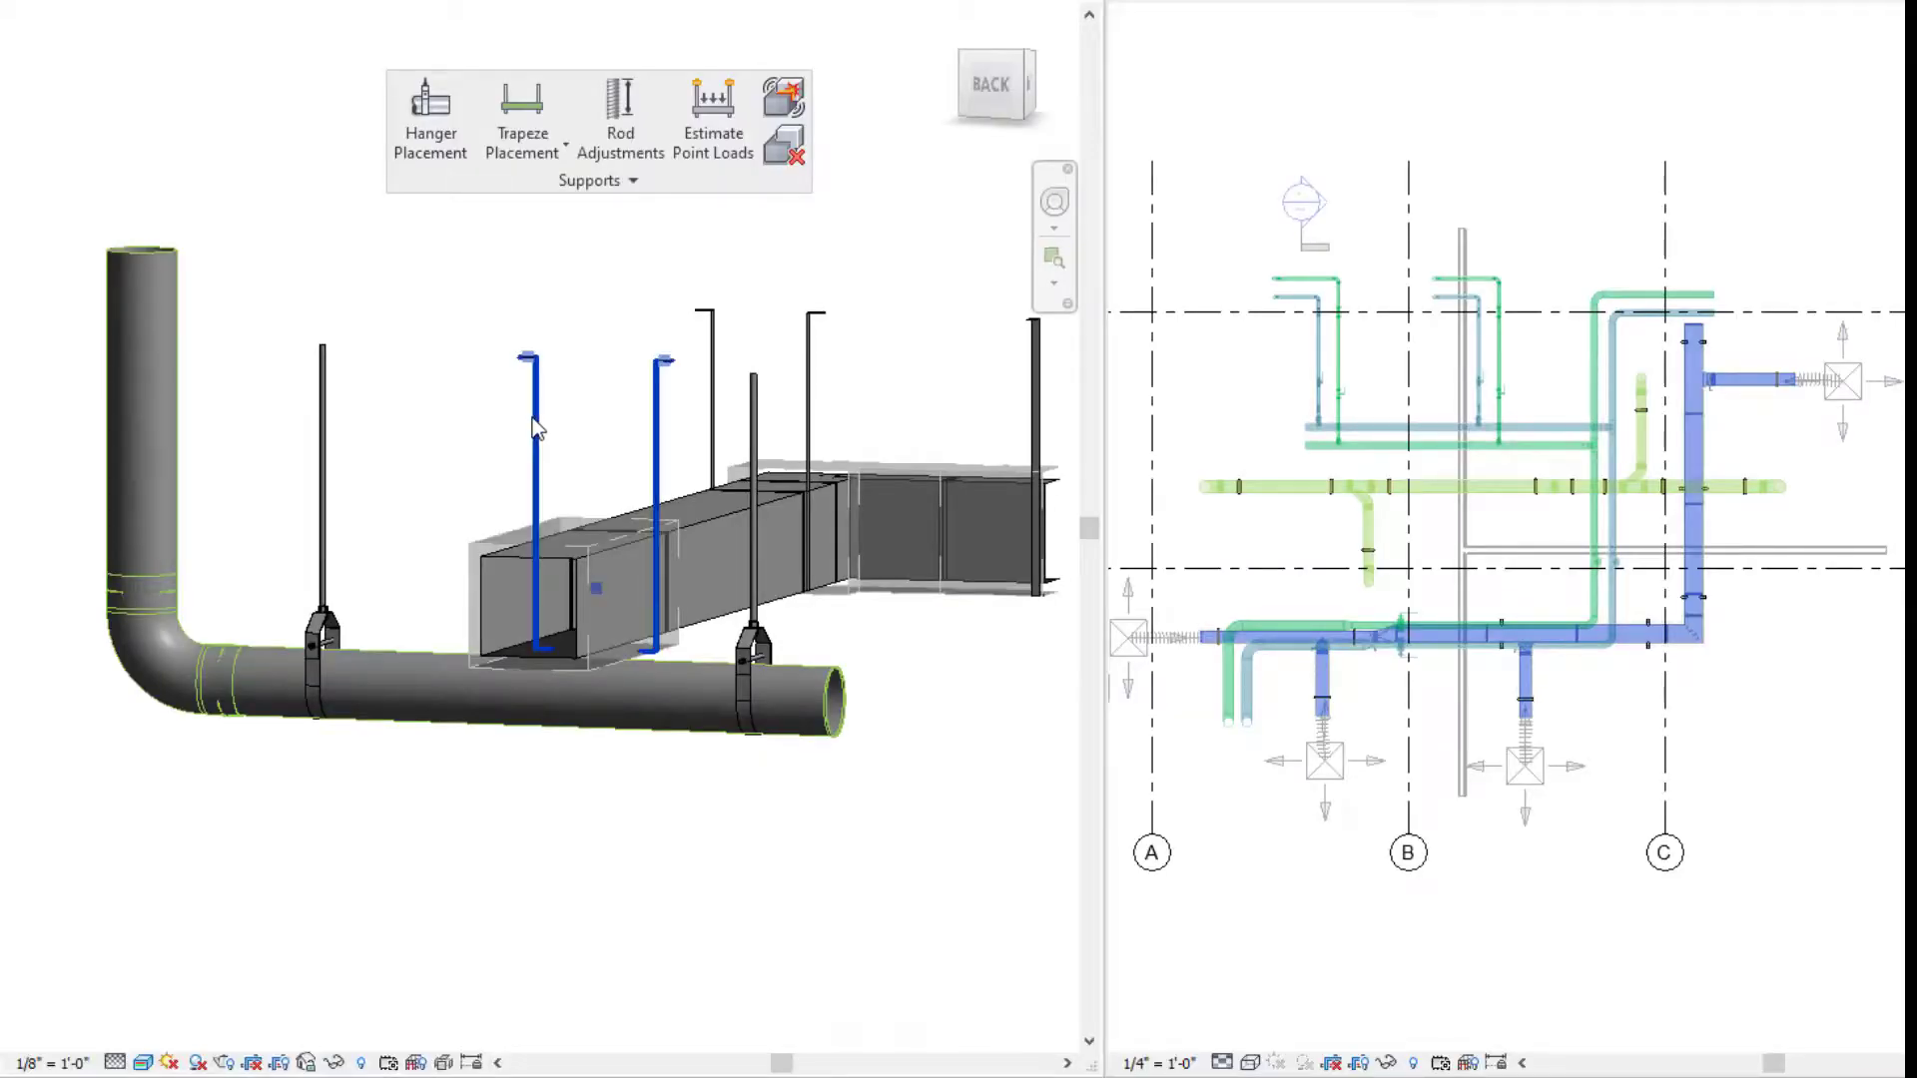
mouse_move(535, 445)
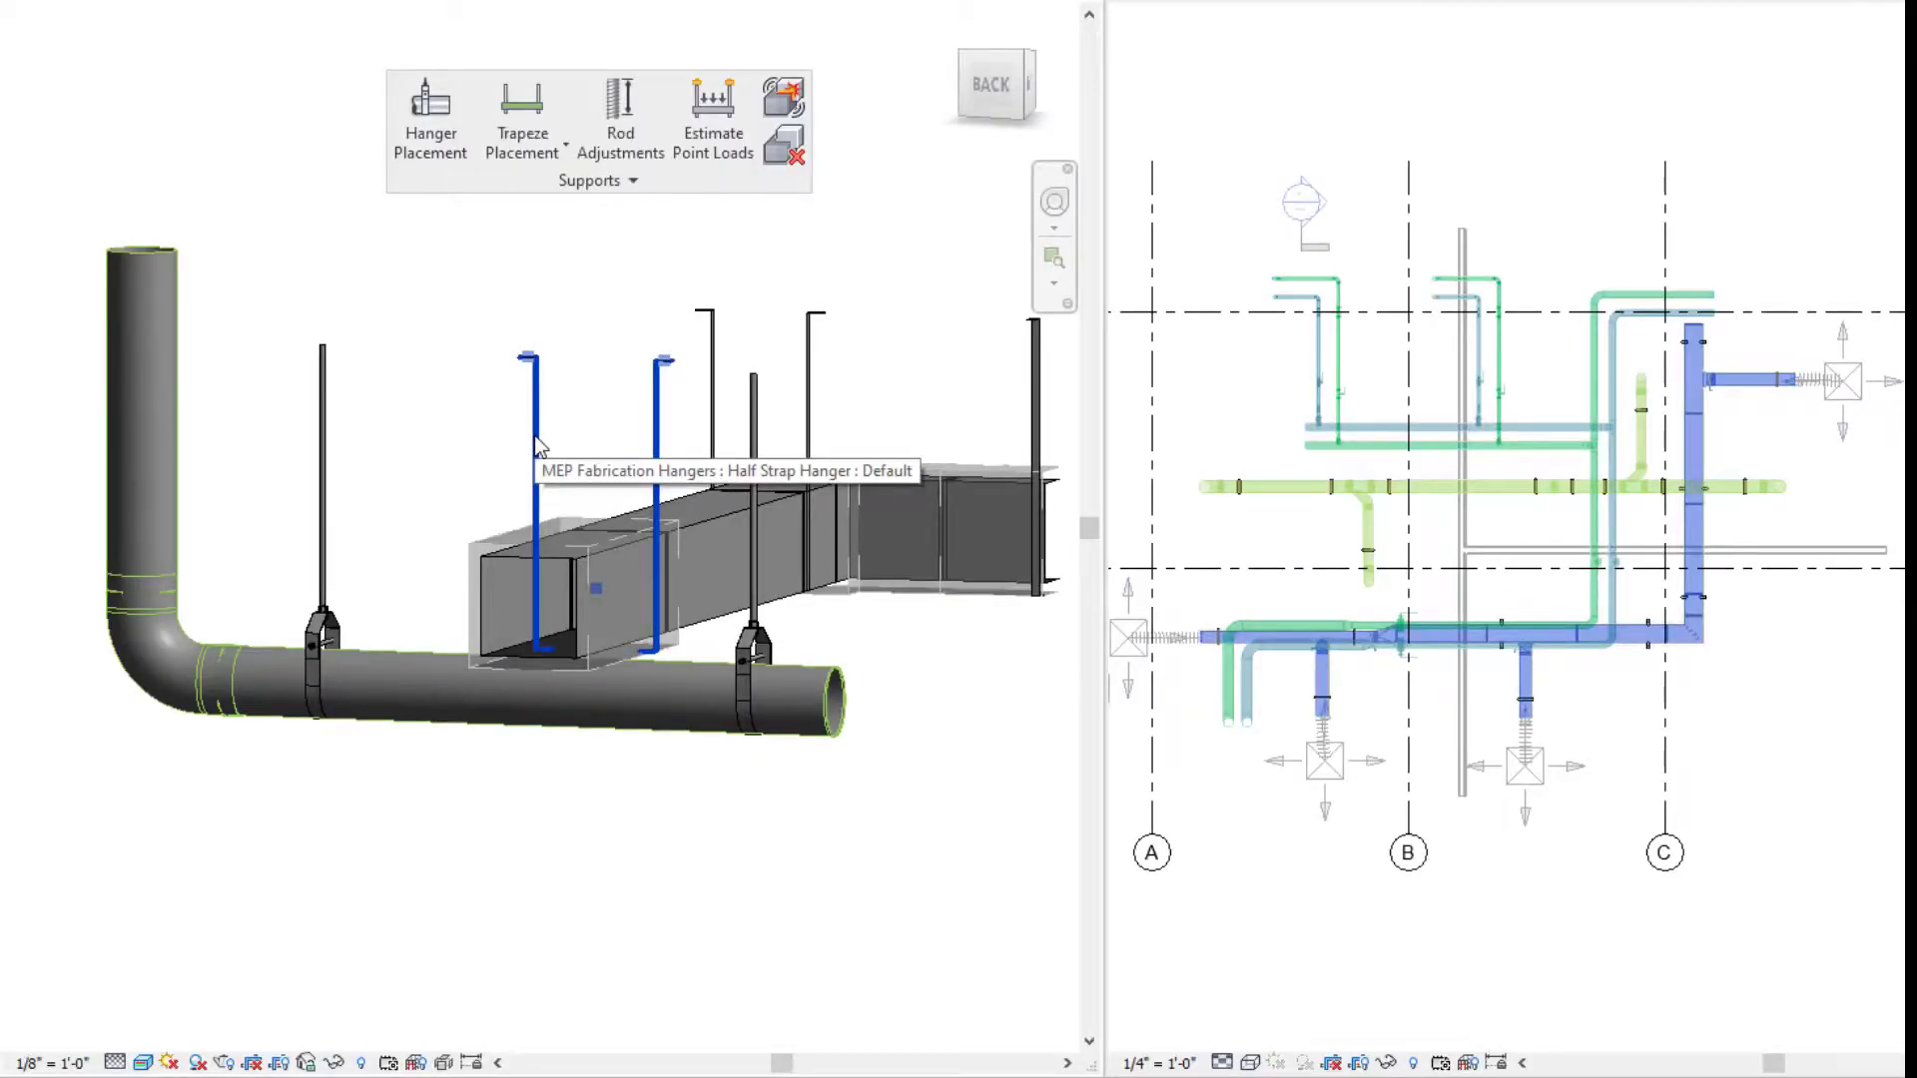
mouse_move(657, 427)
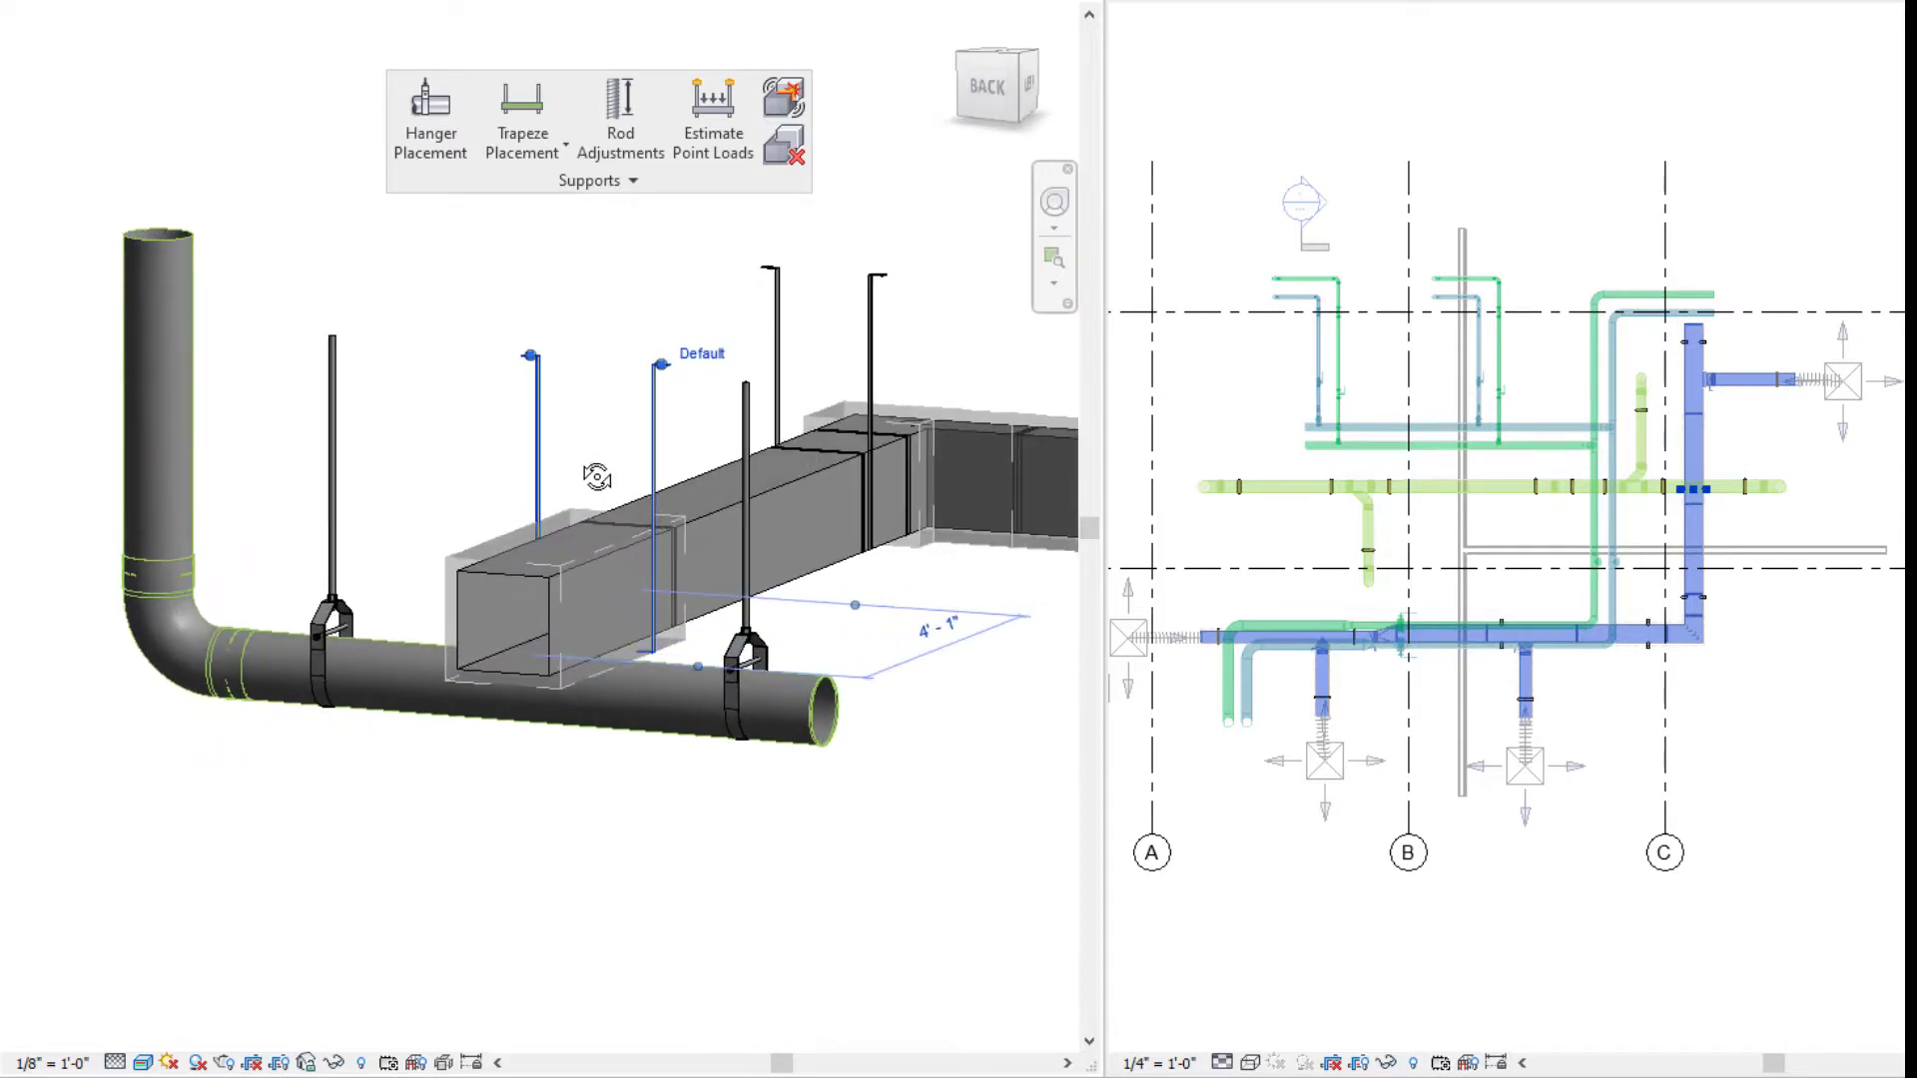
click(519, 850)
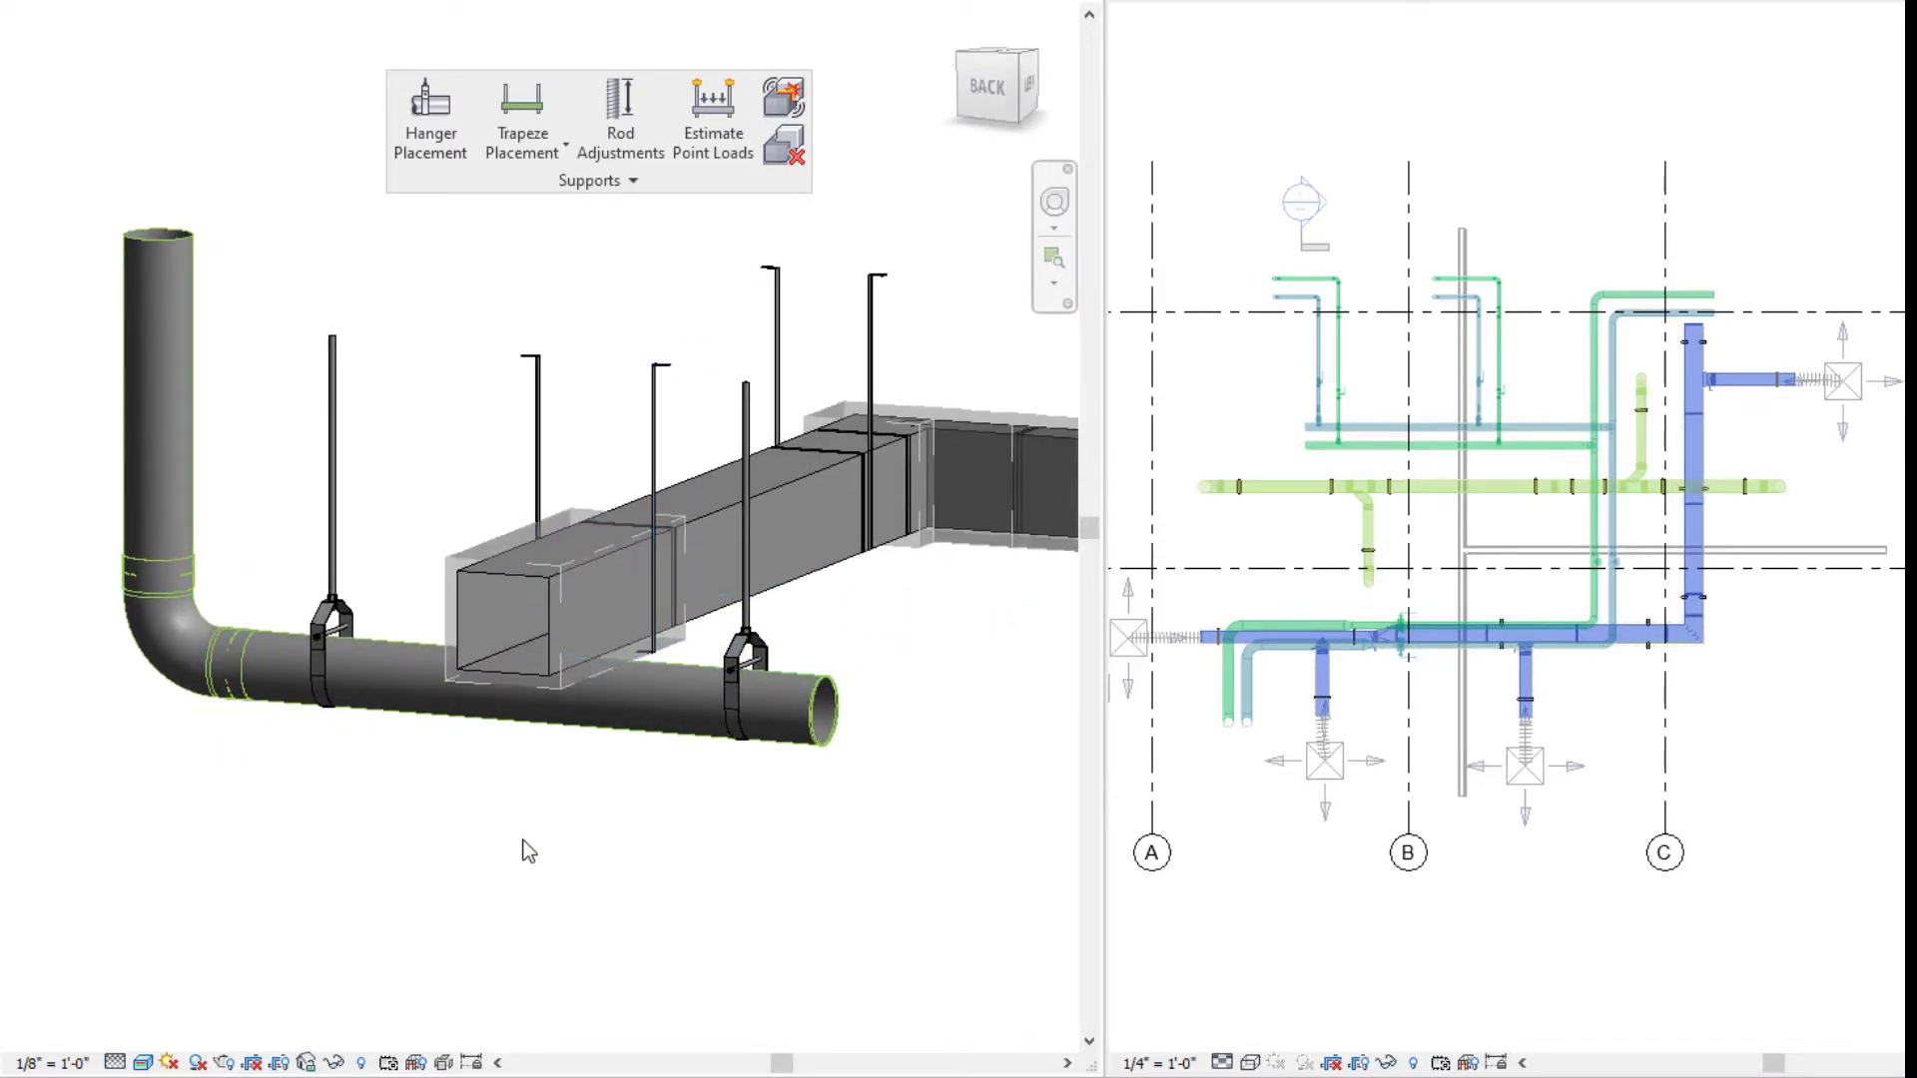